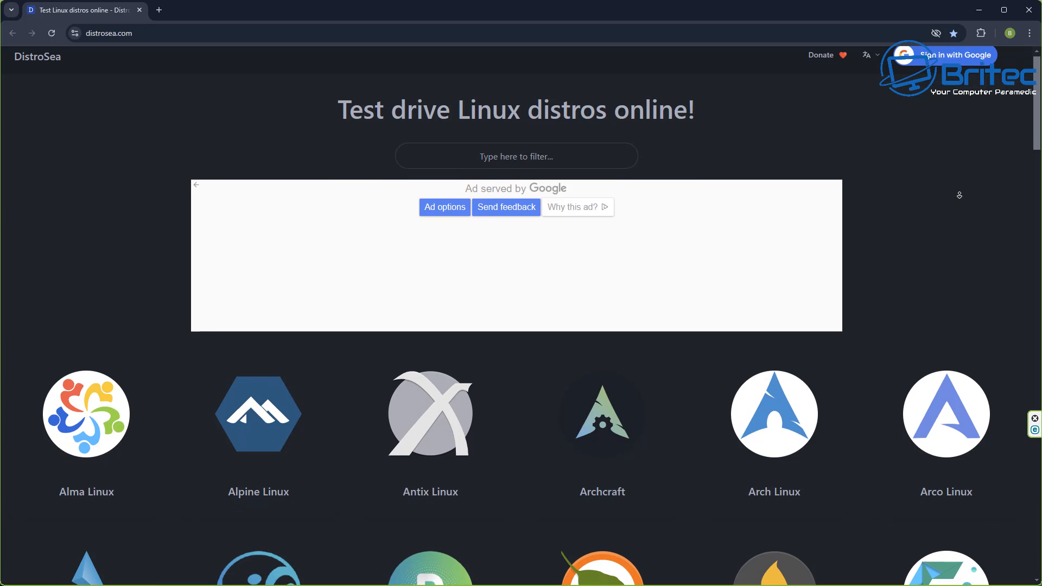
Scroll down the distro grid to the PeppermintOS tile and bring up its version list.
scroll("down", 3)
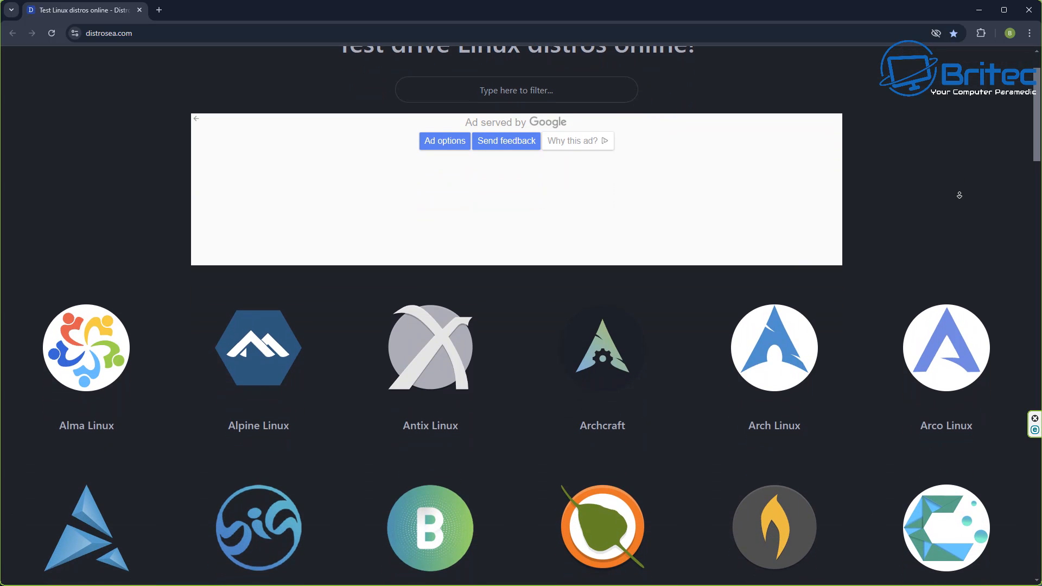
scroll("down", 3)
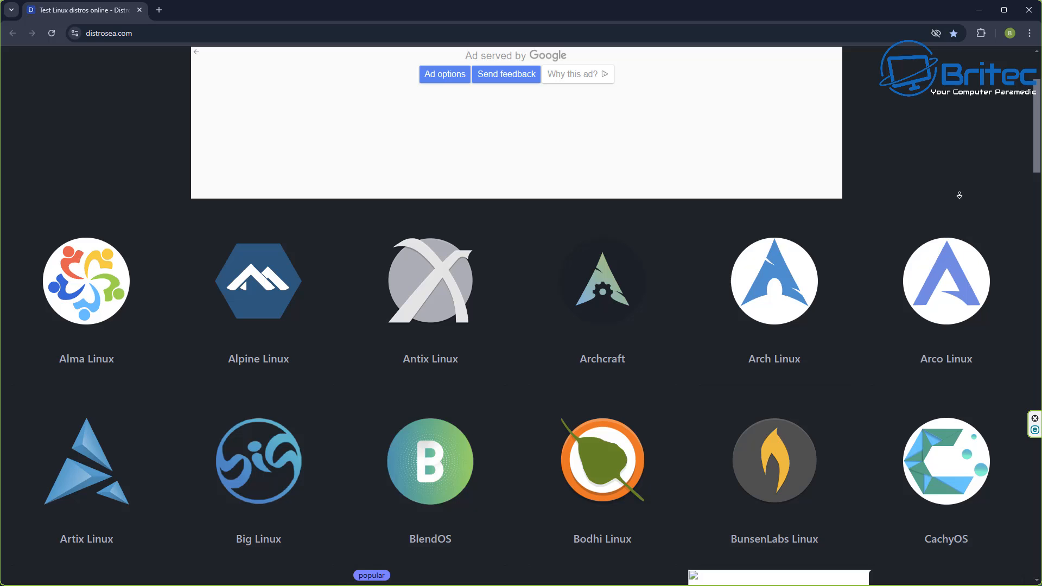
scroll("down", 3)
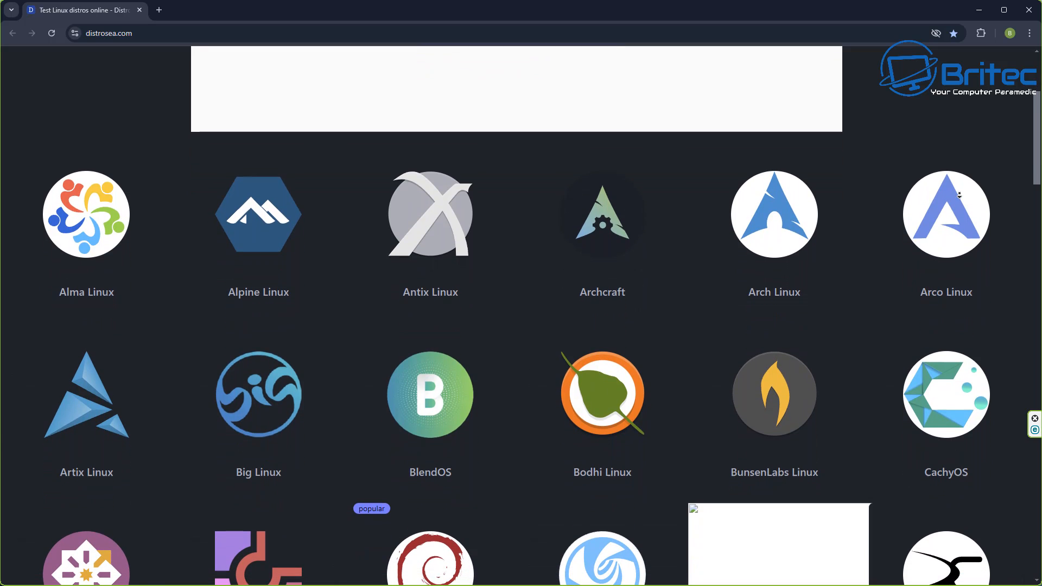
scroll("down", 3)
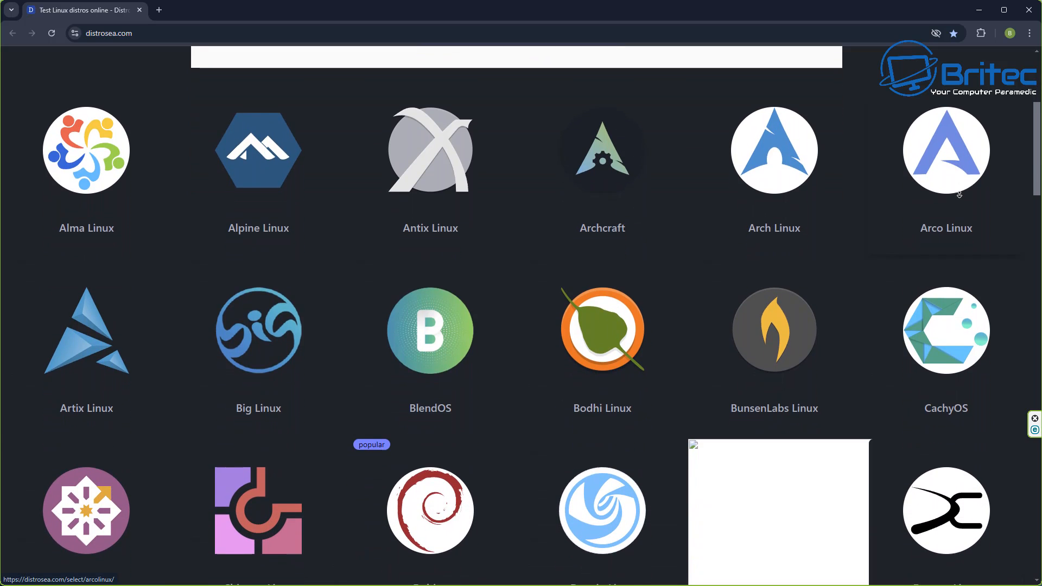
scroll("down", 3)
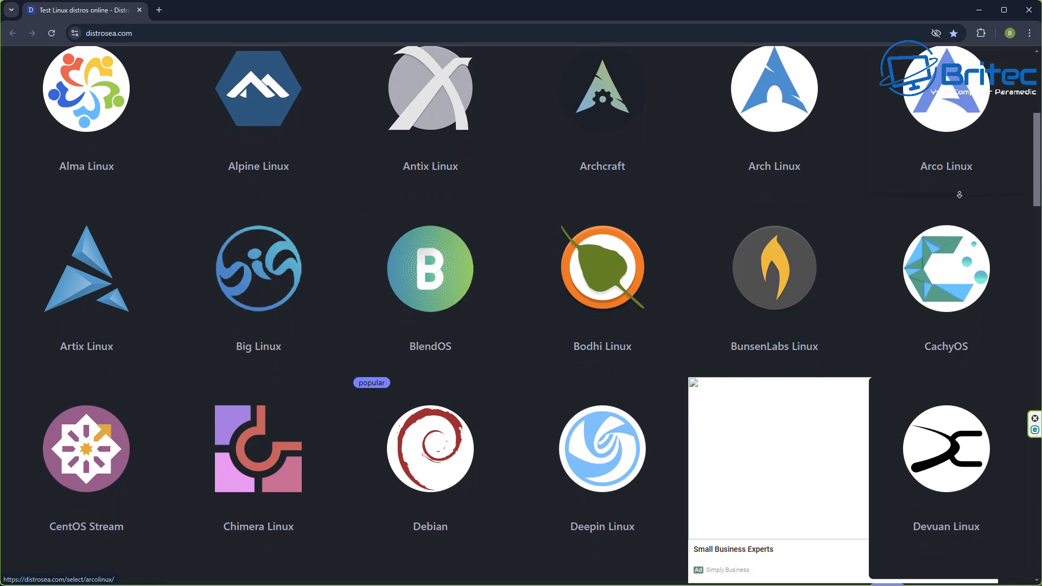
scroll("down", 3)
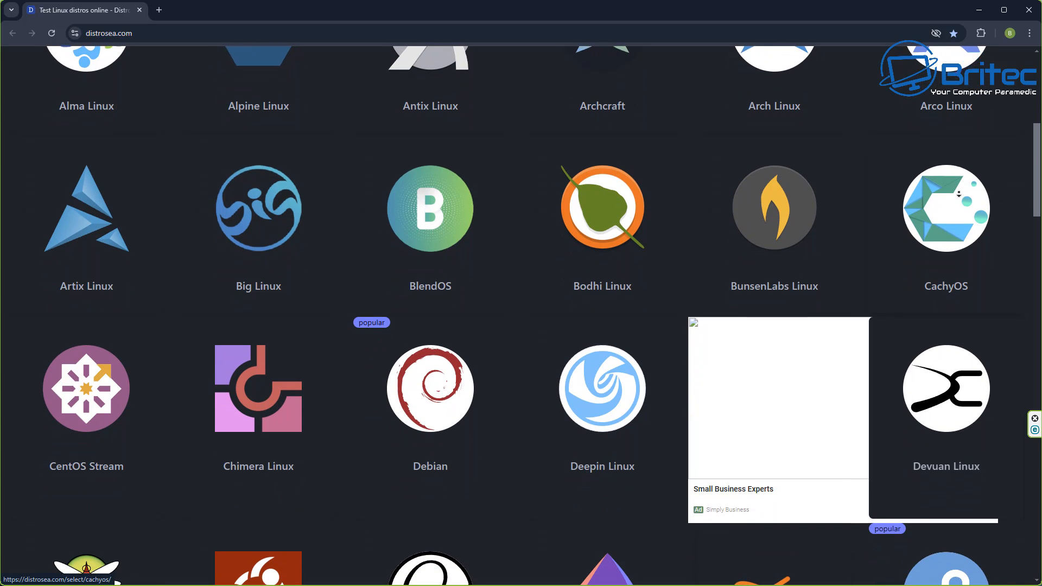
scroll("down", 3)
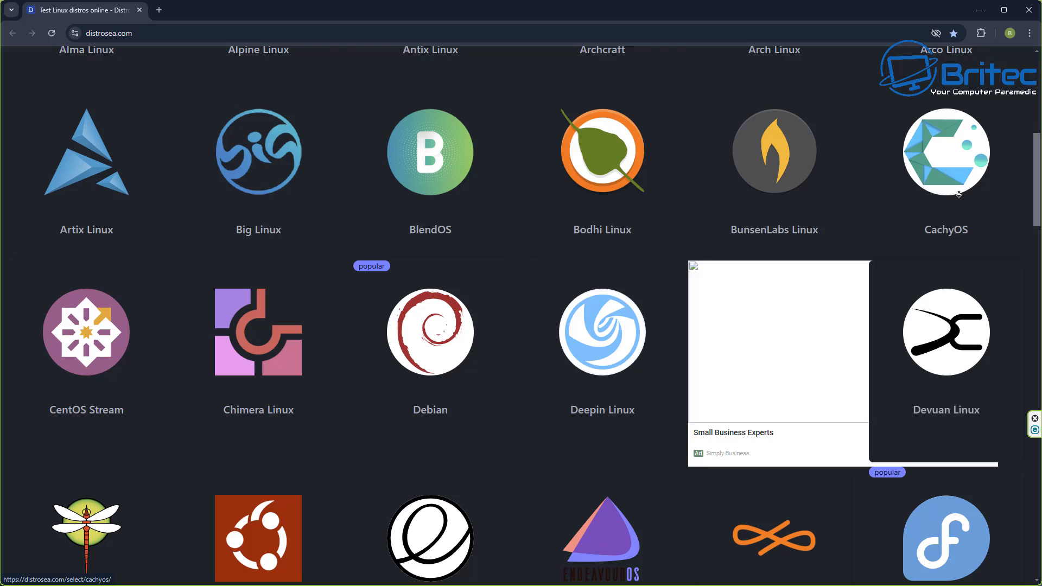
scroll("down", 3)
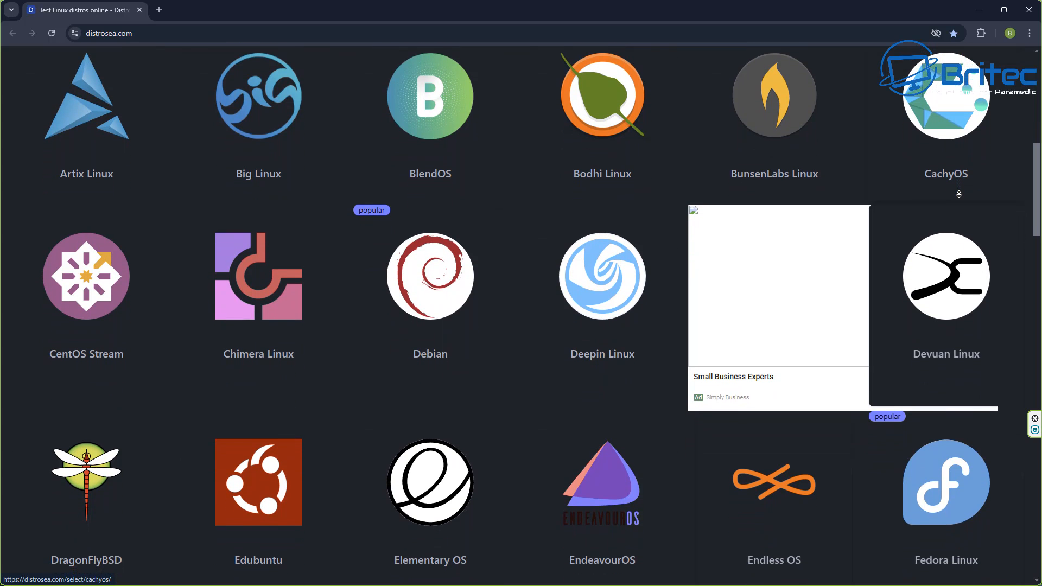
scroll("down", 3)
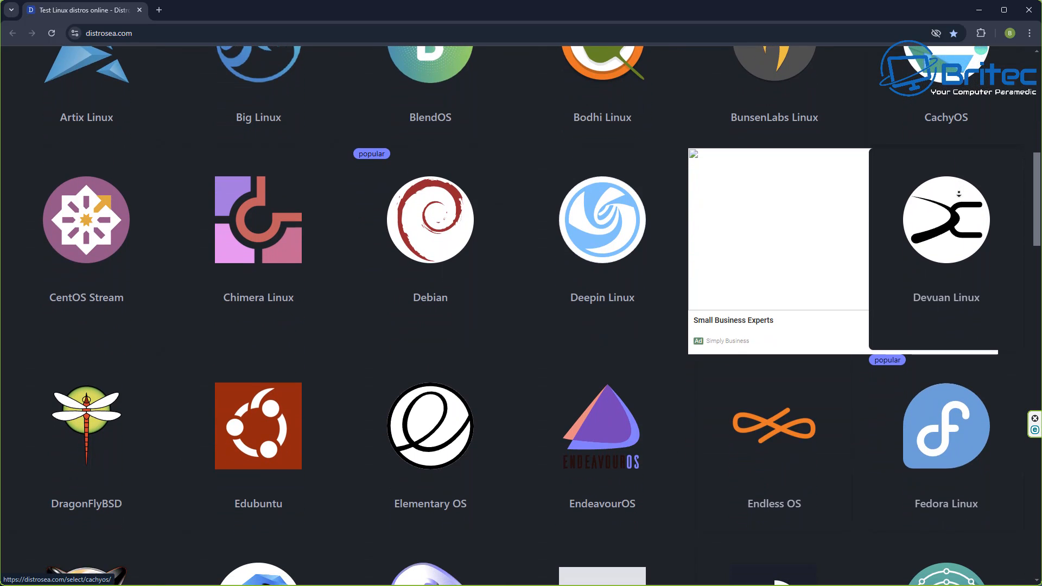
scroll("down", 3)
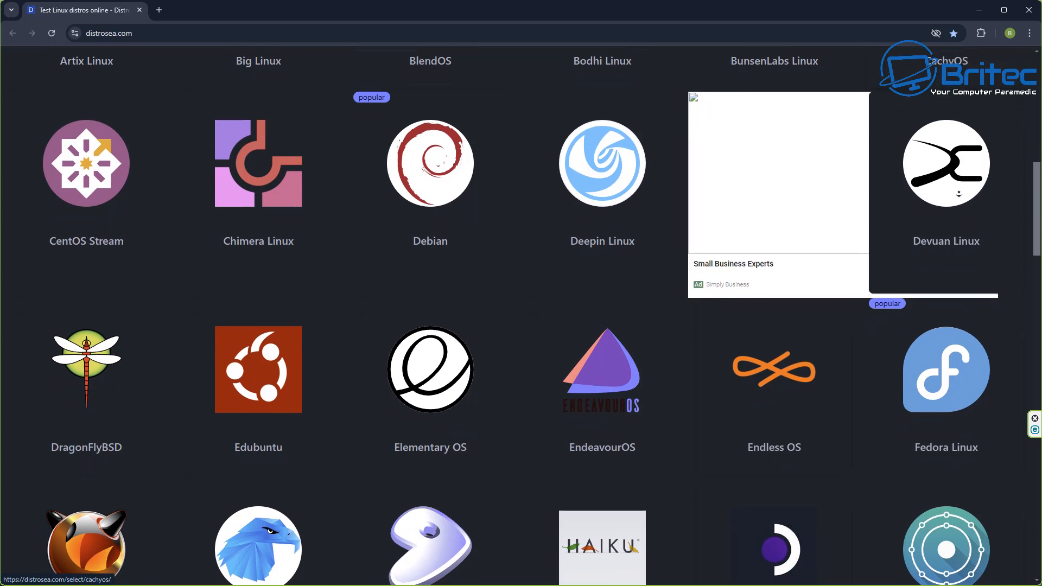
scroll("down", 3)
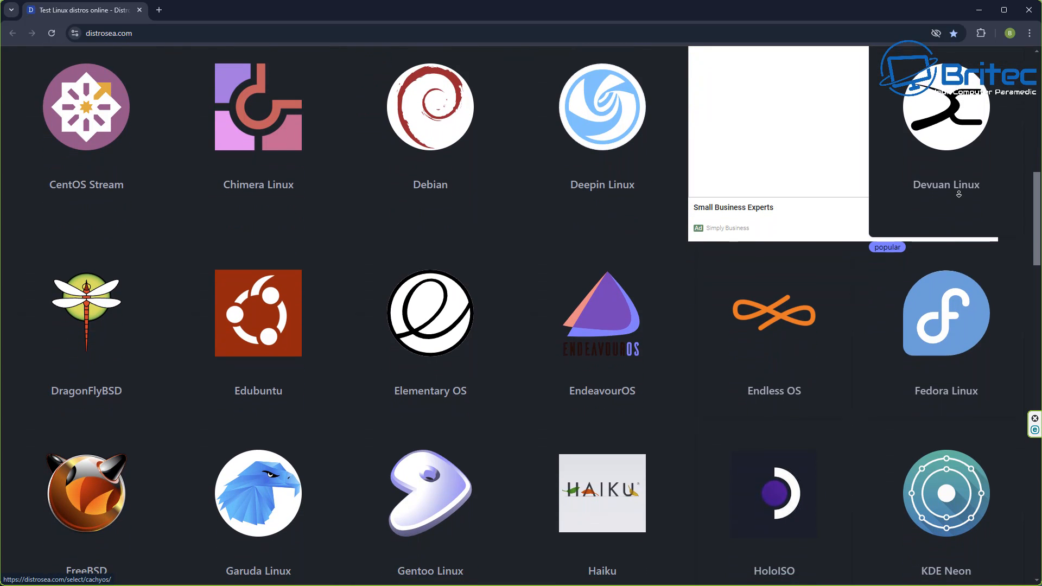
scroll("down", 3)
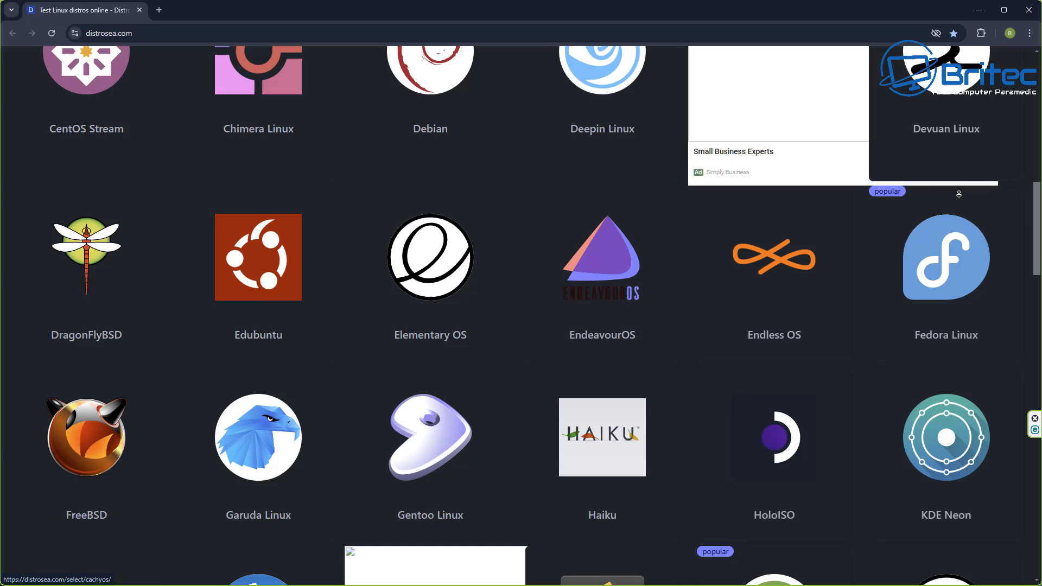
scroll("down", 3)
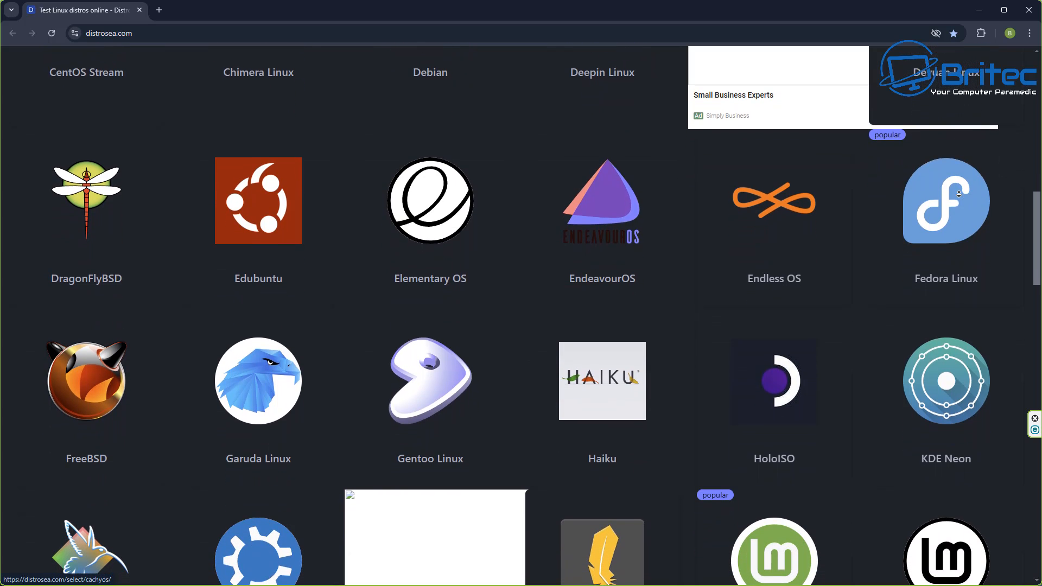
scroll("down", 3)
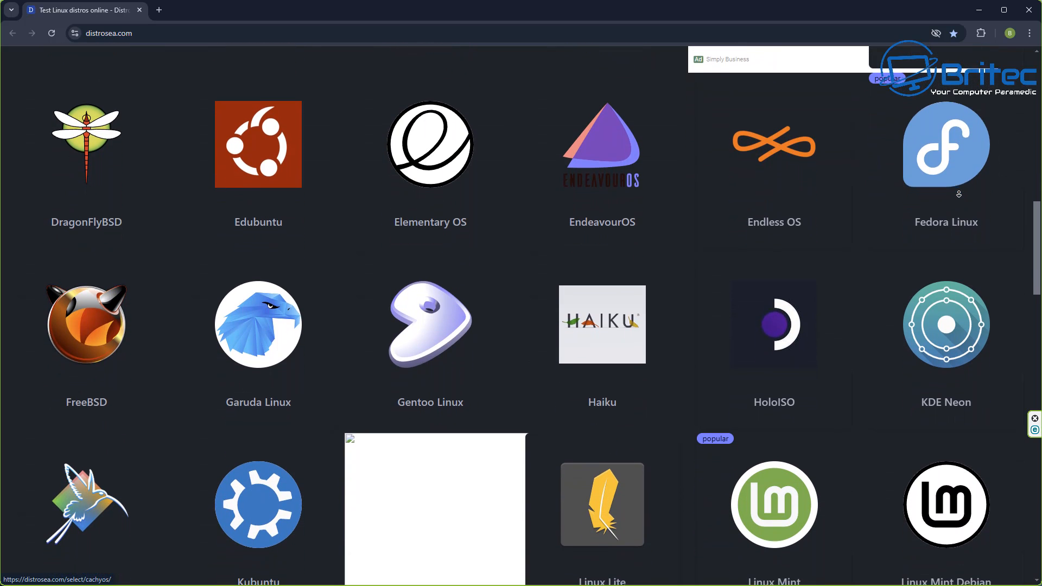
scroll("down", 3)
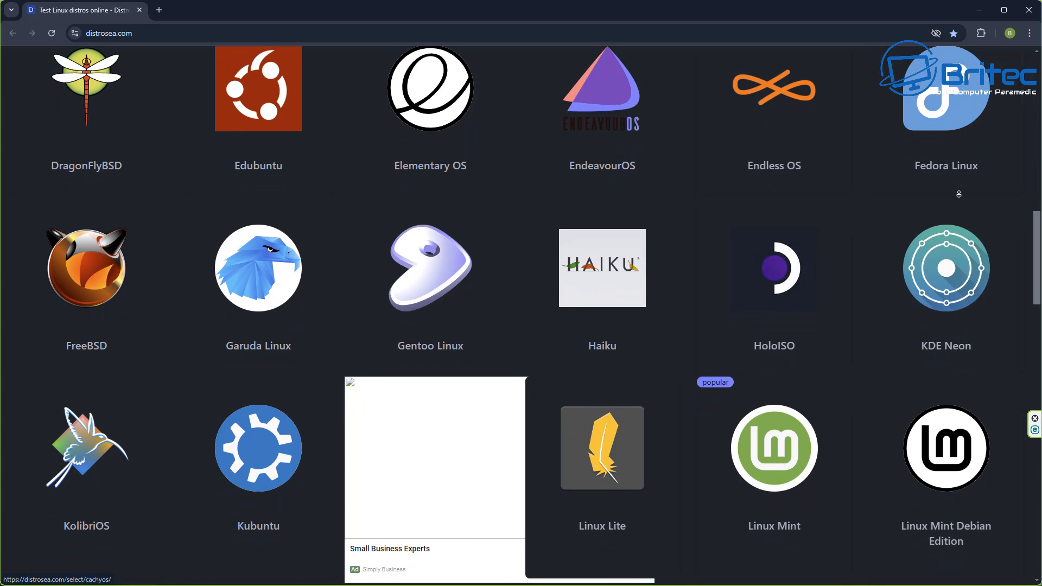
scroll("down", 3)
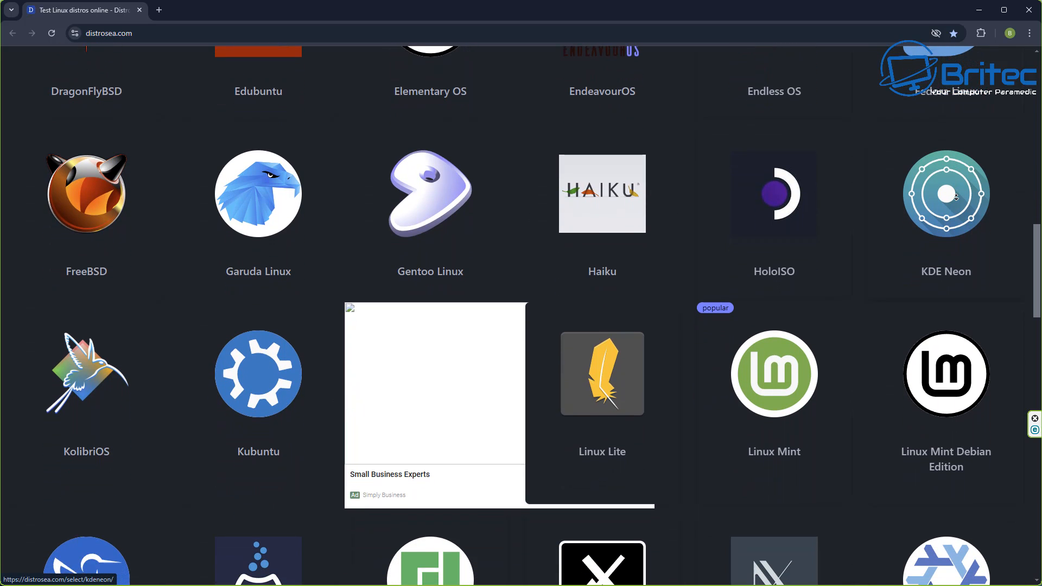
scroll("down", 3)
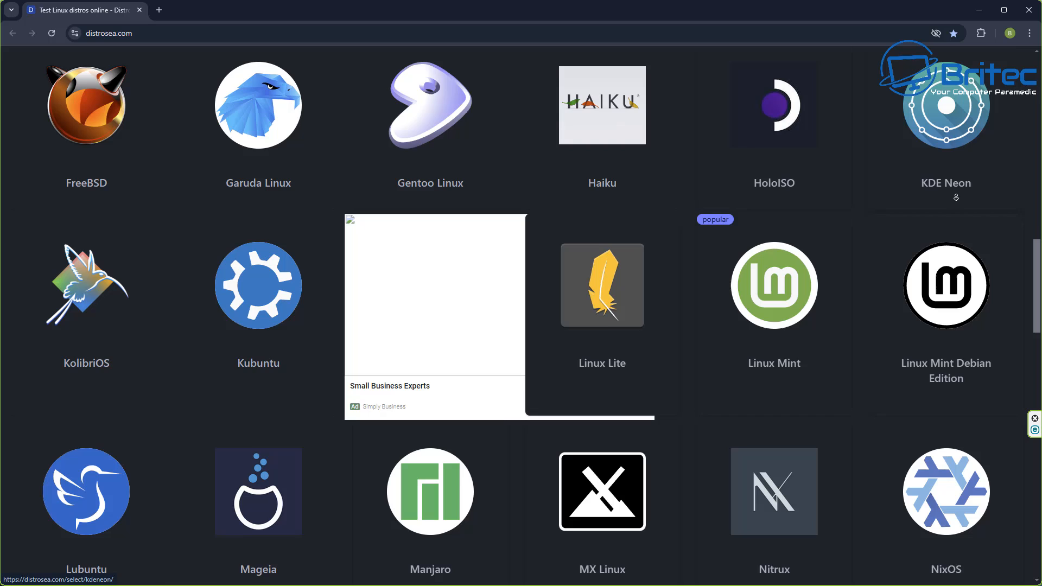
scroll("down", 3)
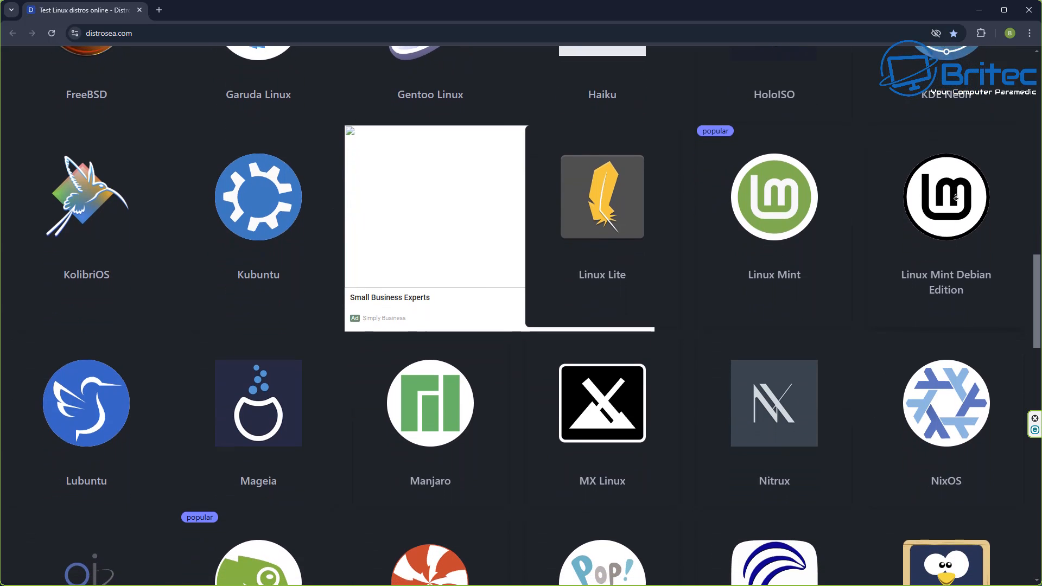
scroll("down", 3)
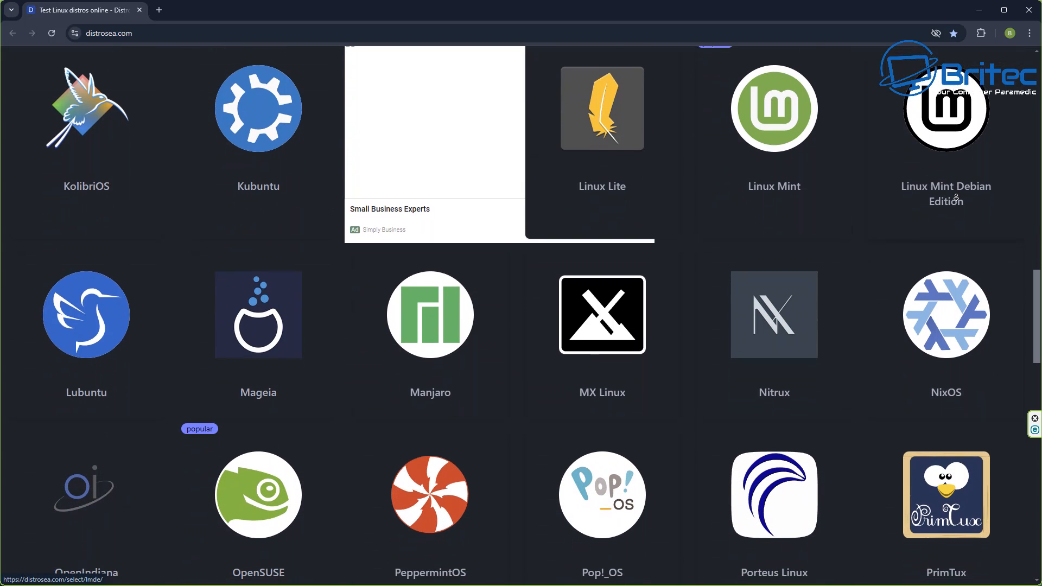
scroll("down", 3)
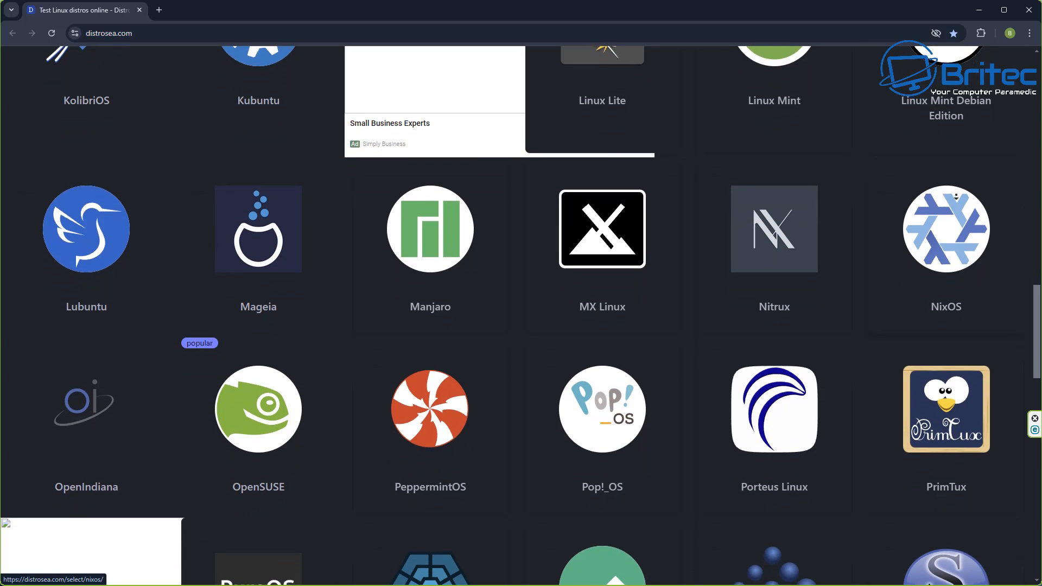
scroll("down", 3)
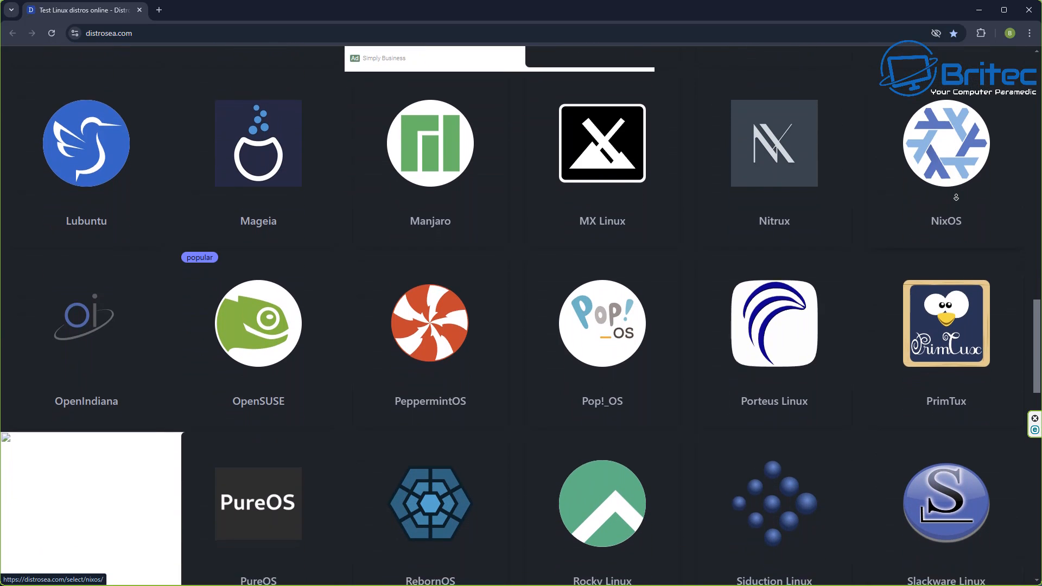
scroll("down", 3)
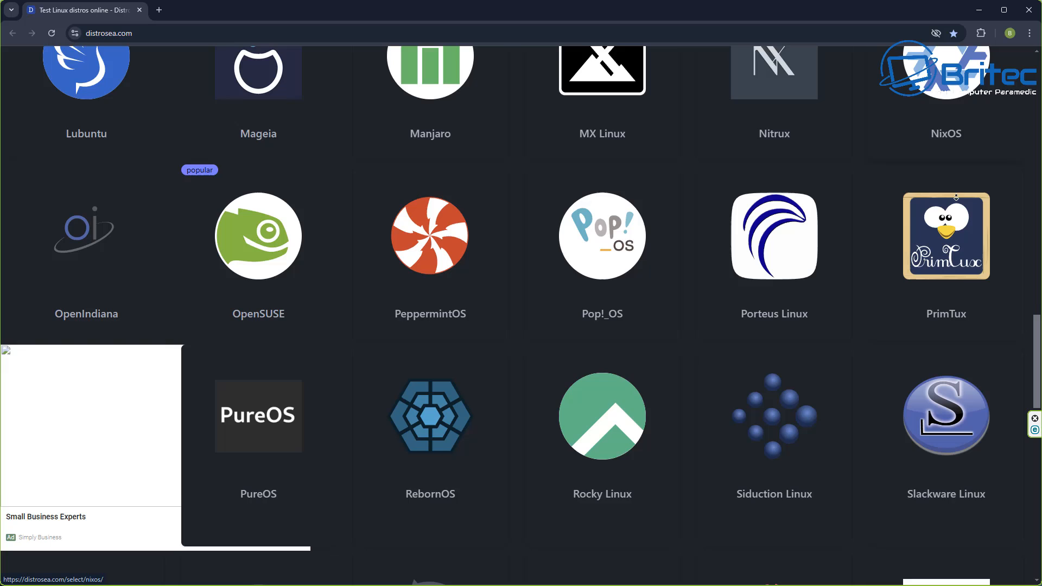
scroll("down", 3)
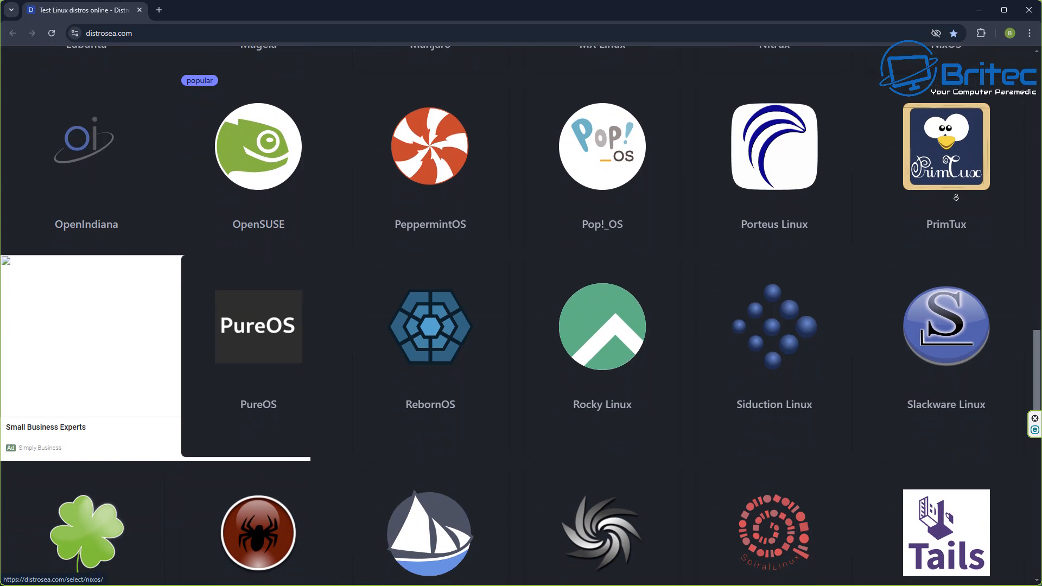
scroll("down", 3)
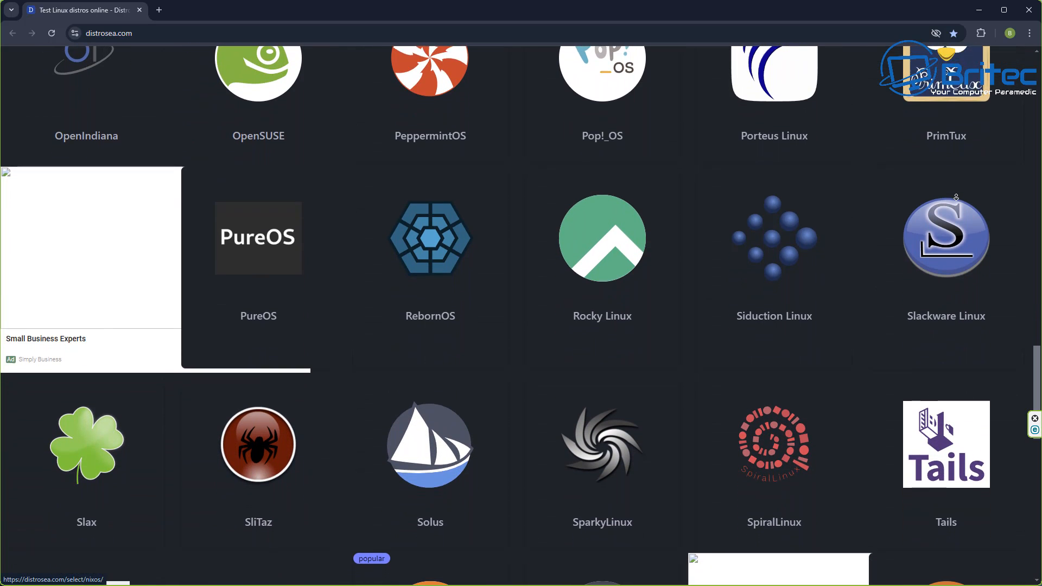
left_click(430, 66)
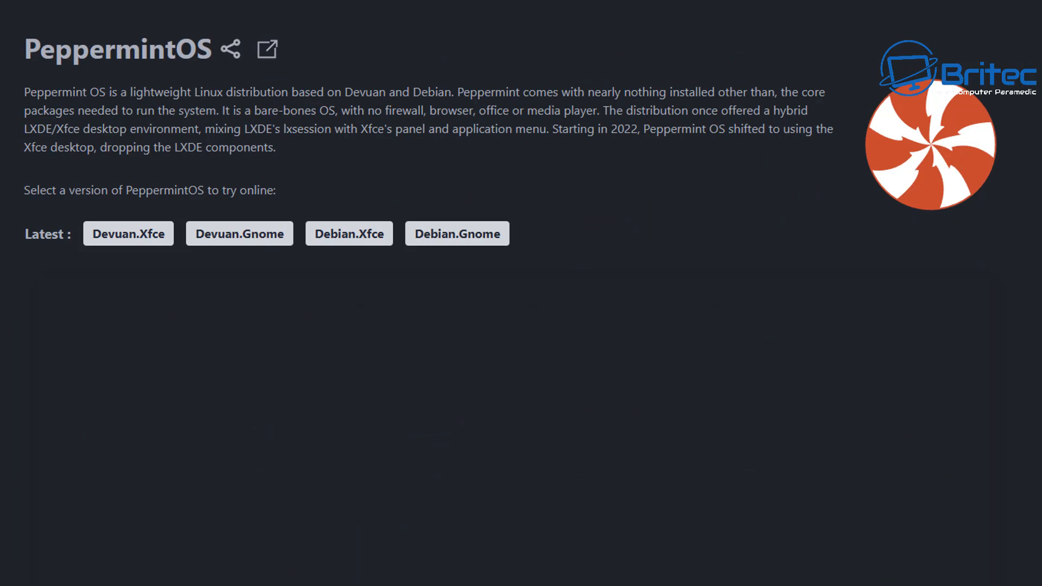
mouse_move(83, 72)
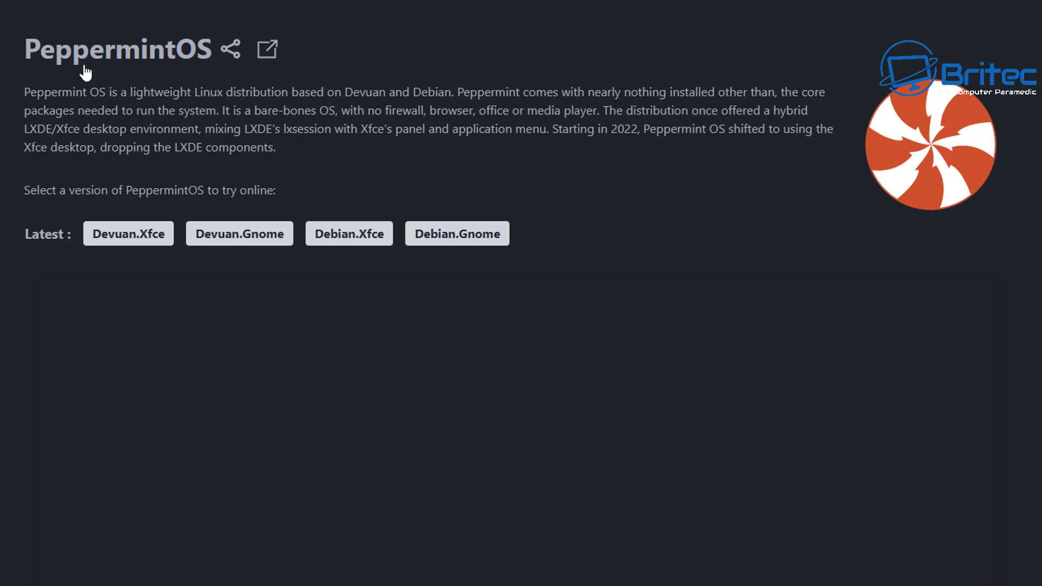
mouse_move(128, 233)
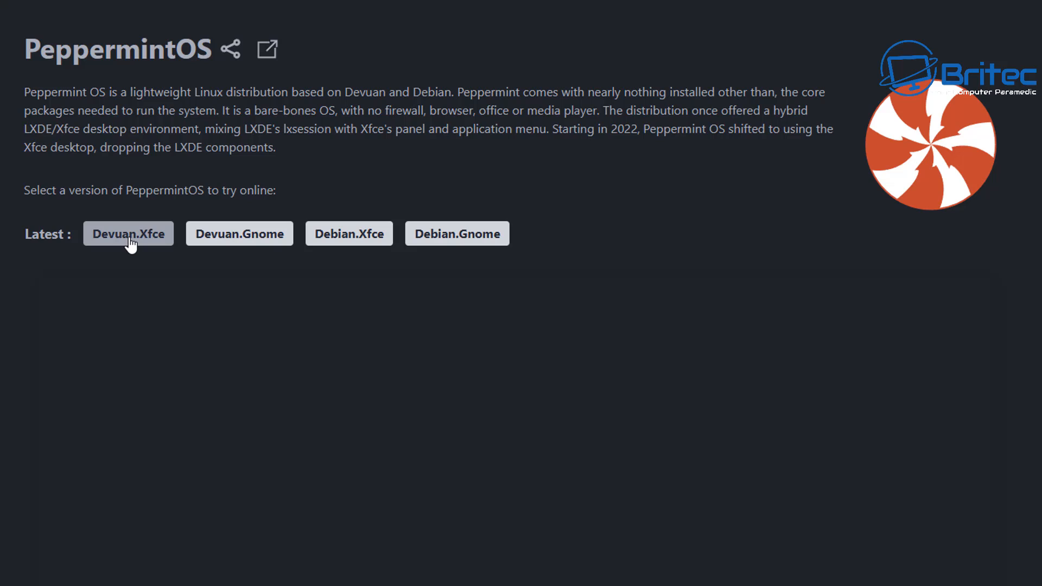
mouse_move(239, 234)
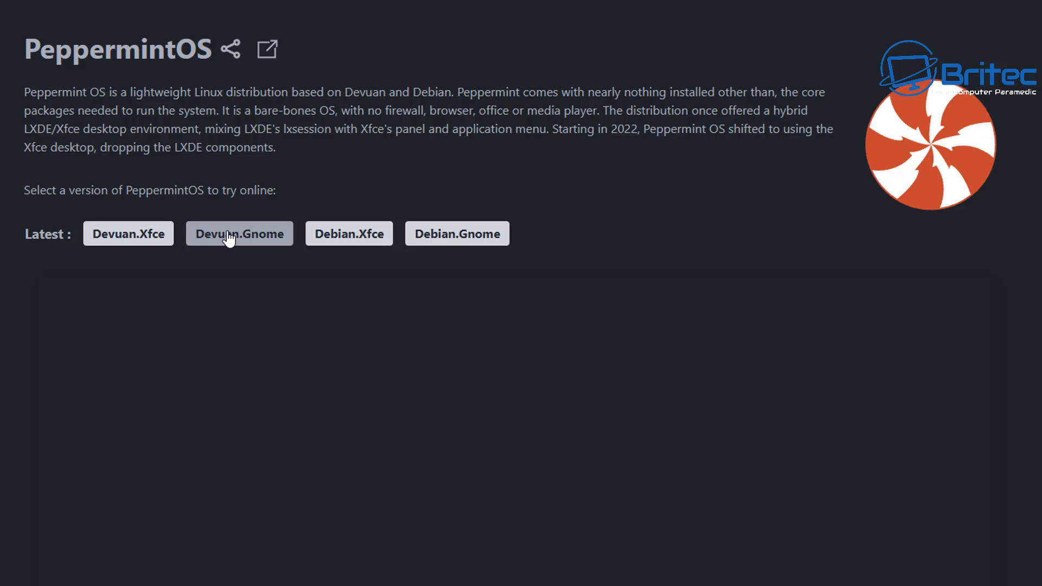
Start the PeppermintOS Devuan Gnome version, wait through the queue and continue into its desktop.
left_click(239, 234)
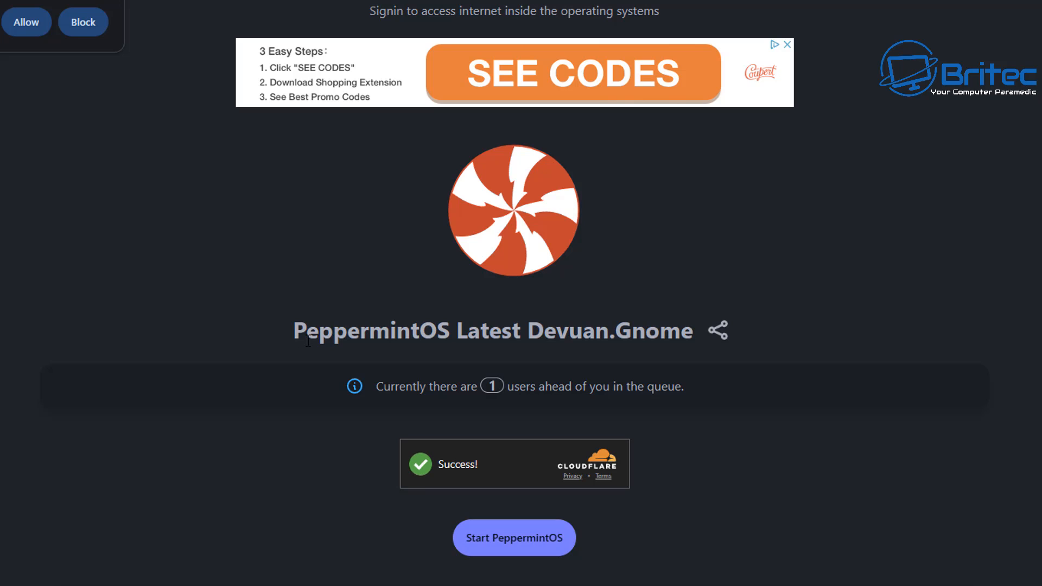
mouse_move(873, 541)
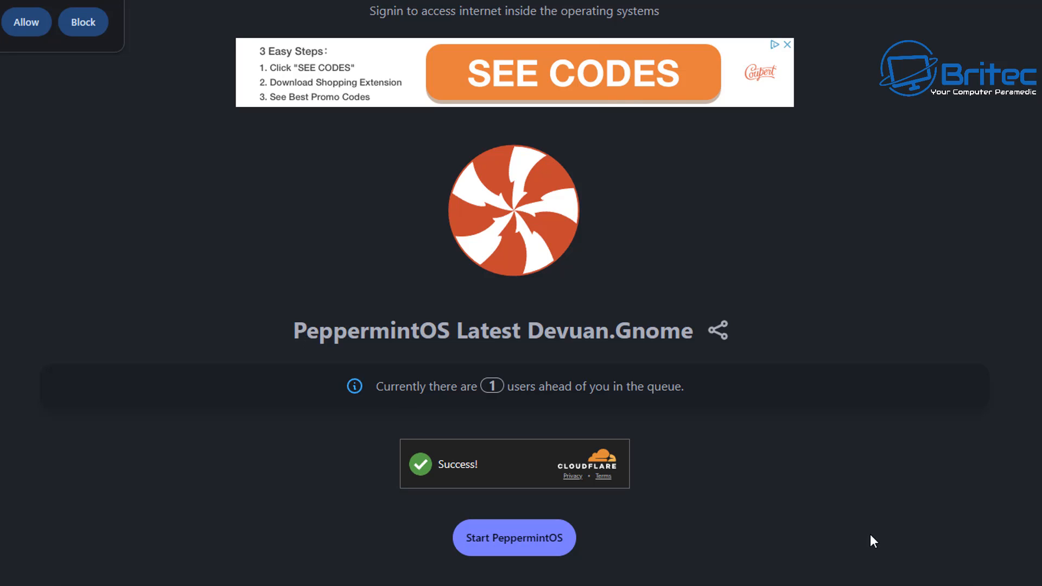
mouse_move(873, 541)
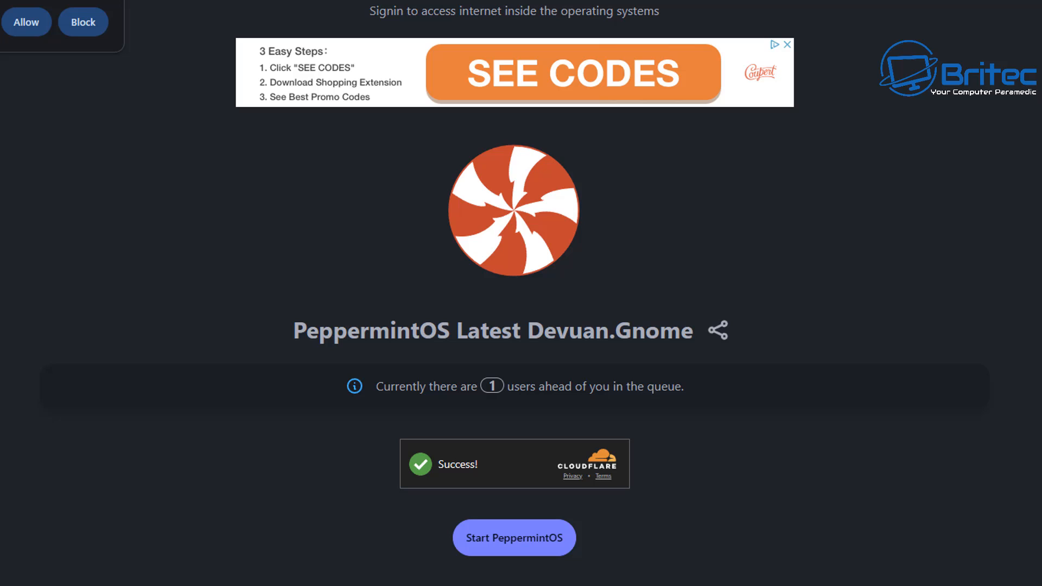
mouse_move(623, 513)
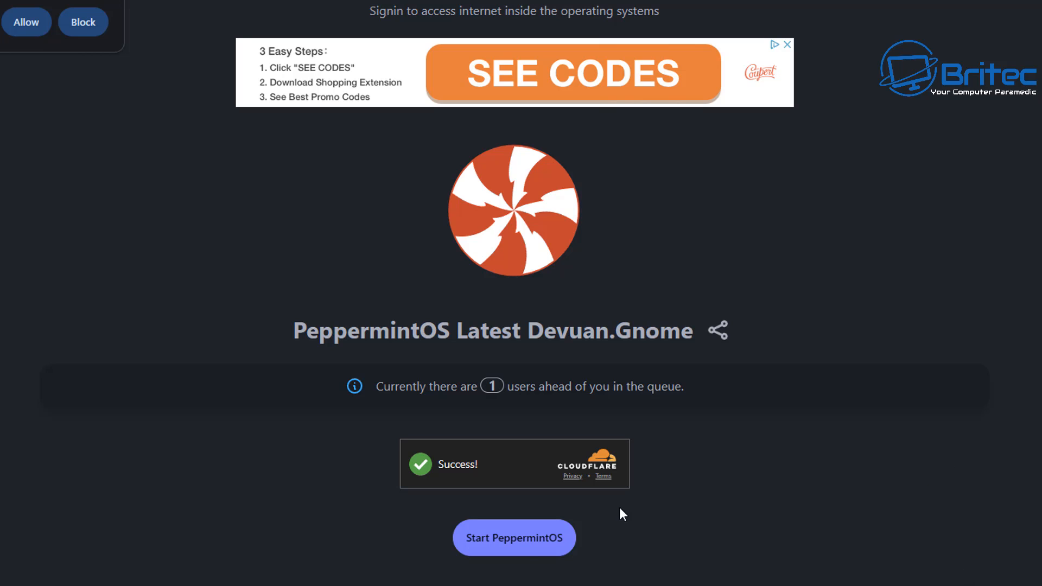
left_click(513, 538)
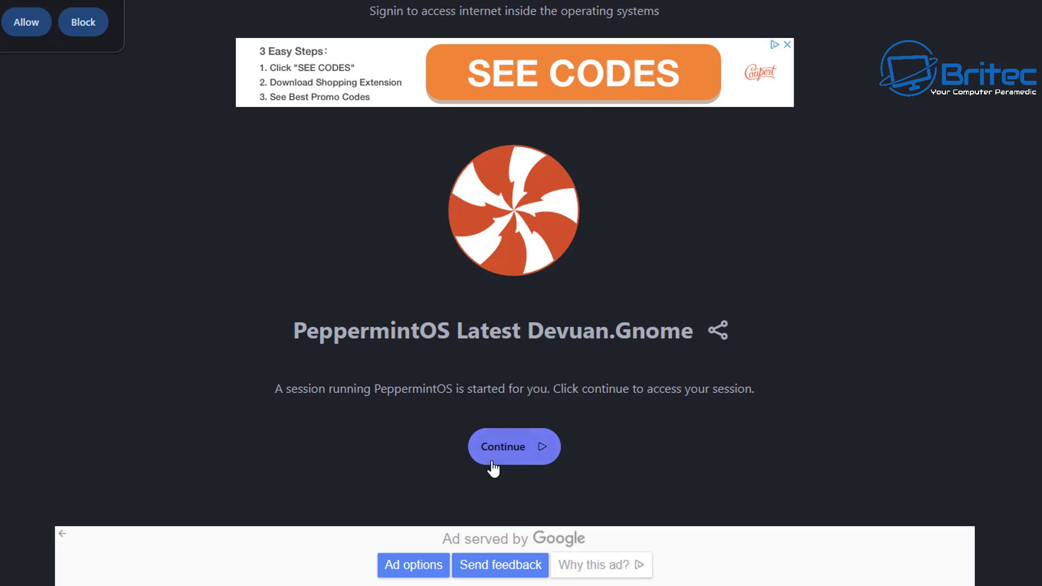
left_click(513, 446)
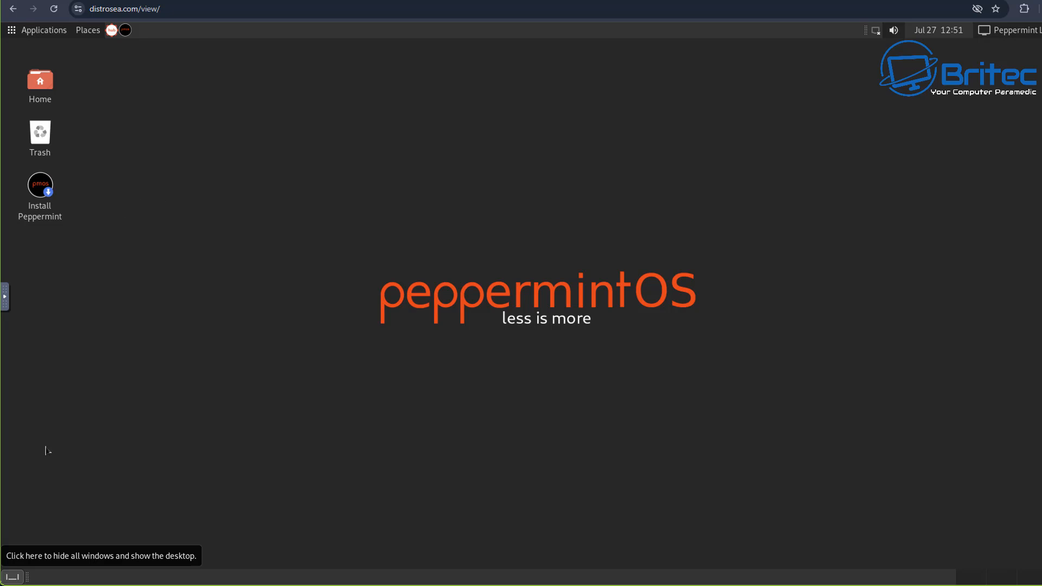
left_click(43, 31)
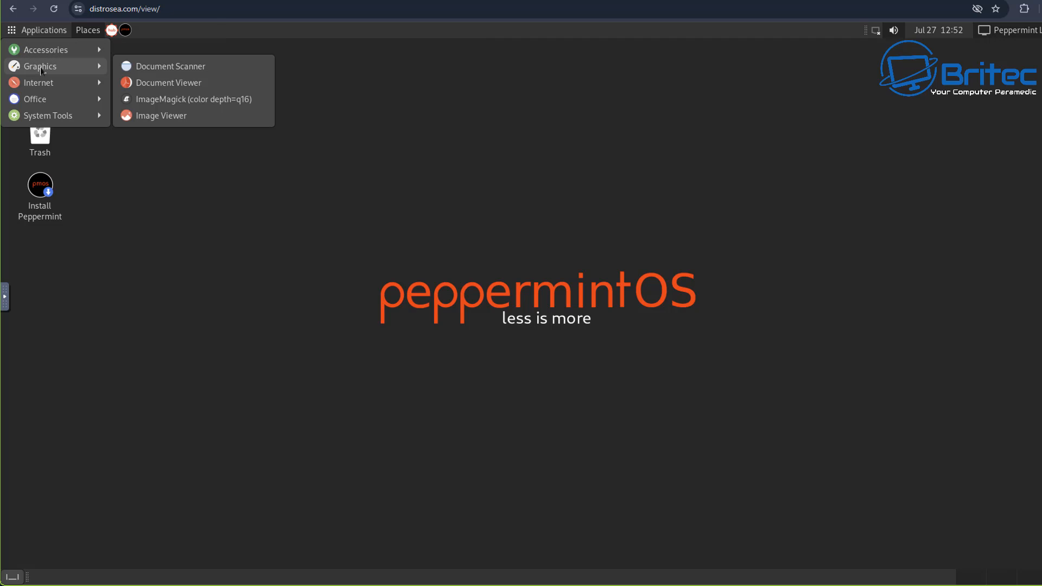
mouse_move(47, 115)
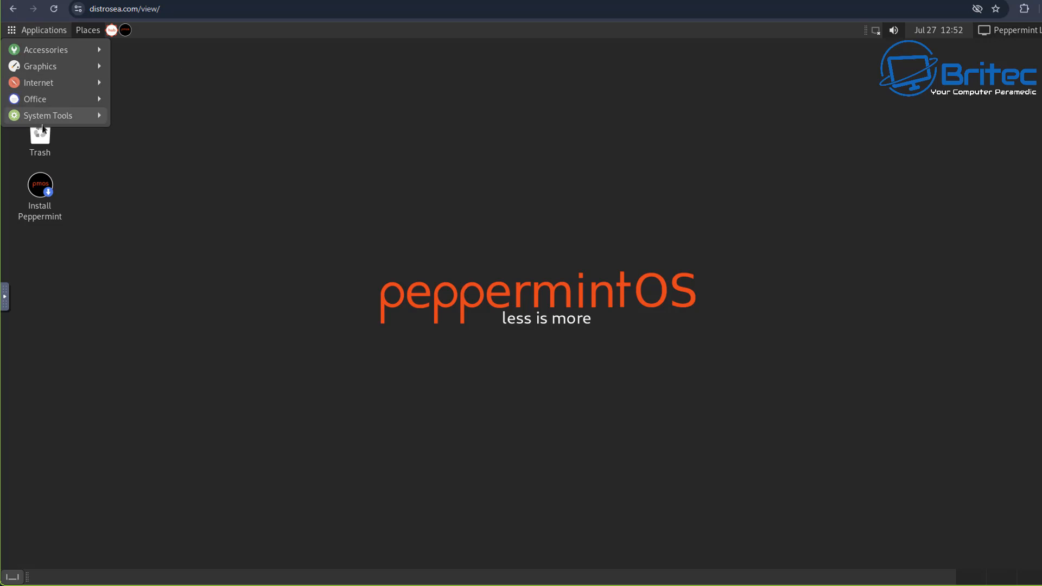
left_click(47, 115)
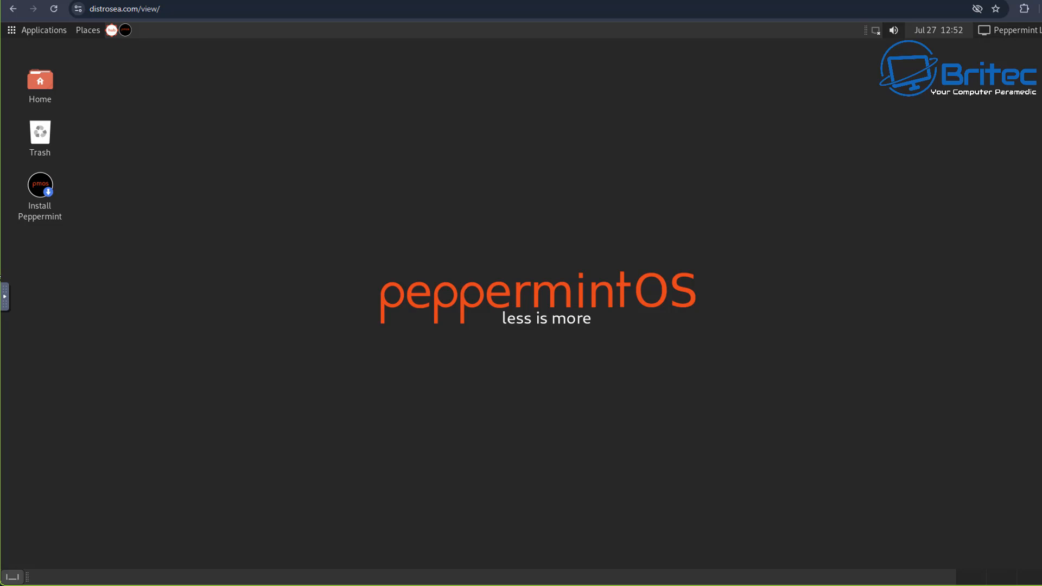
mouse_move(128, 330)
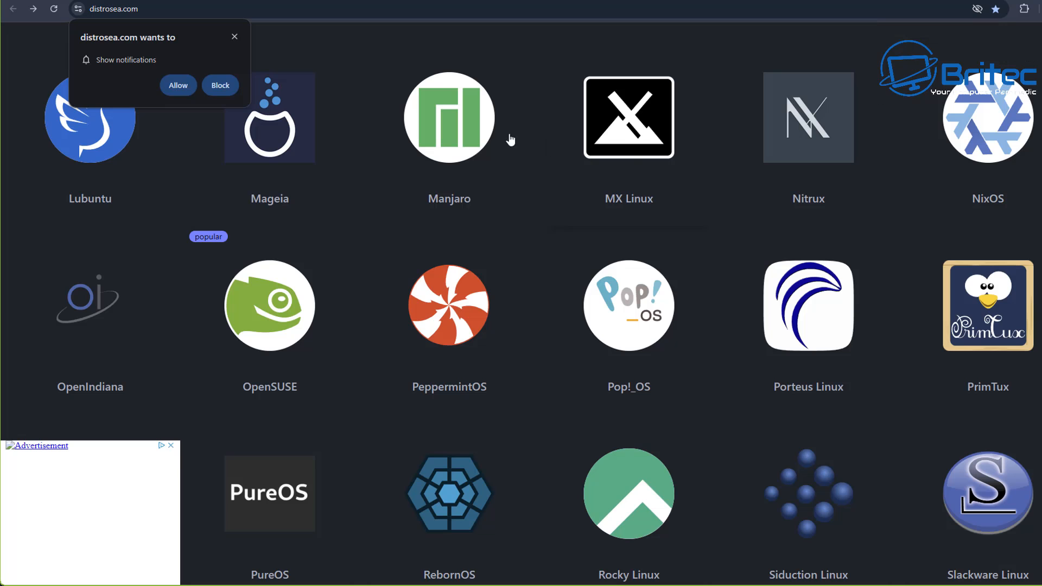
Choose Manjaro from the distro catalogue to list its desktop editions.
left_click(448, 117)
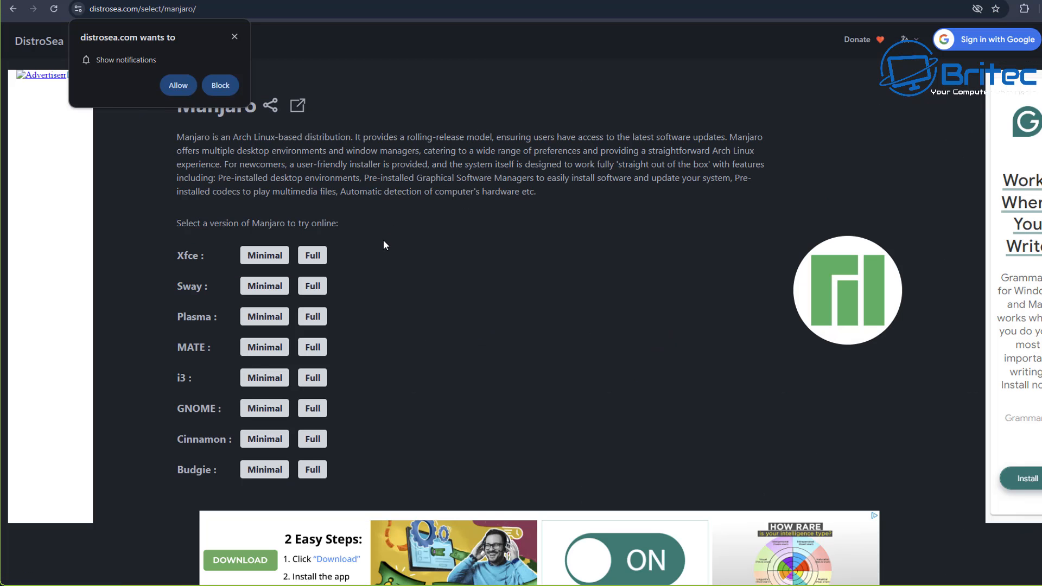
mouse_move(313, 279)
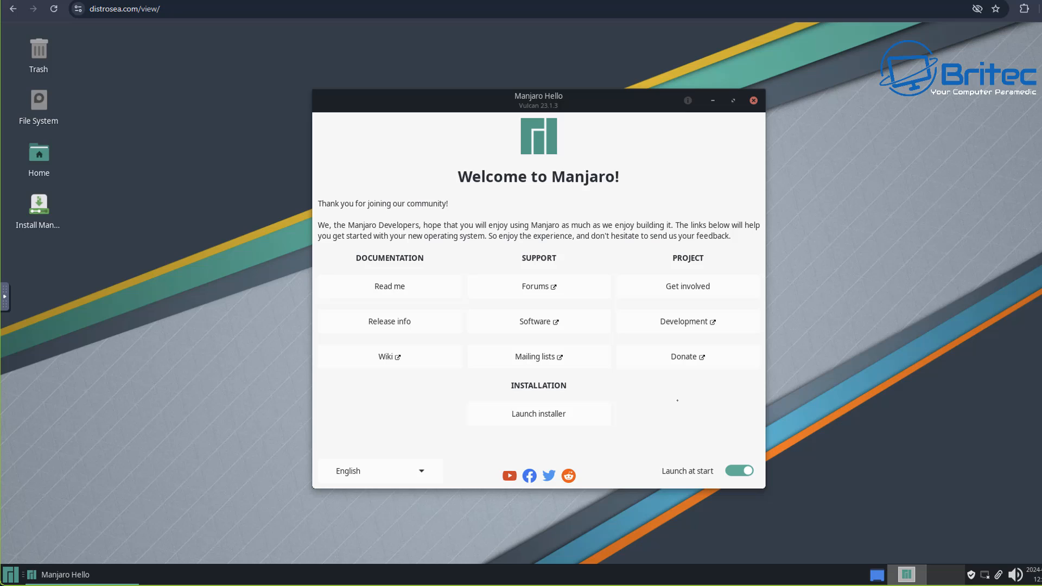
mouse_move(617, 398)
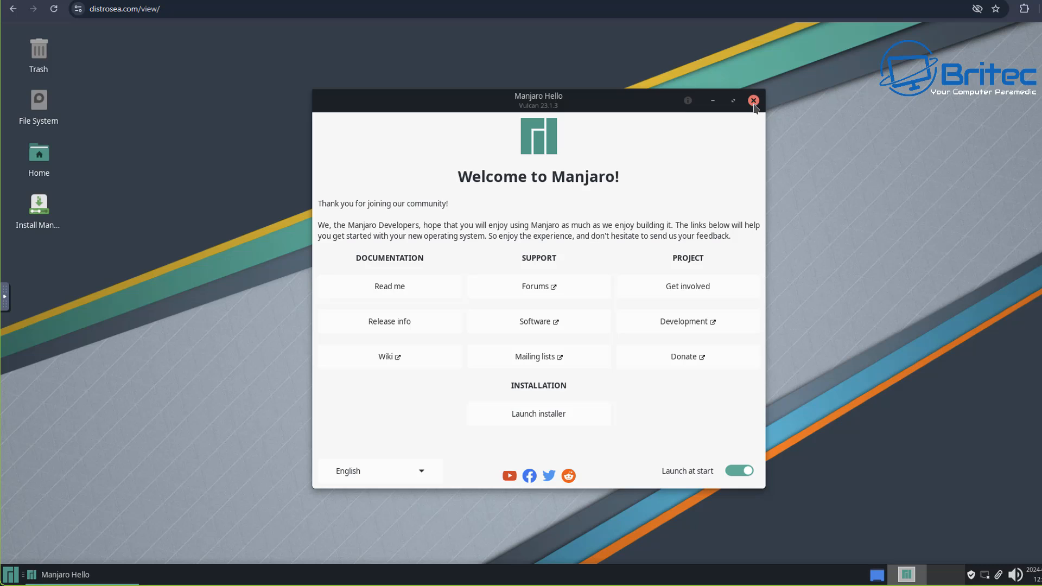
Close the Manjaro Hello welcome window to leave the bare Xfce desktop.
left_click(753, 100)
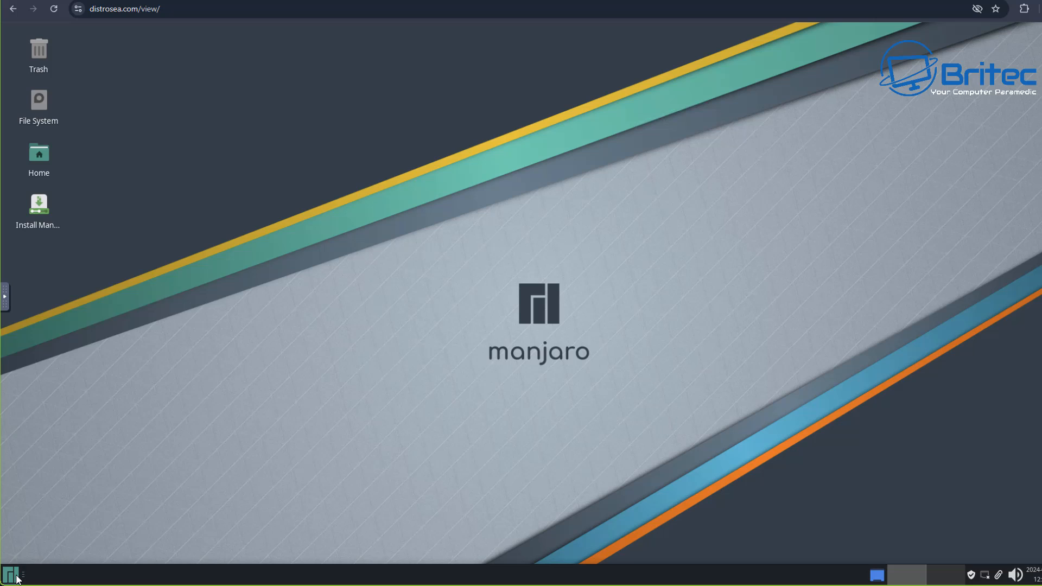
Browse the Manjaro Whisker menu through Graphics and All Applications.
left_click(11, 574)
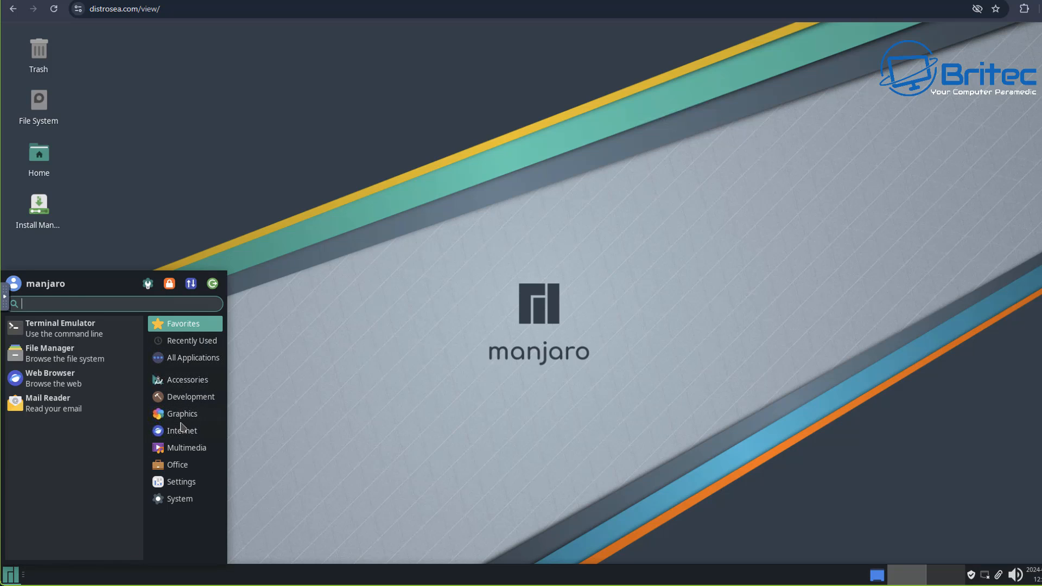
left_click(182, 414)
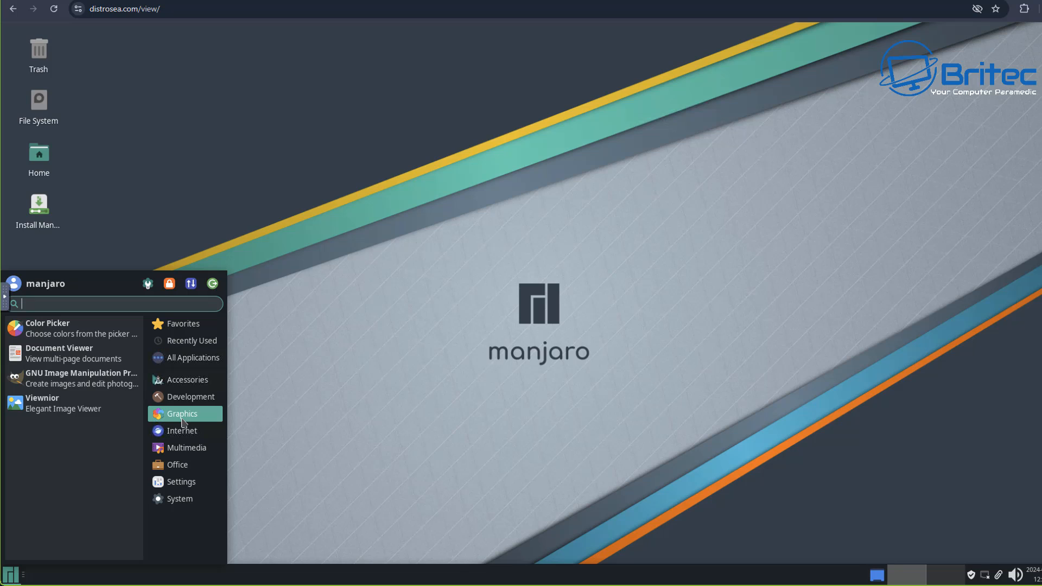
mouse_move(195, 437)
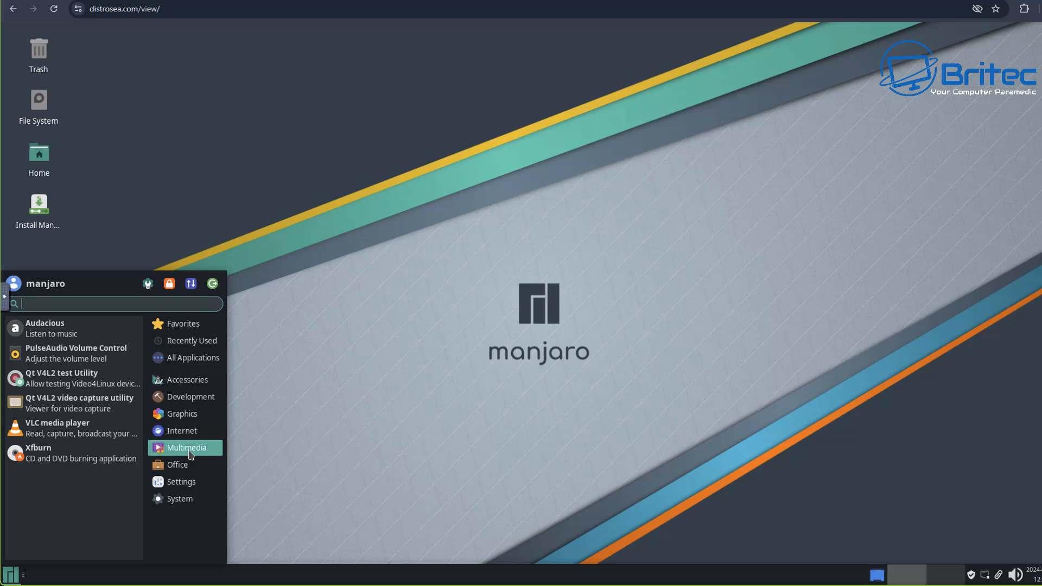
mouse_move(196, 412)
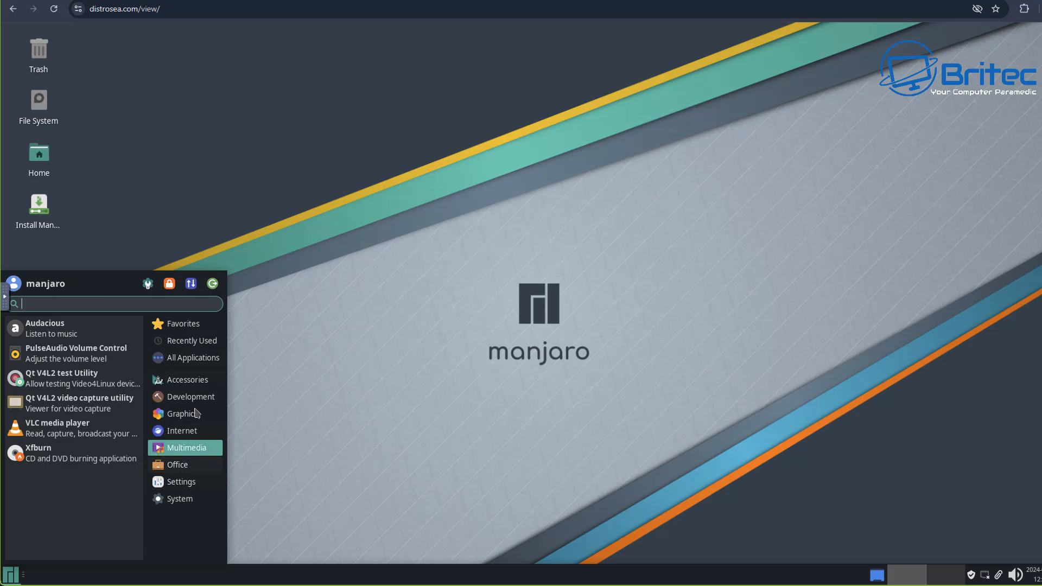
left_click(191, 357)
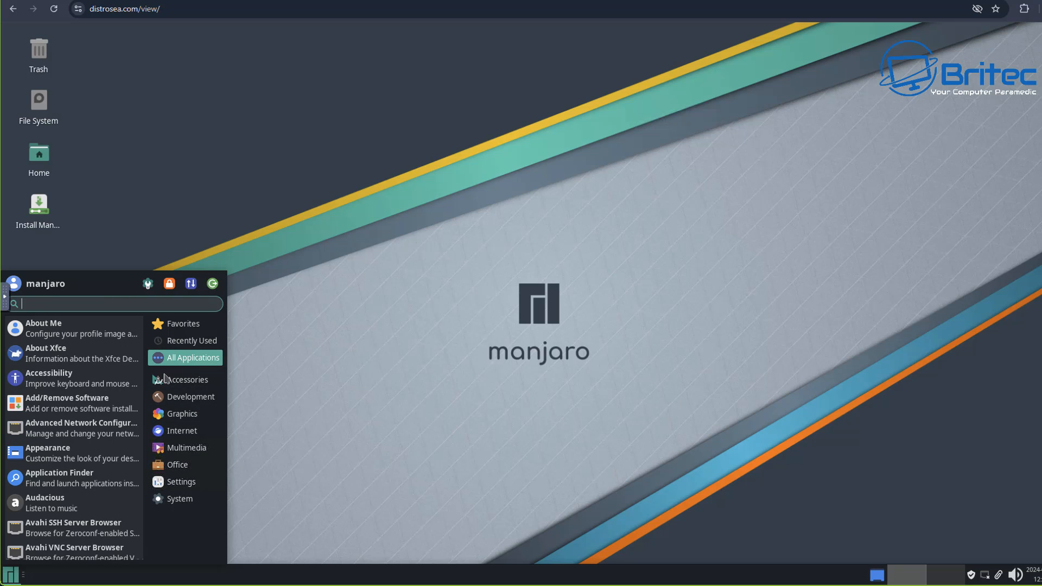
scroll("down", 3)
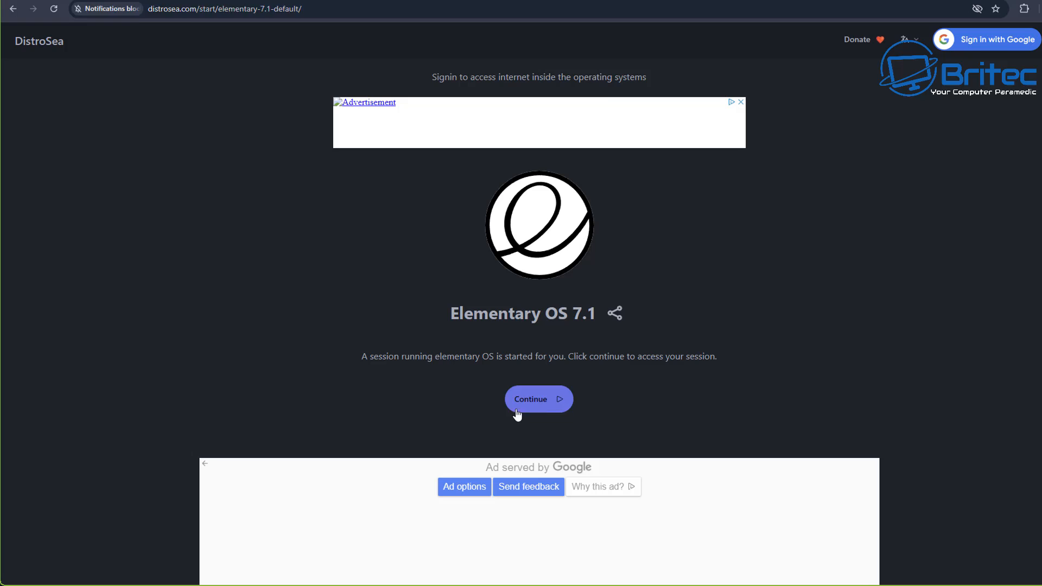
Continue into the started elementary OS 7.1 session at its language screen.
left_click(538, 398)
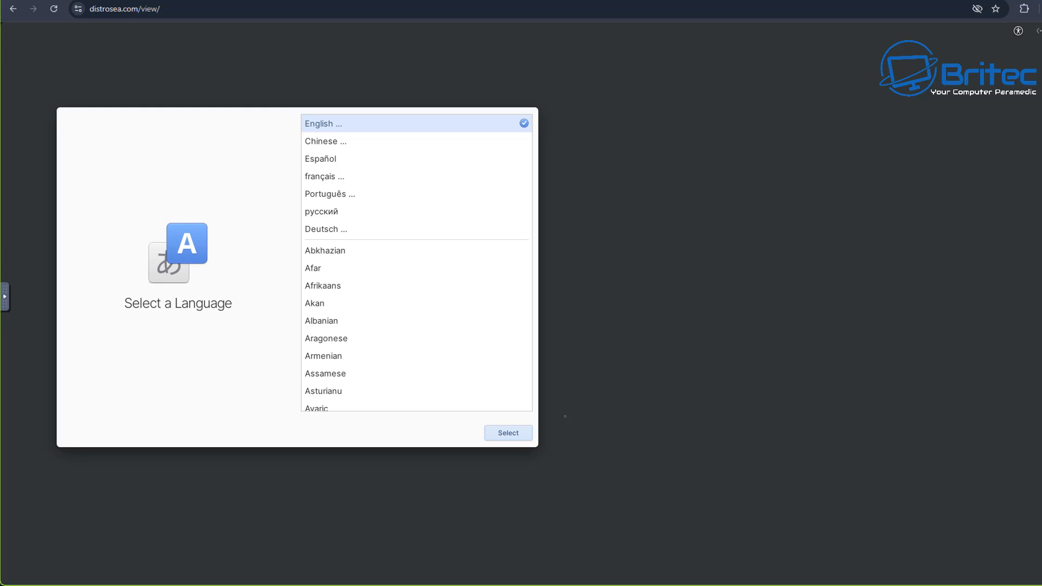
Choose English (United States), an English (UK) keyboard layout, and start Try Demo Mode.
left_click(324, 122)
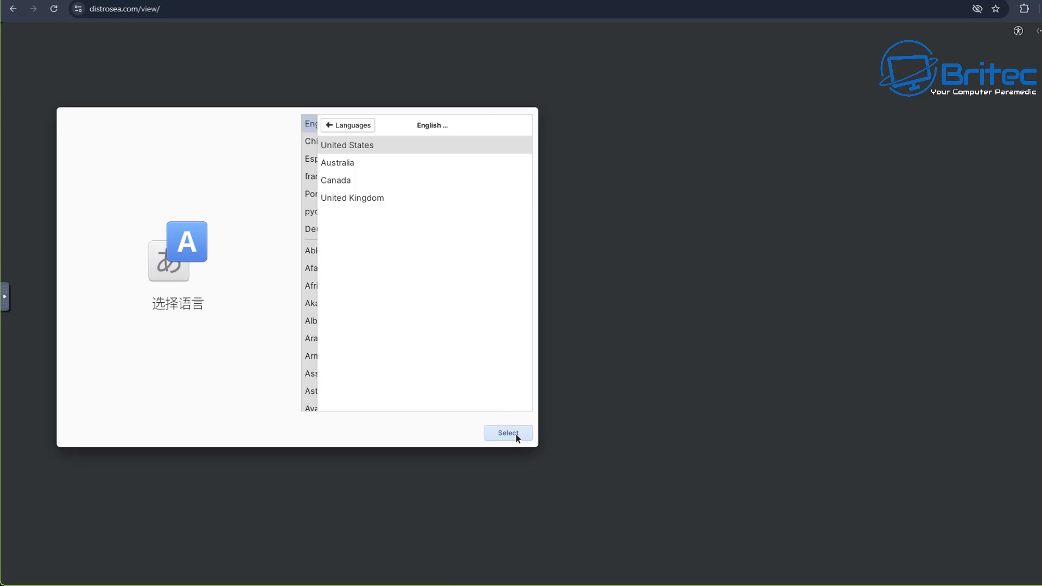
left_click(346, 144)
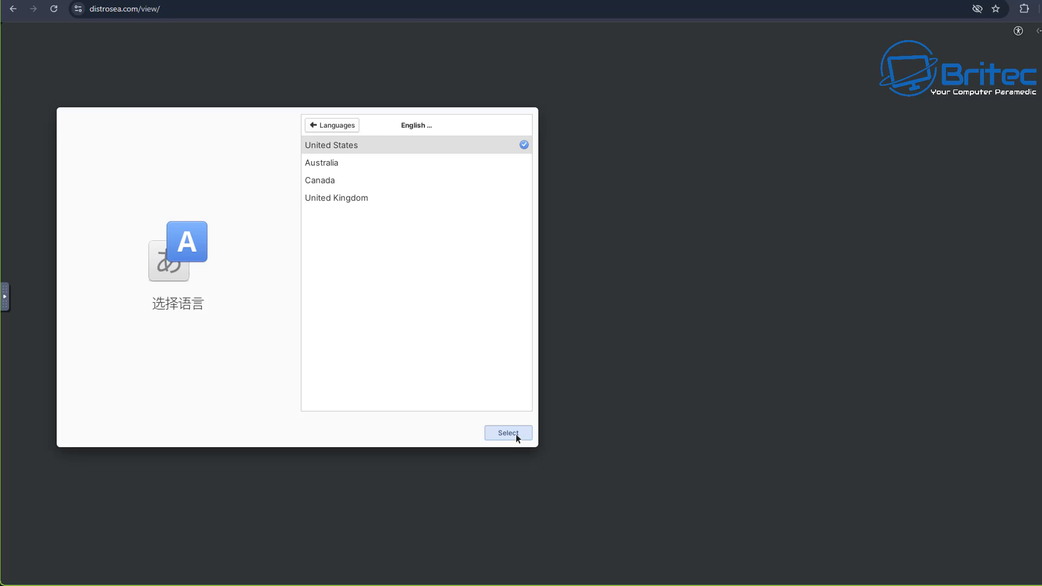
left_click(506, 433)
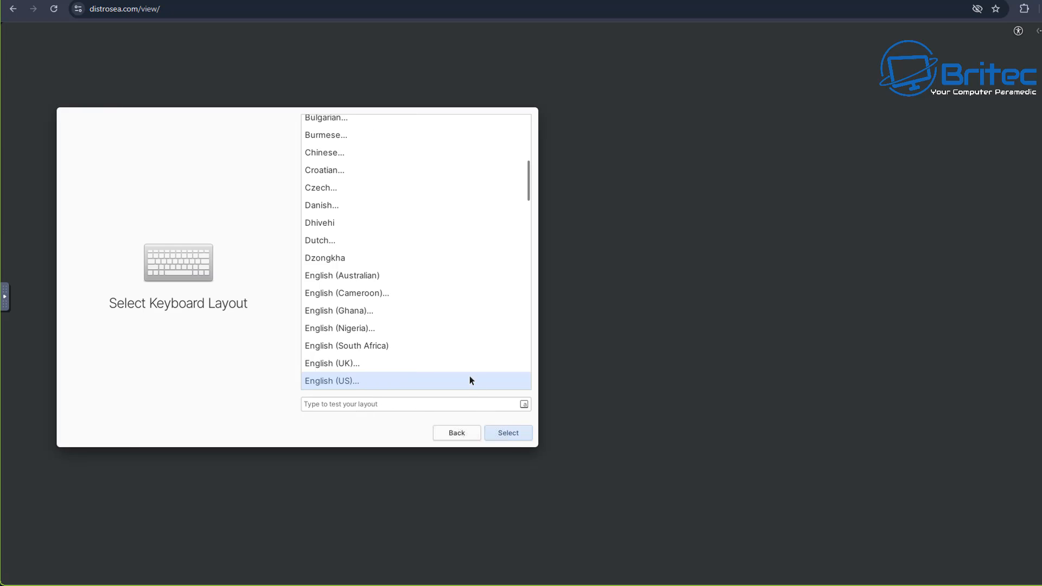
left_click(332, 364)
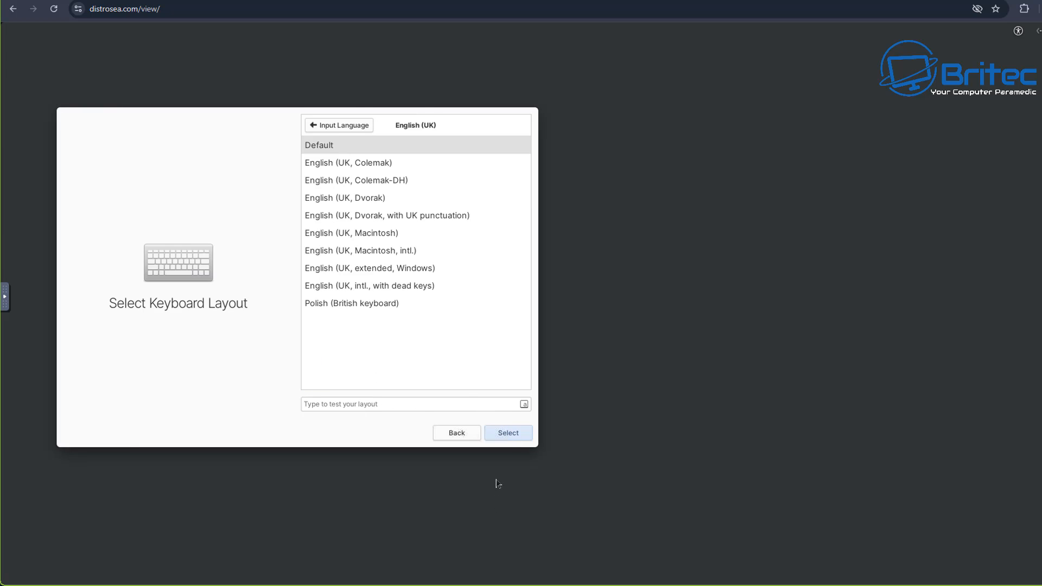
left_click(507, 433)
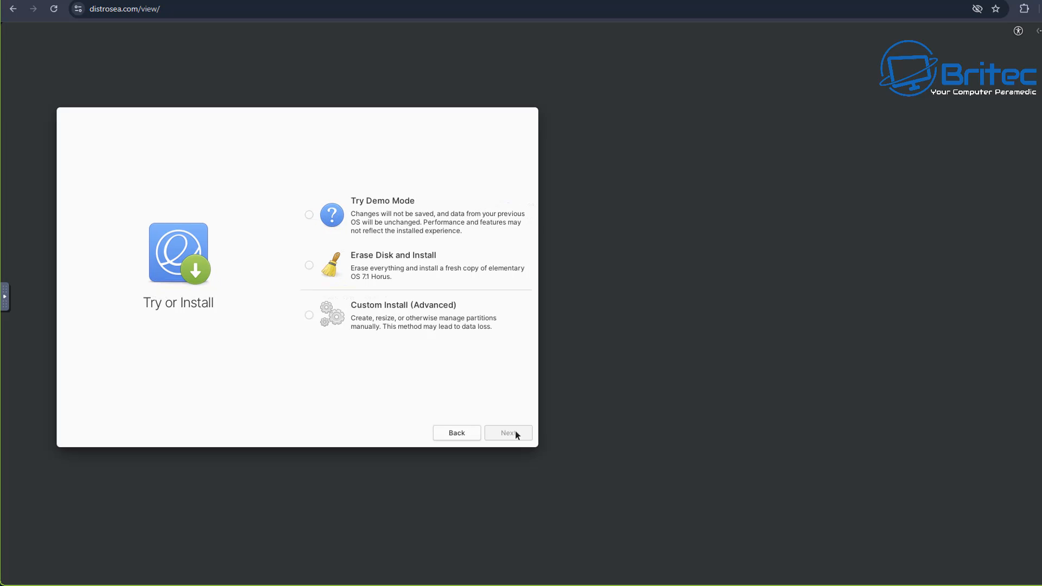
left_click(332, 214)
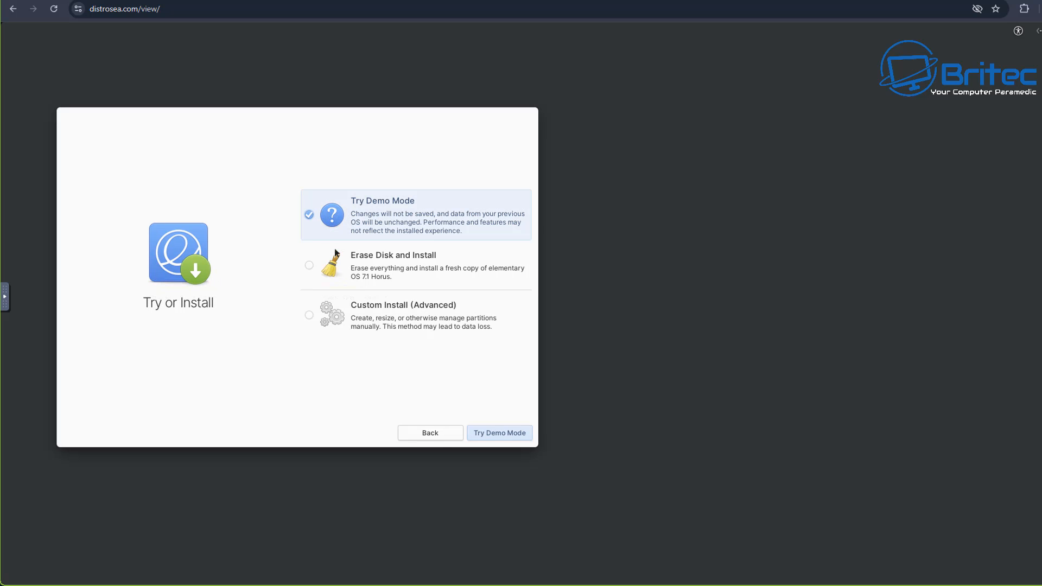
mouse_move(499, 439)
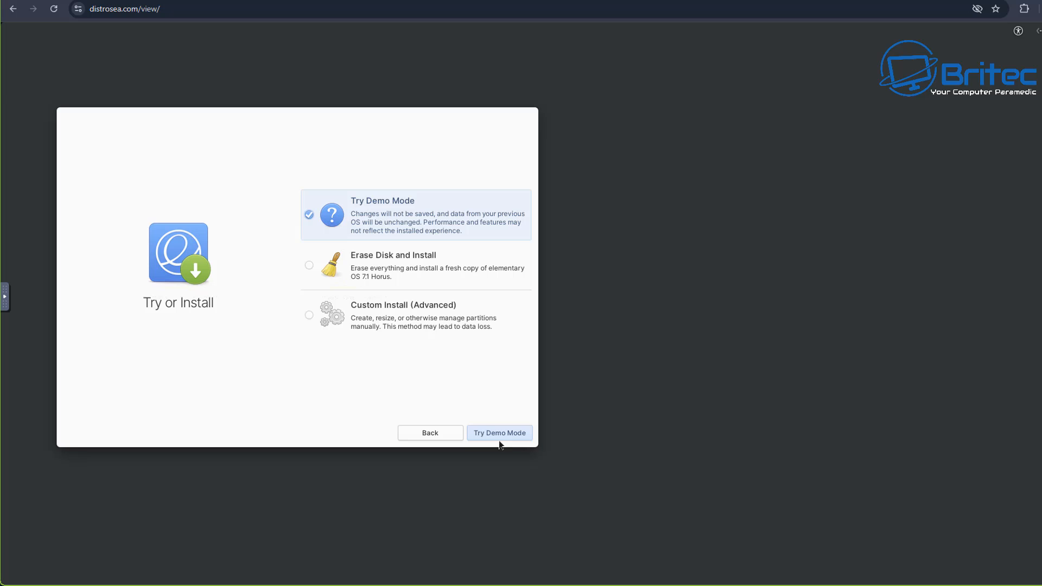
left_click(498, 433)
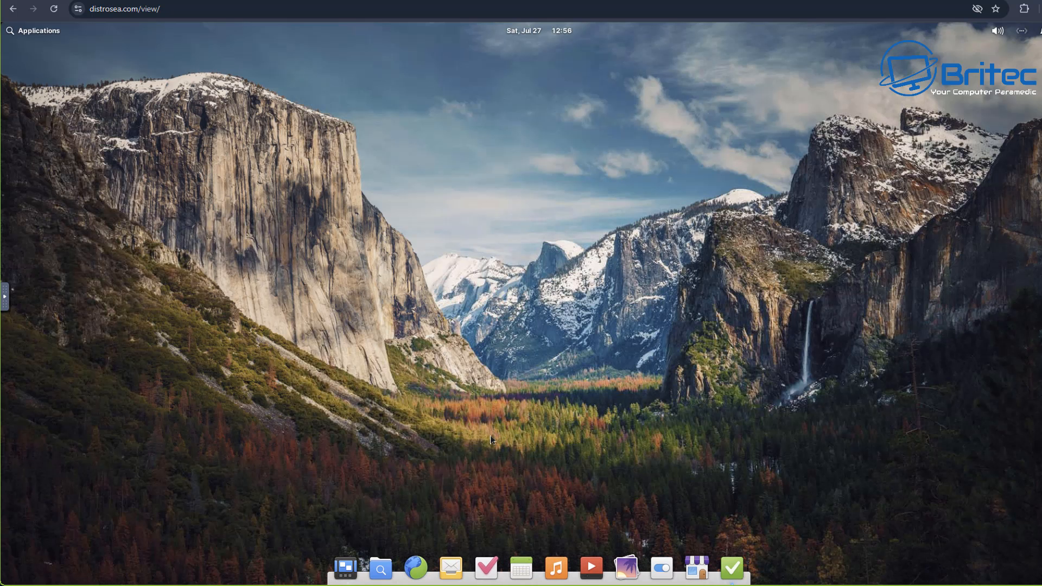
left_click(380, 568)
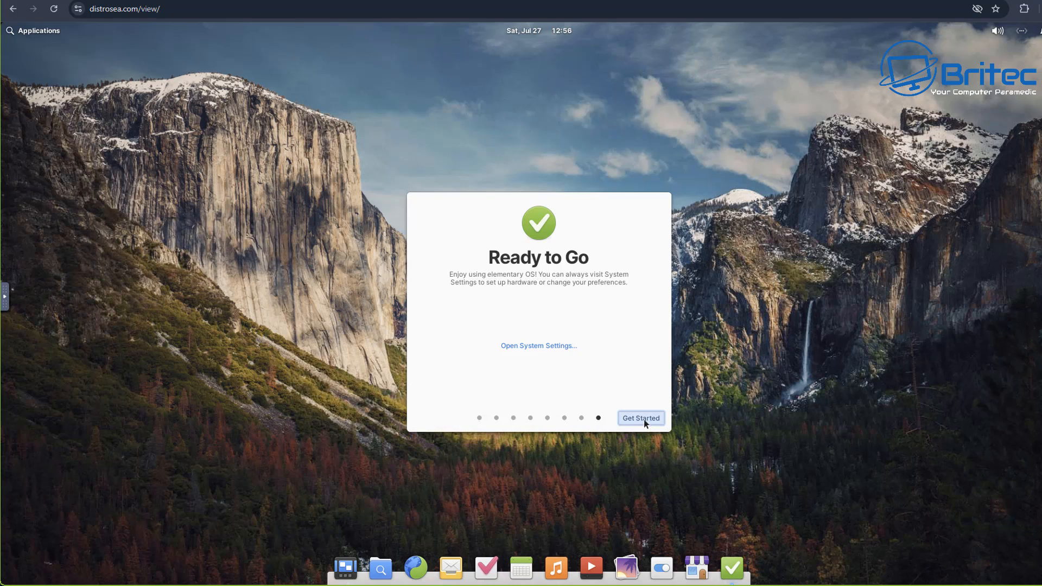
left_click(640, 418)
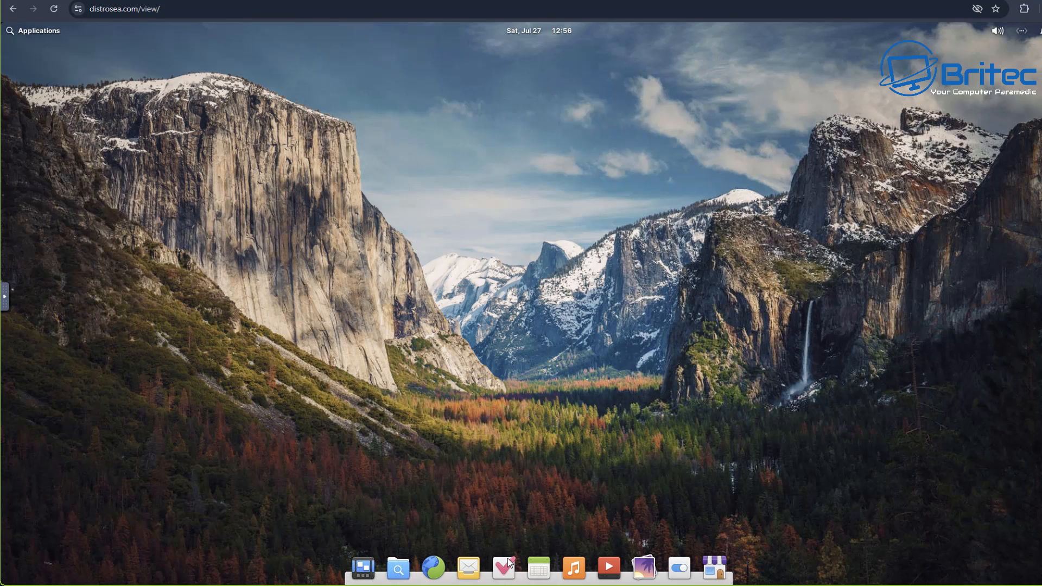
mouse_move(434, 567)
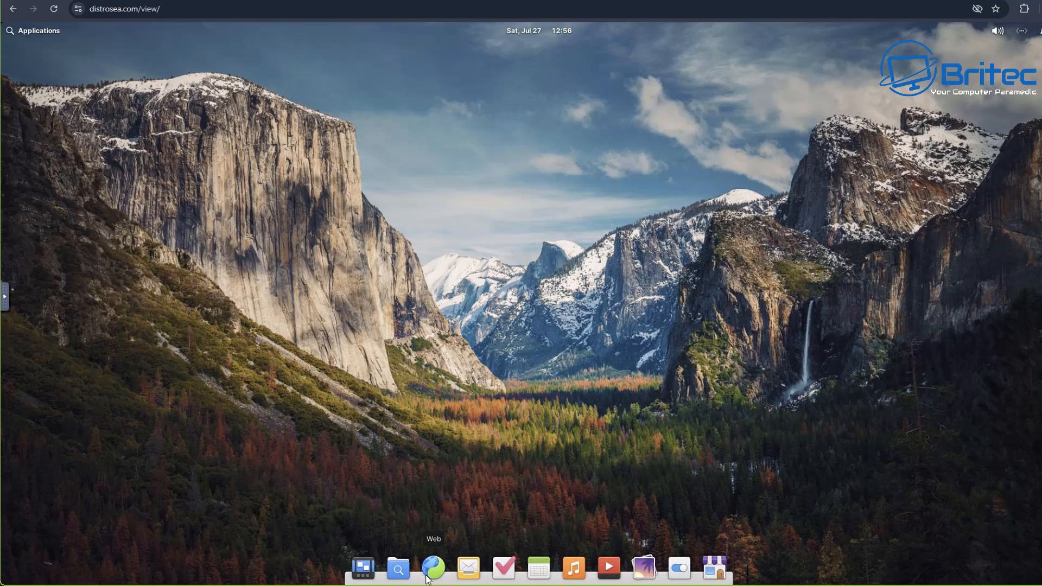
mouse_move(467, 567)
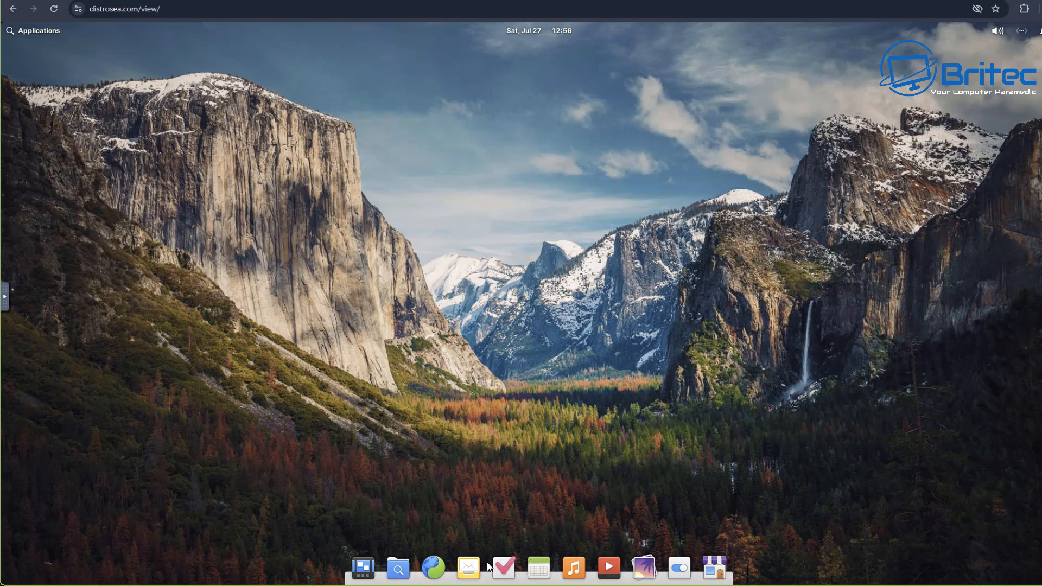
mouse_move(573, 566)
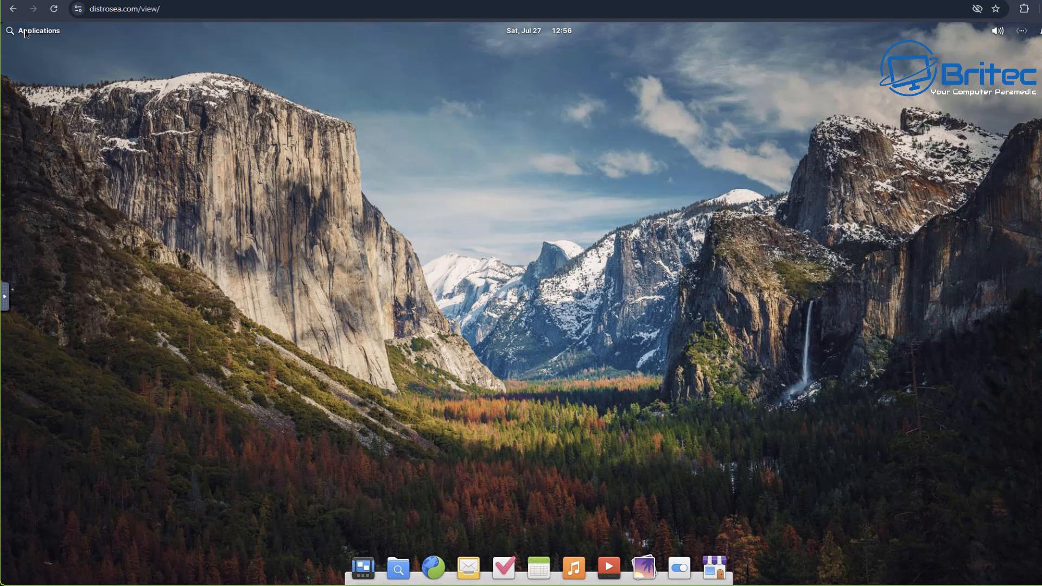
Page through the elementary OS Applications launcher, then leave the session from the system menu.
left_click(36, 31)
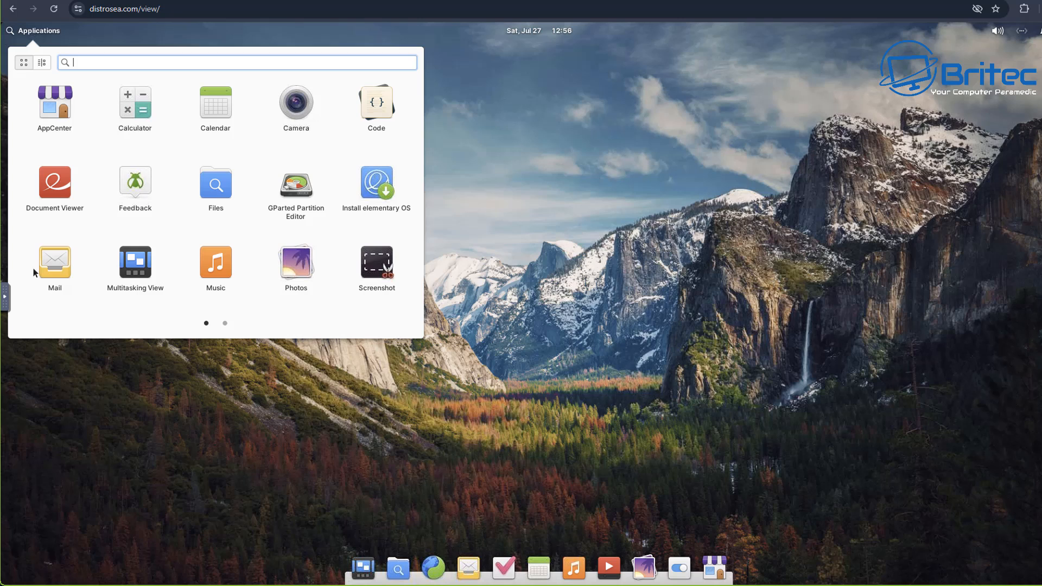
mouse_move(284, 348)
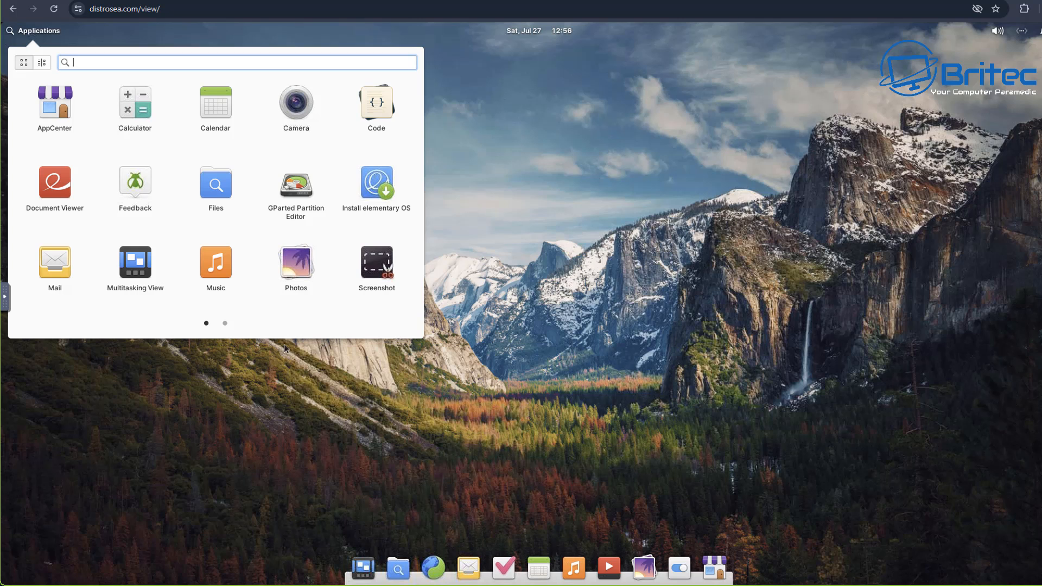
left_click(225, 324)
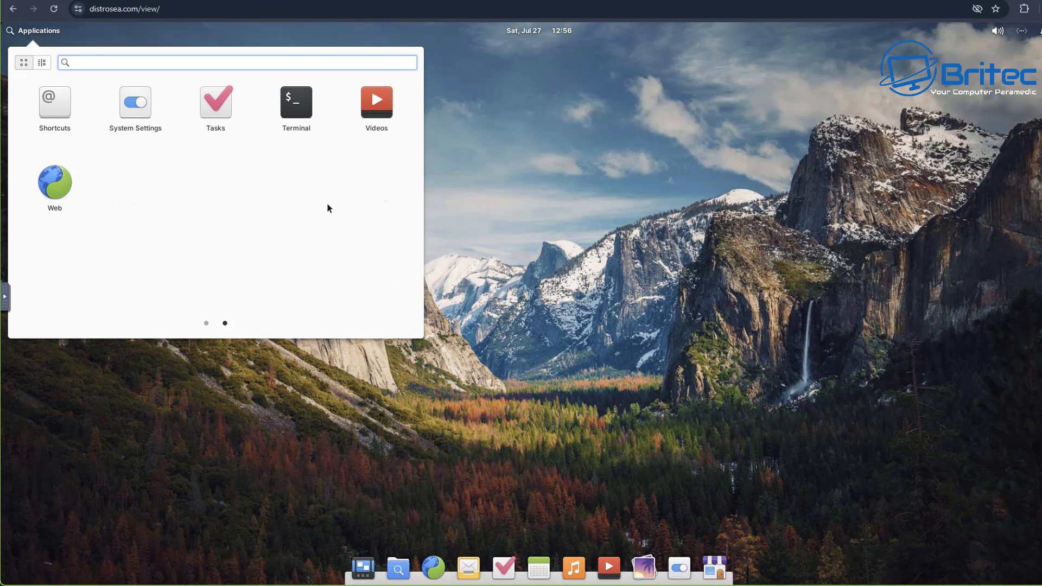
left_click(207, 323)
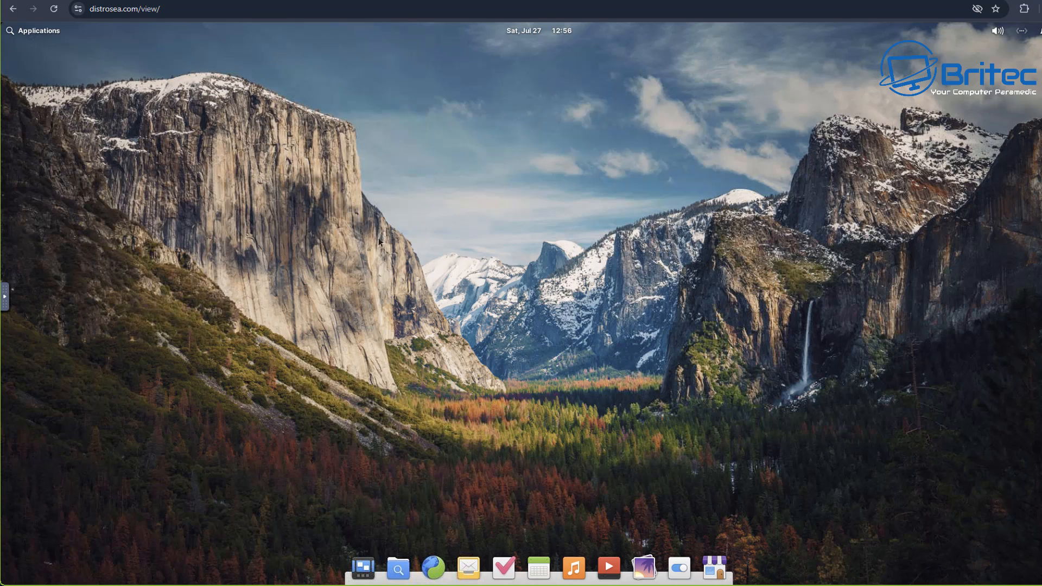
mouse_move(978, 61)
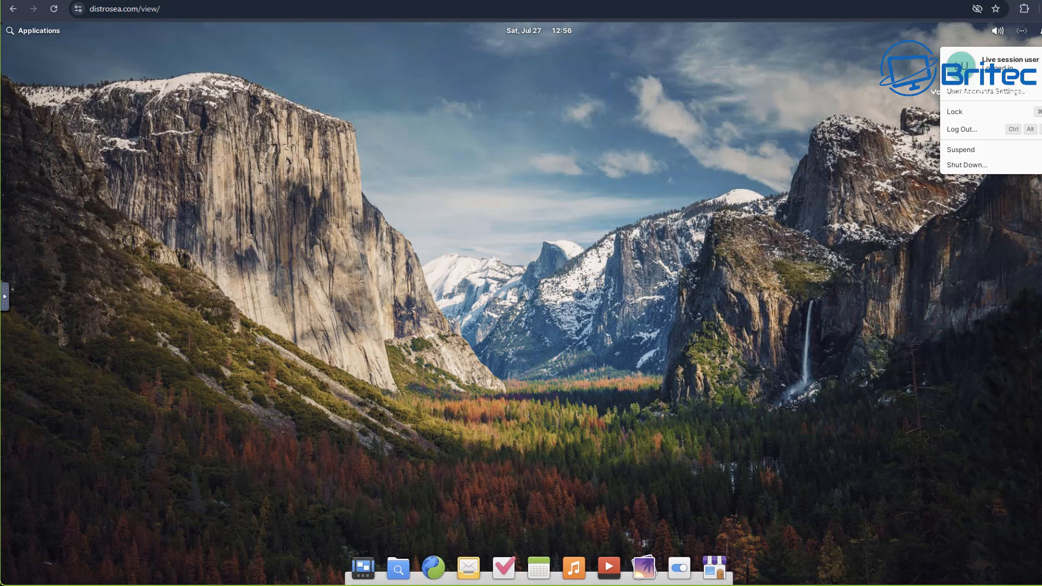
left_click(997, 31)
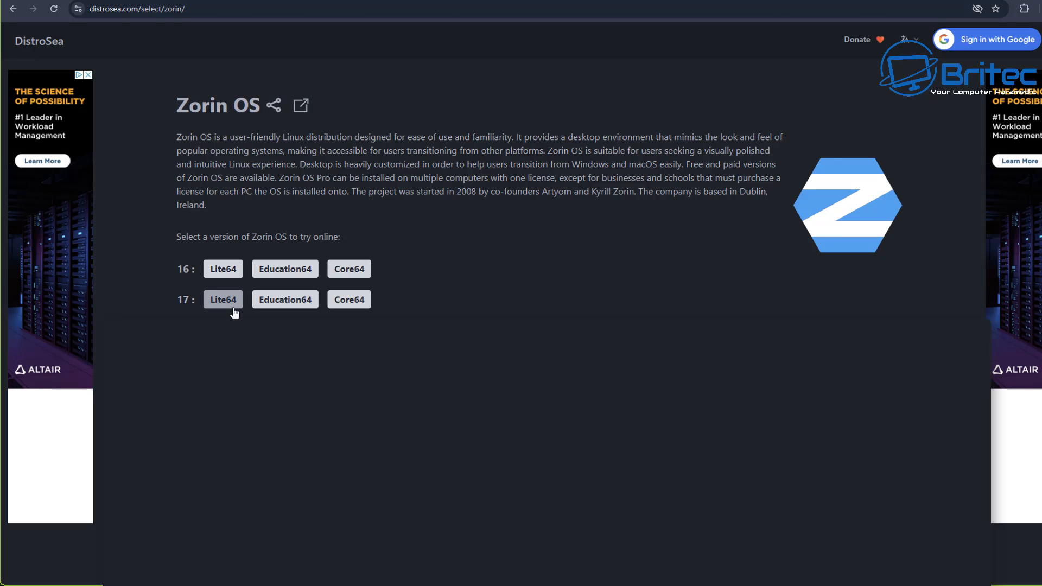
mouse_move(348, 300)
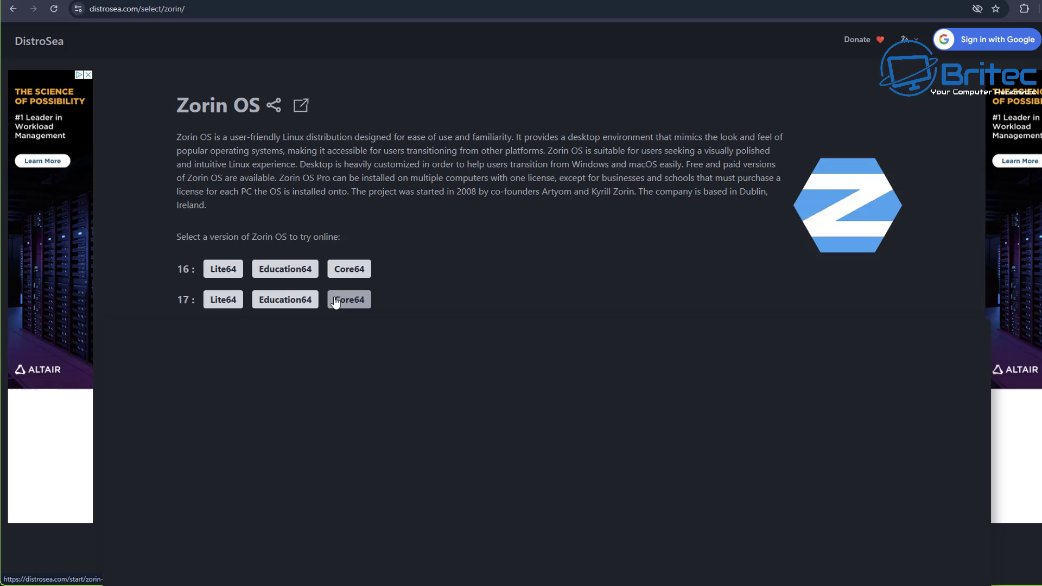
mouse_move(286, 299)
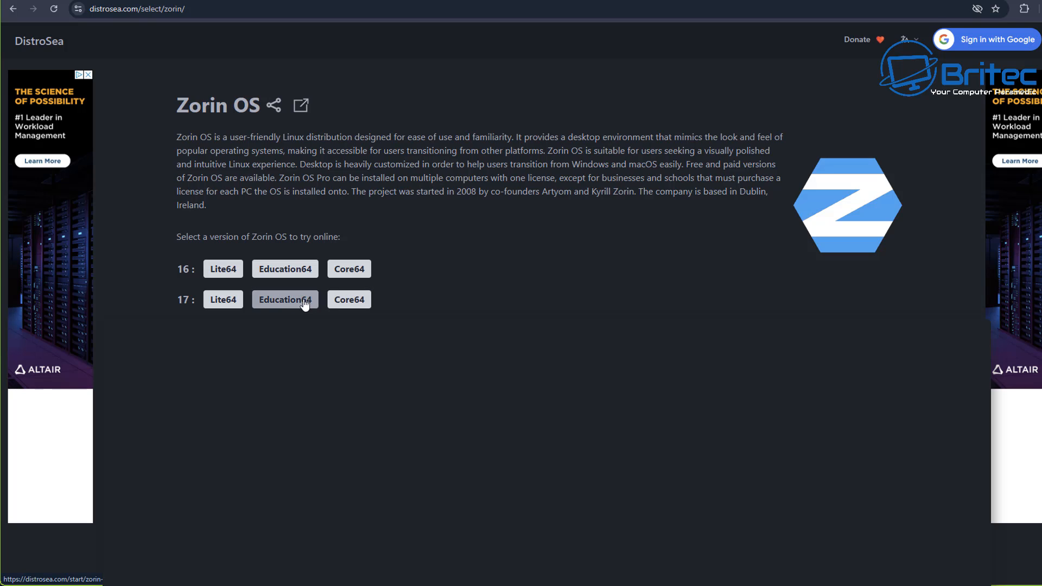
mouse_move(344, 300)
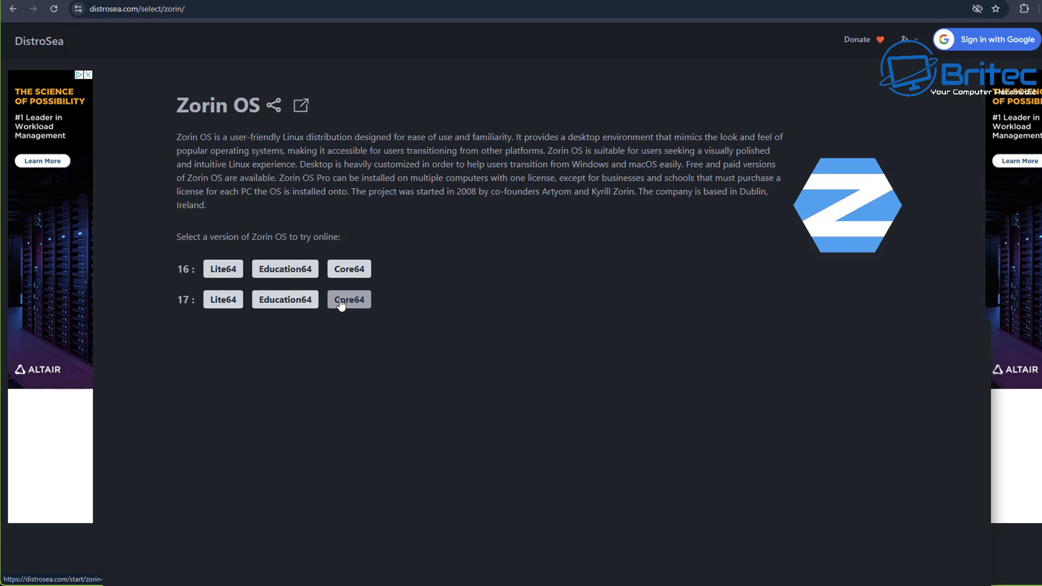
Pick Zorin OS 17 Core64 to bring up its launch page.
left_click(348, 300)
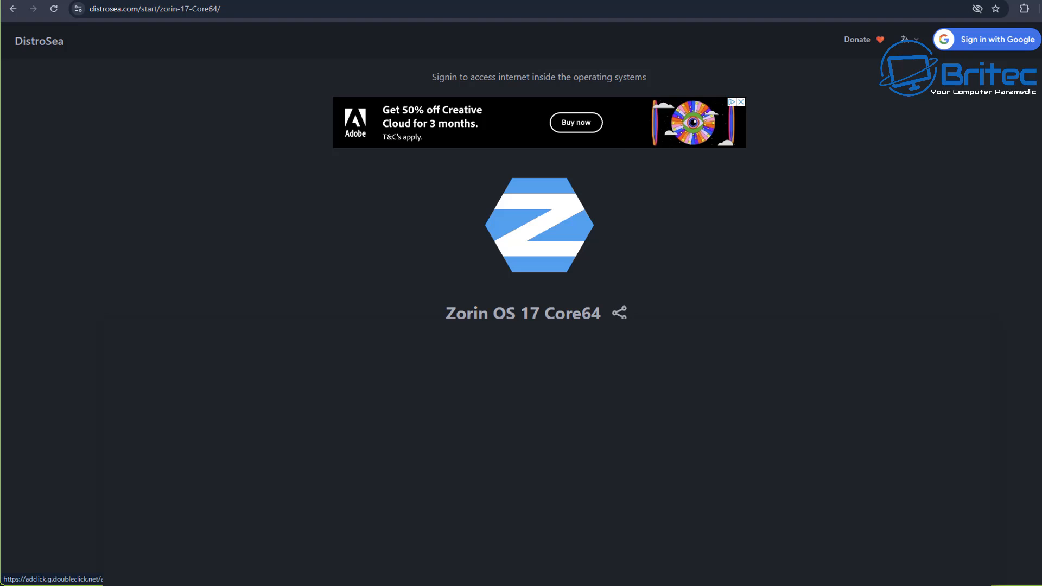
Start the Zorin OS 17 Core64 session and let it boot to its welcome screen.
left_click(539, 225)
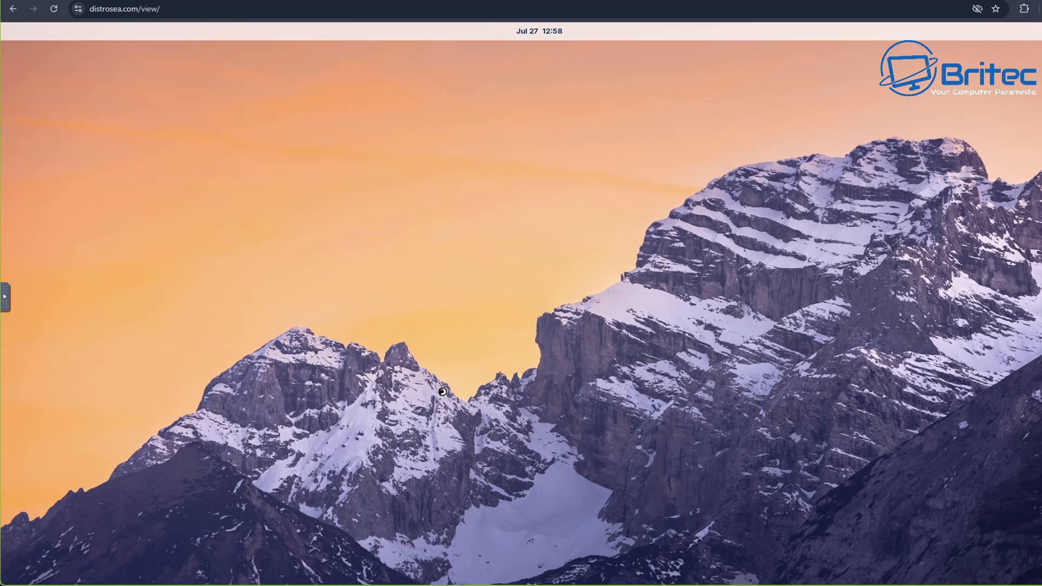
mouse_move(495, 377)
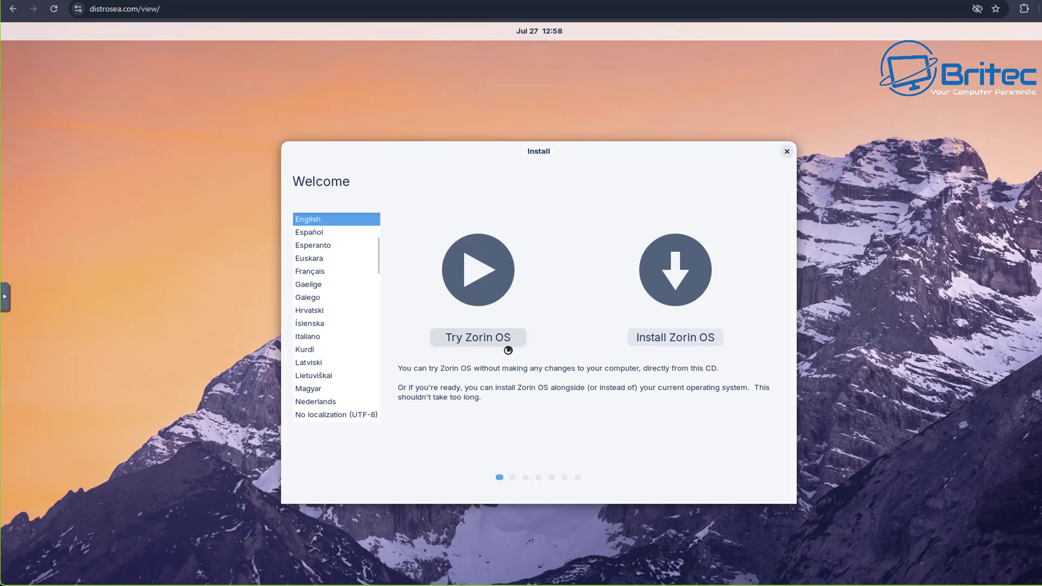
mouse_move(496, 344)
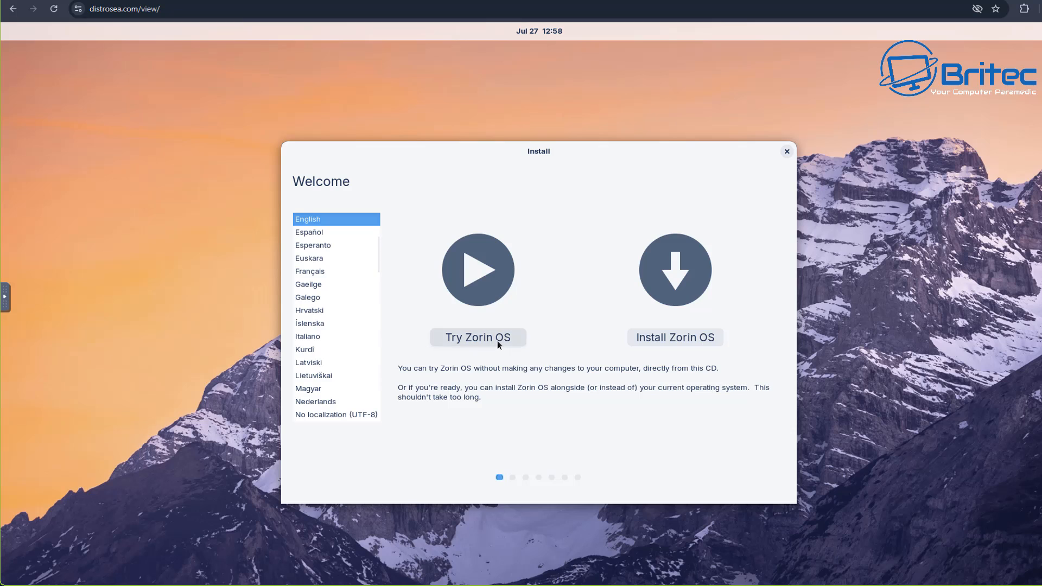
mouse_move(478, 344)
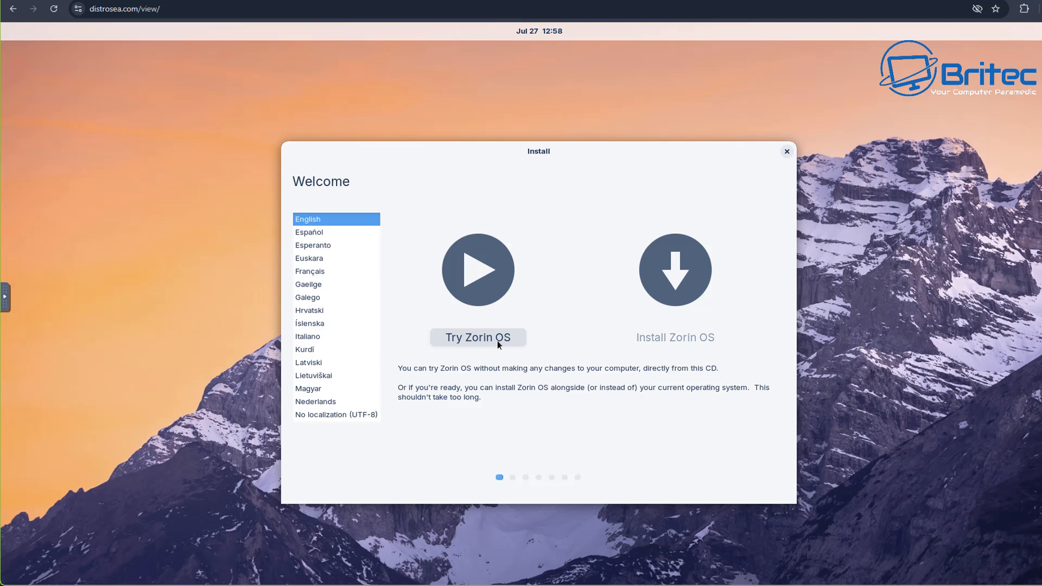
Choose Try Zorin OS in the installer welcome to reach the live desktop.
left_click(478, 336)
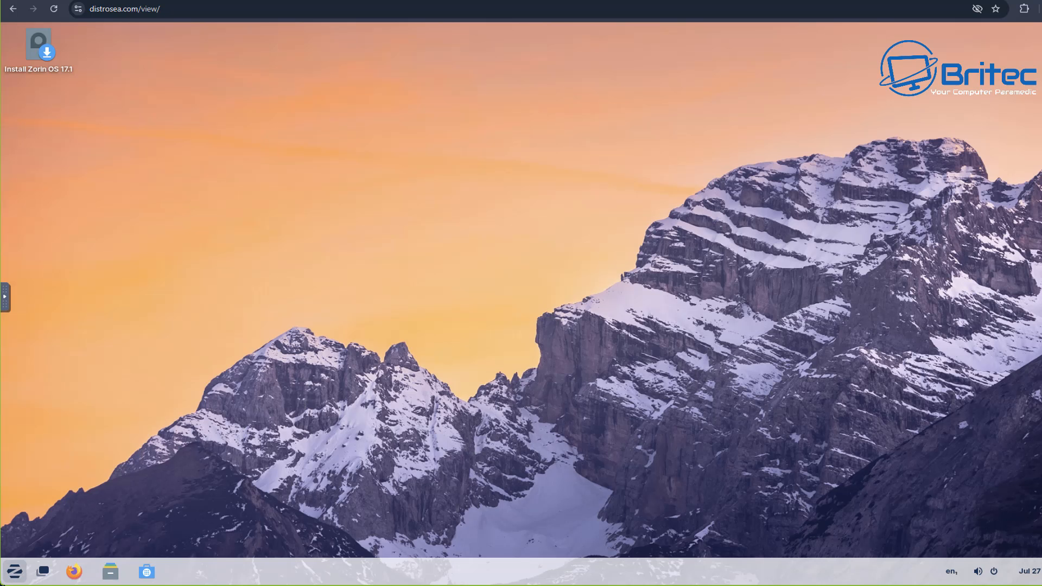
Browse the Zorin menu's all-apps list and Utilities, briefly launching and closing Calculator.
left_click(13, 572)
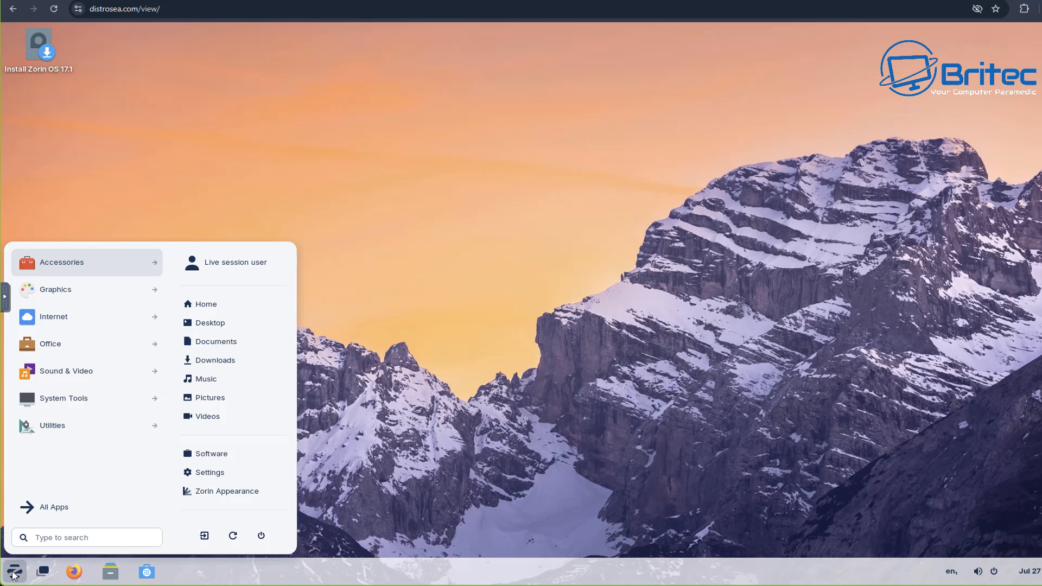
mouse_move(233, 453)
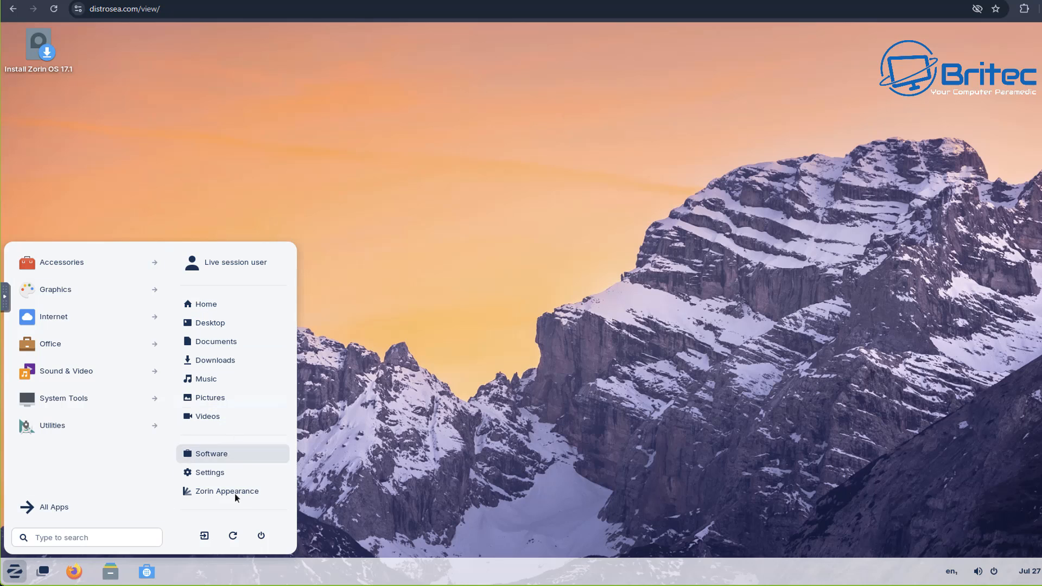
left_click(53, 506)
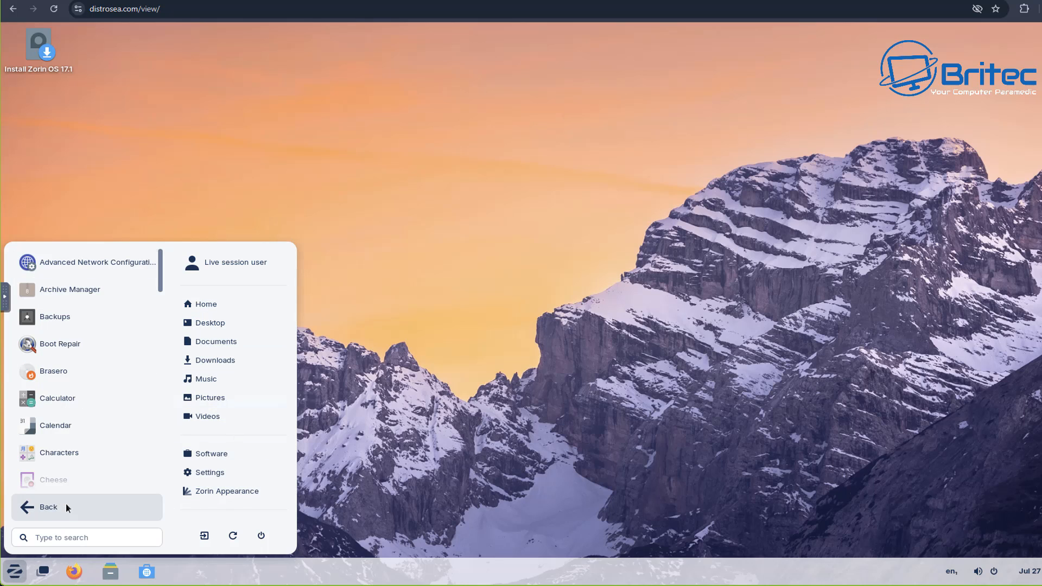
mouse_move(71, 507)
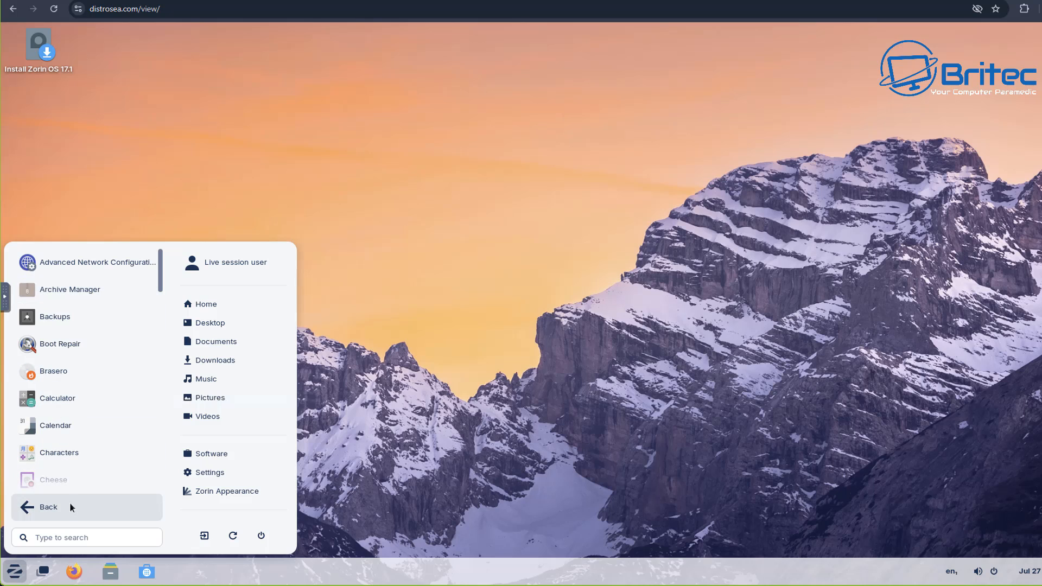
mouse_move(63, 507)
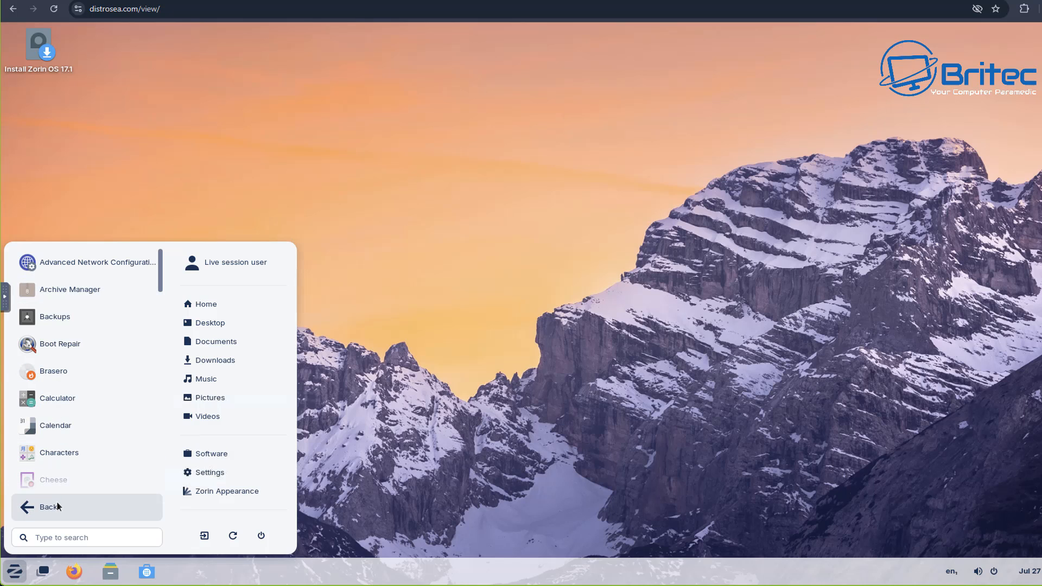
left_click(47, 507)
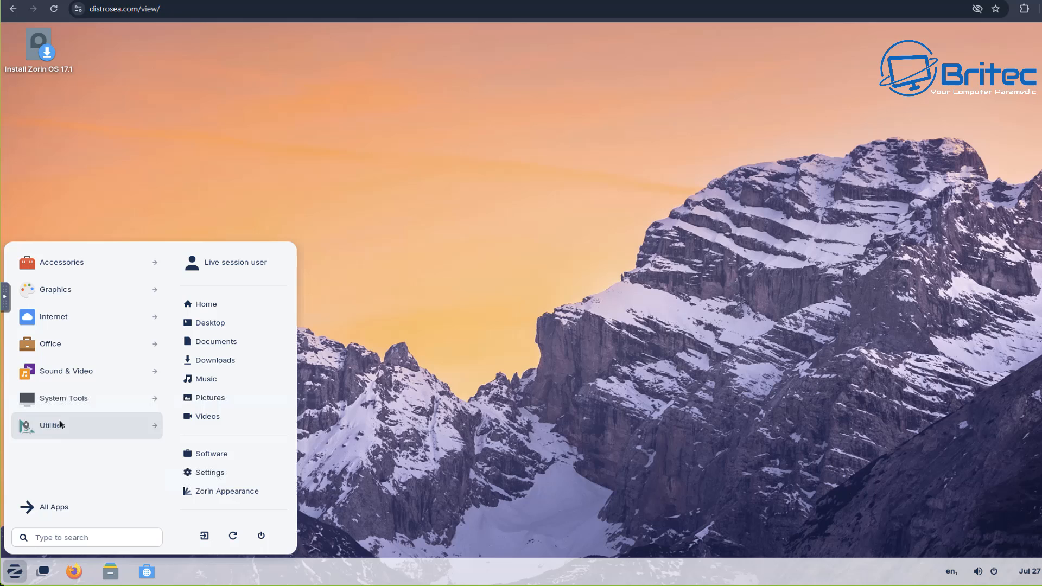
left_click(52, 426)
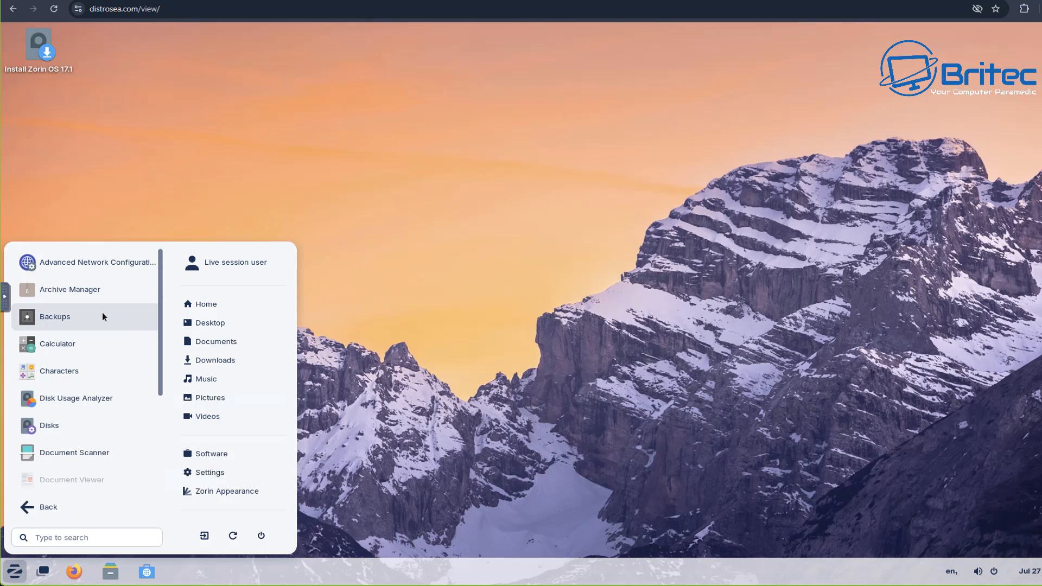
mouse_move(71, 426)
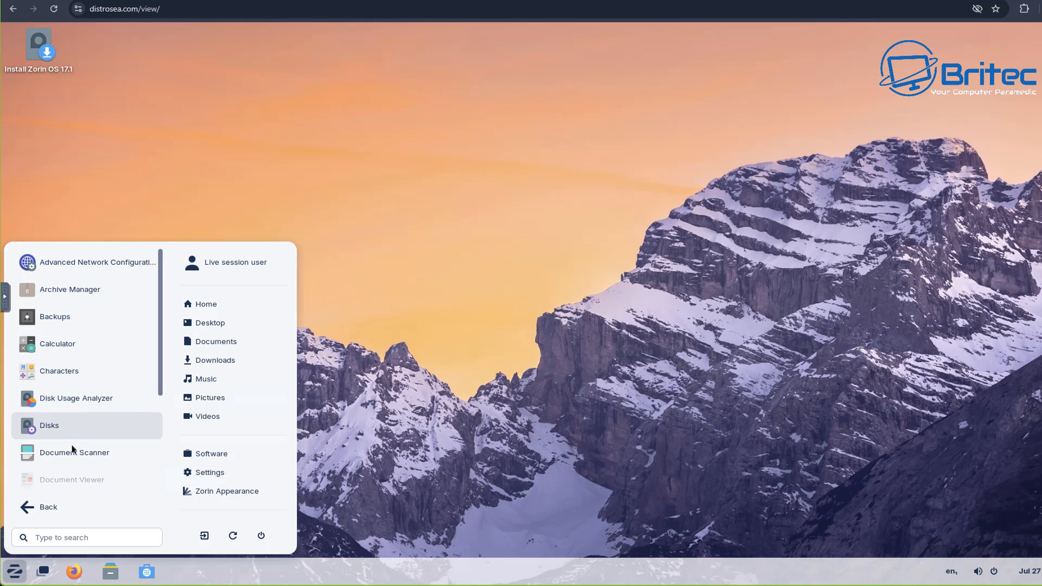
mouse_move(78, 371)
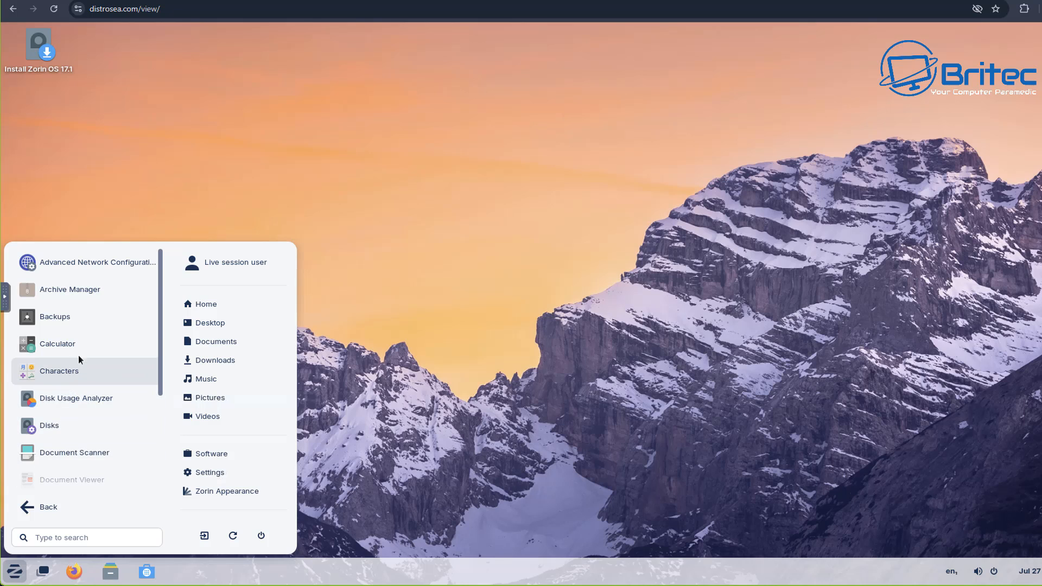
left_click(58, 344)
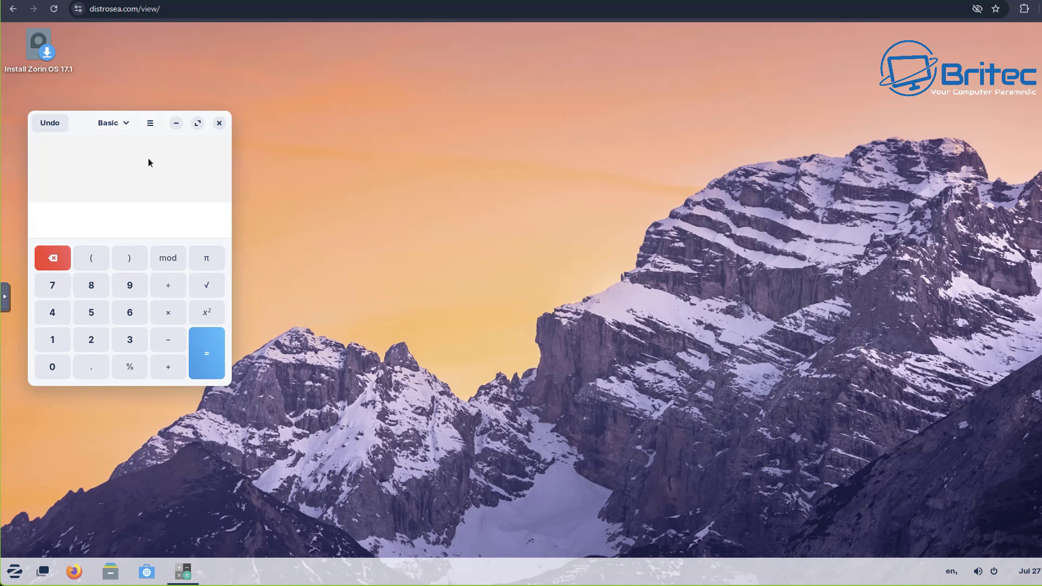
left_click(218, 123)
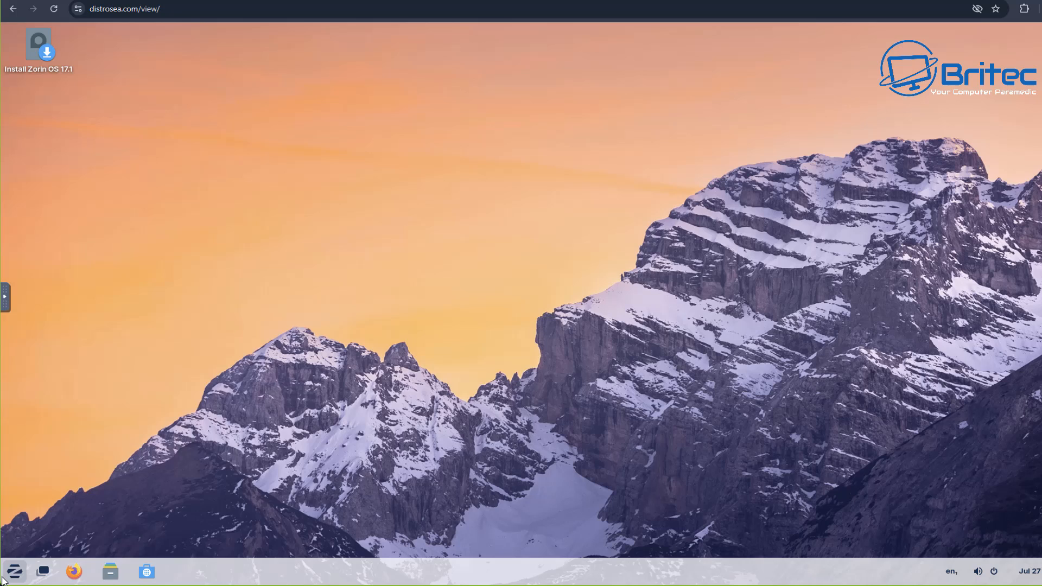
Show the Graphics category listing Image Viewer, LibreOffice Draw and Photos.
left_click(14, 571)
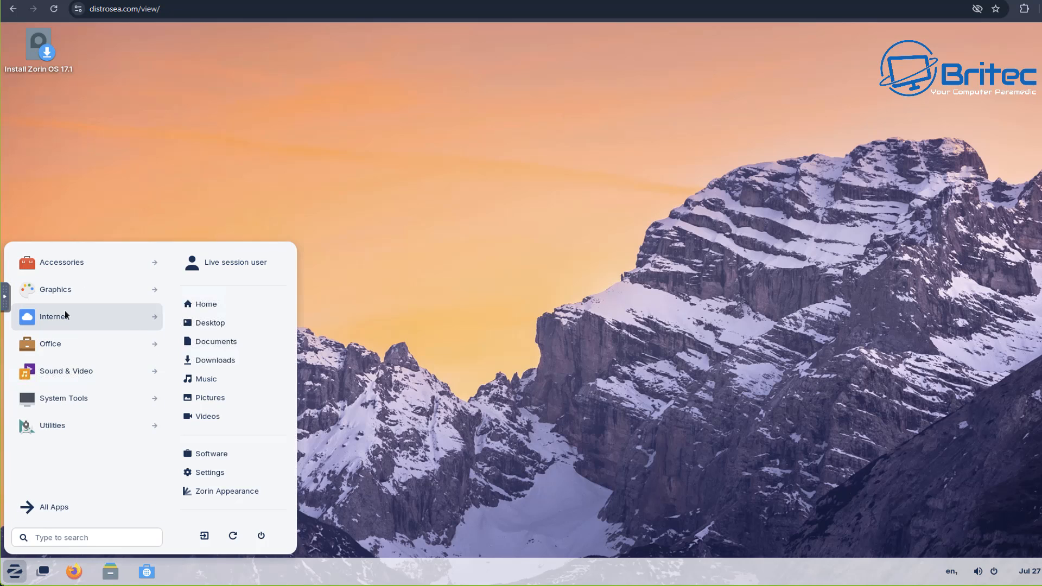
left_click(55, 288)
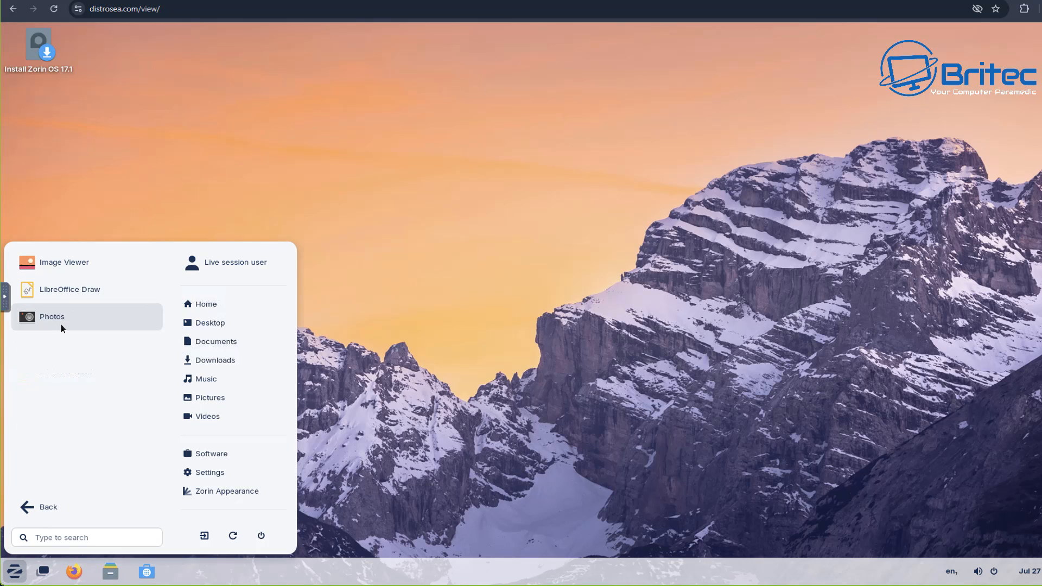
Launch LibreOffice Draw with a blank Untitled 1 drawing, then head to the Pop!_OS 22.04 page.
left_click(70, 288)
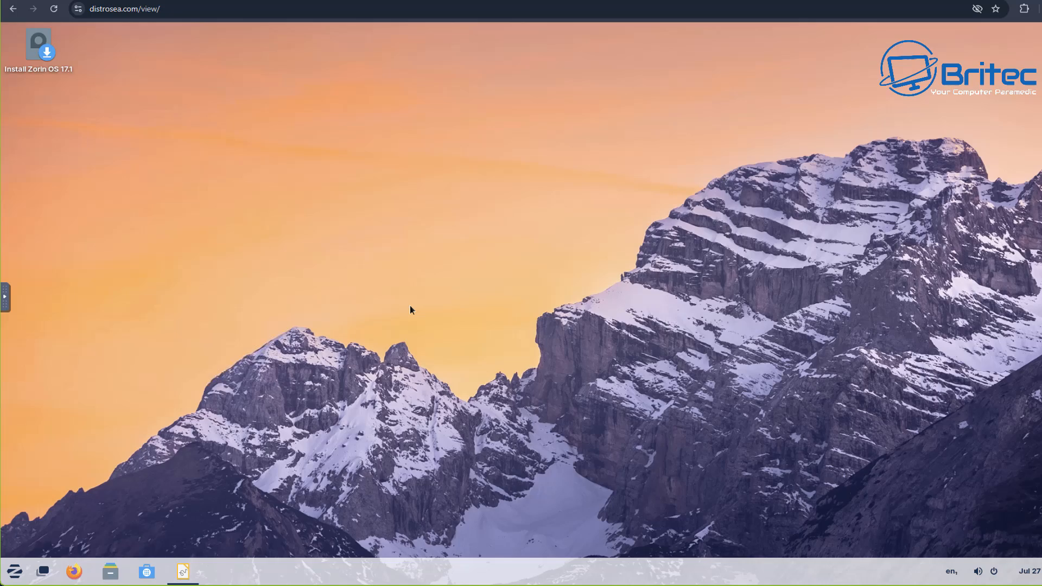
left_click(182, 572)
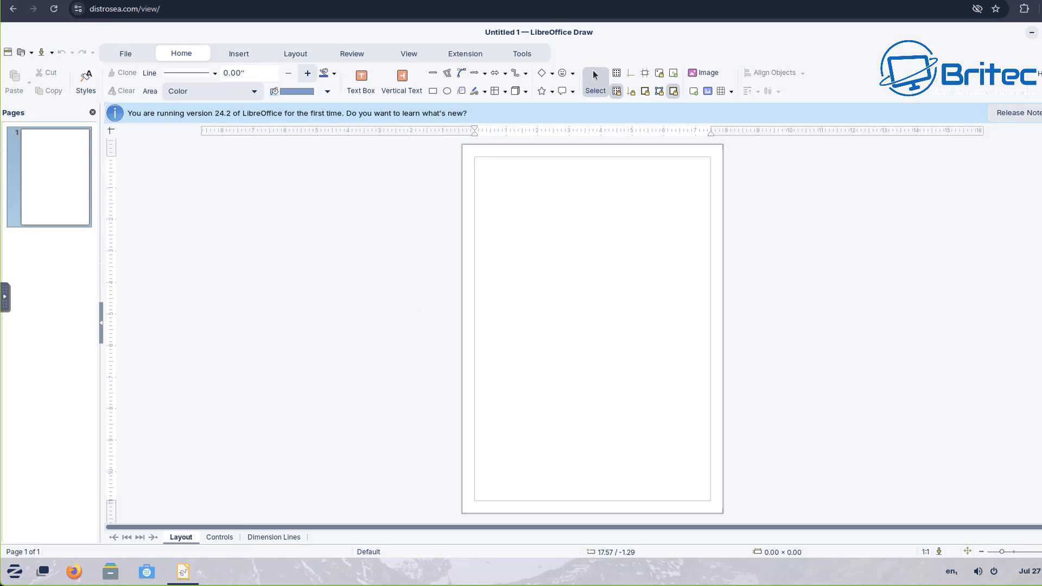
left_click(1031, 32)
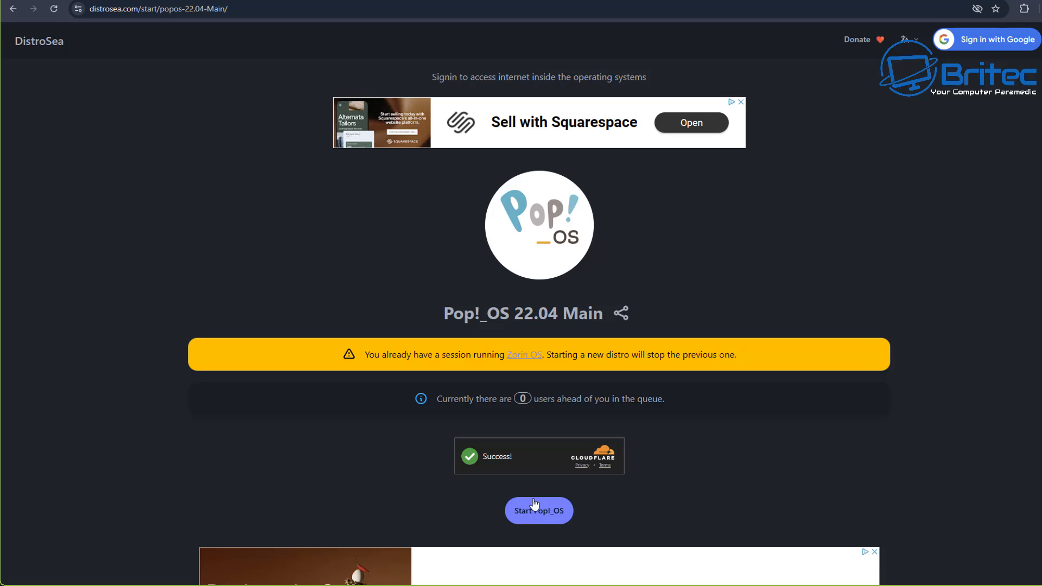
Start Pop!_OS 22.04 in place of Zorin OS and continue into its desktop.
left_click(538, 510)
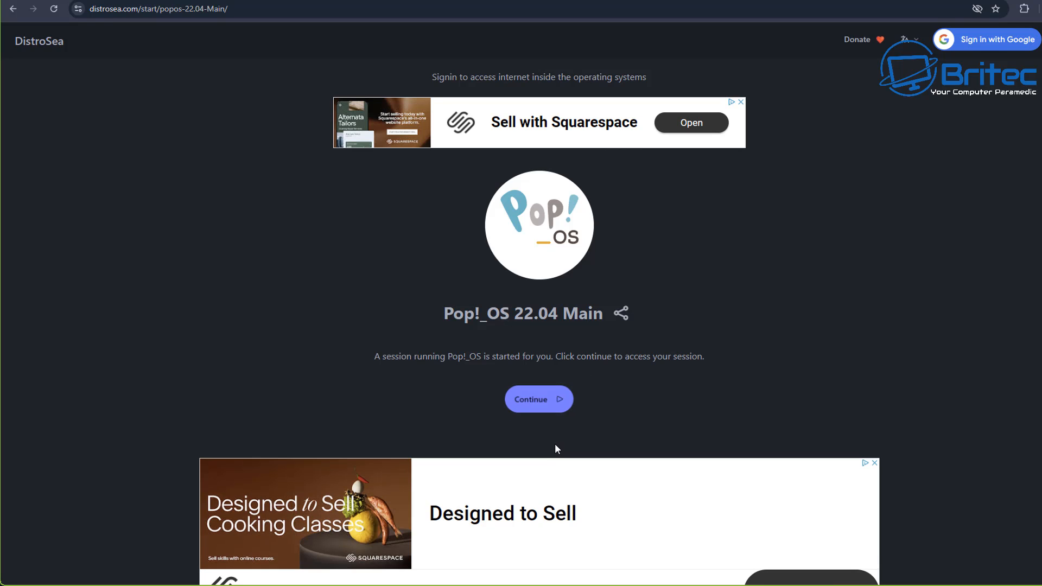
left_click(539, 399)
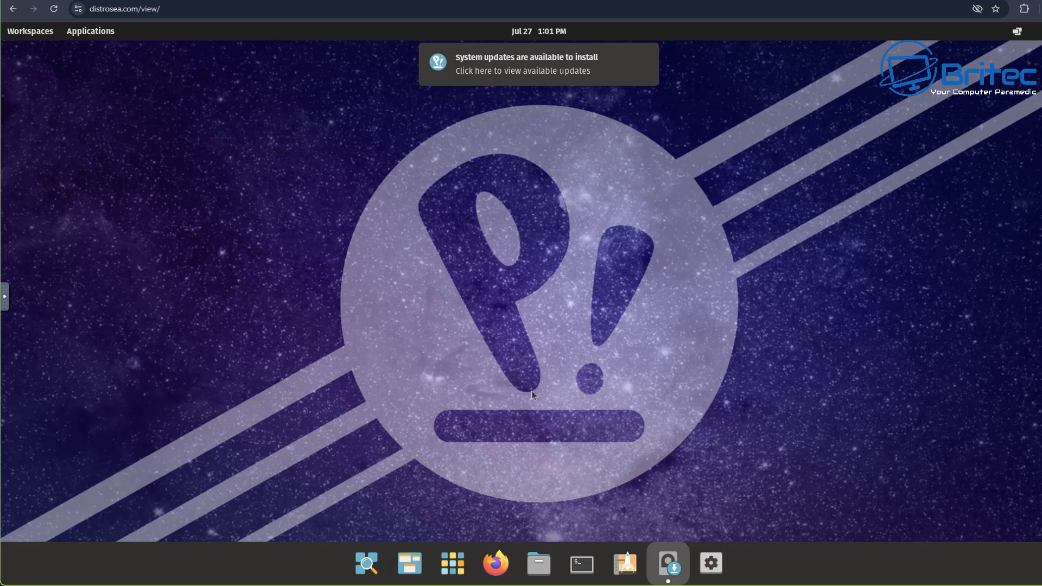
mouse_move(365, 563)
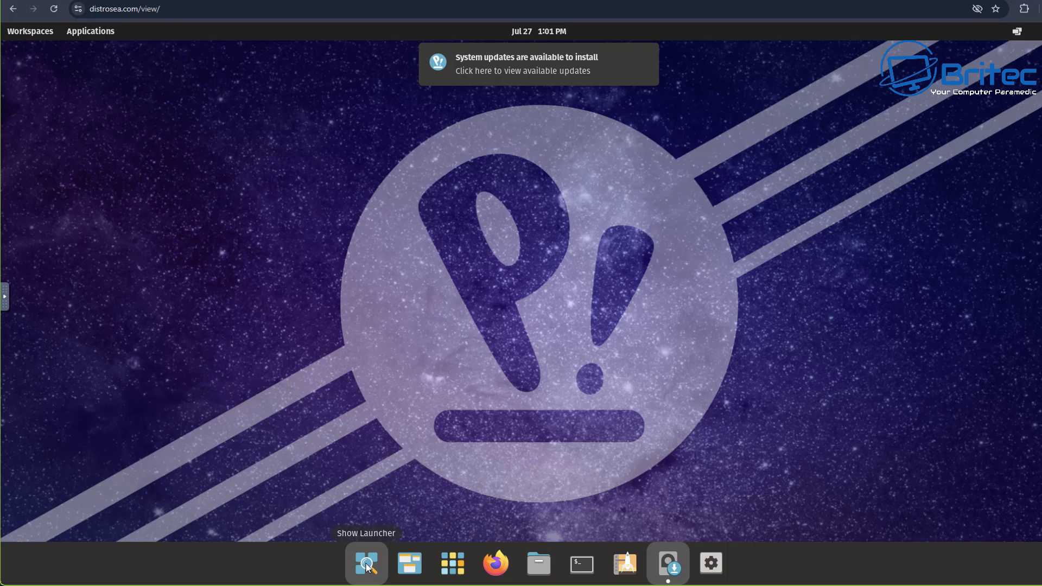
Run Install Pop!_OS through English language and default keyboard layout to the install options.
left_click(668, 564)
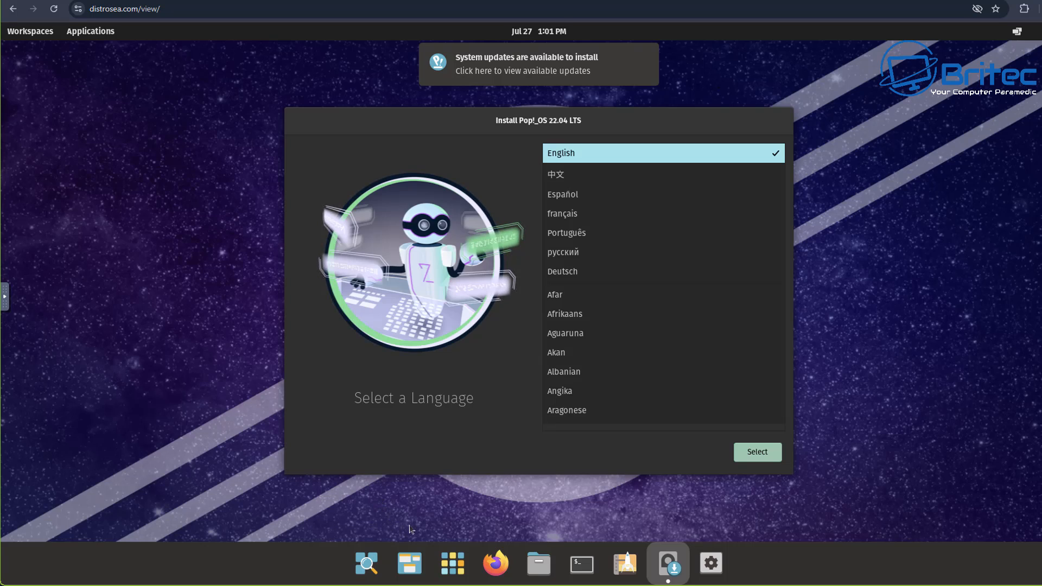
mouse_move(757, 452)
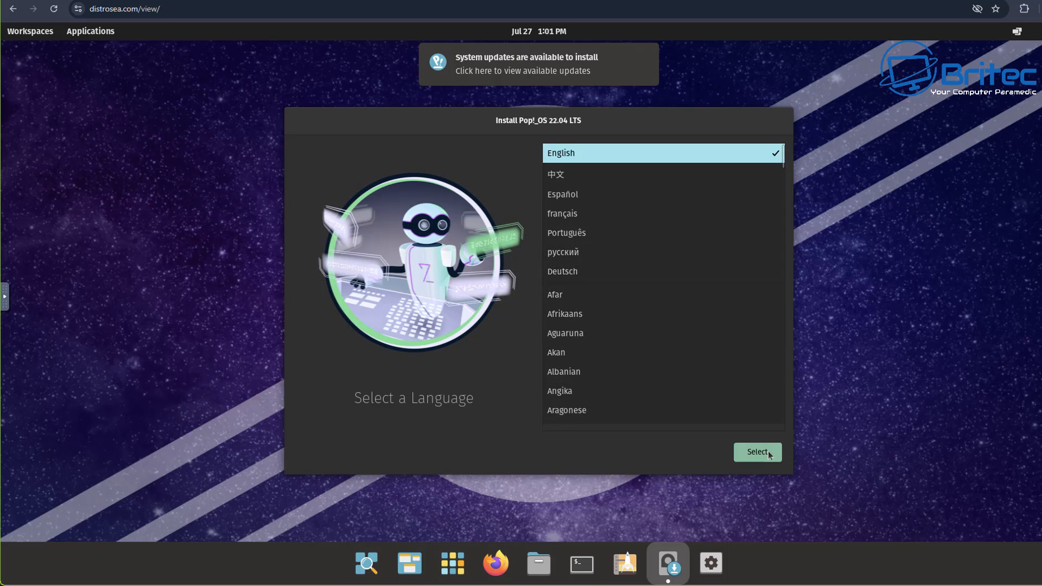
left_click(757, 452)
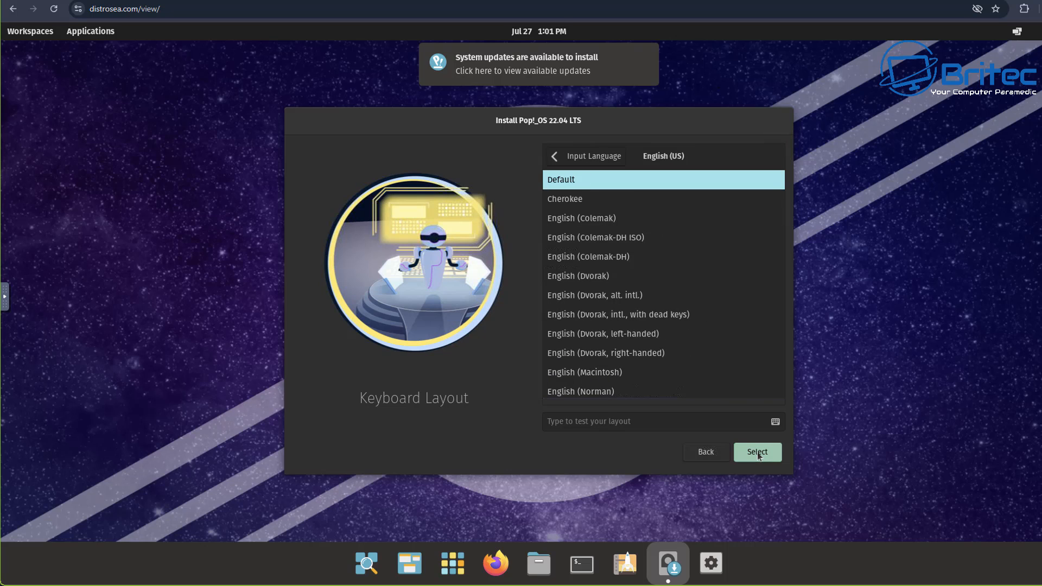
left_click(756, 451)
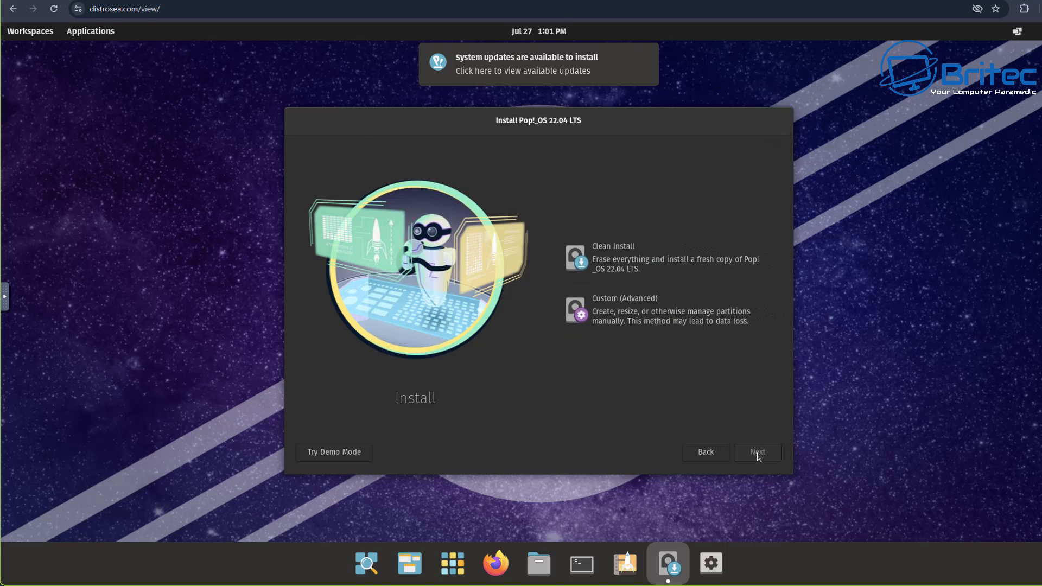
mouse_move(708, 466)
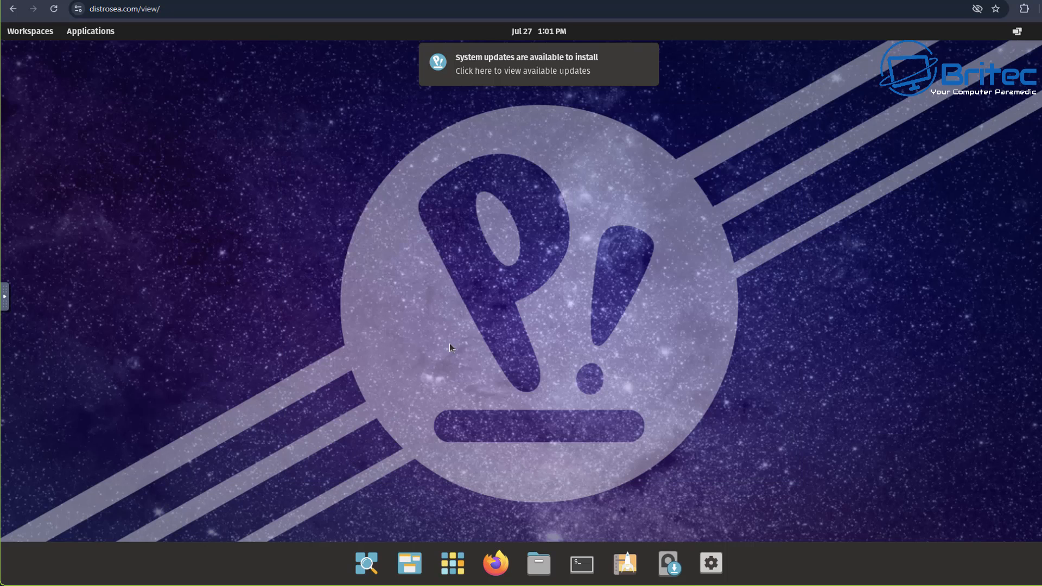
mouse_move(685, 76)
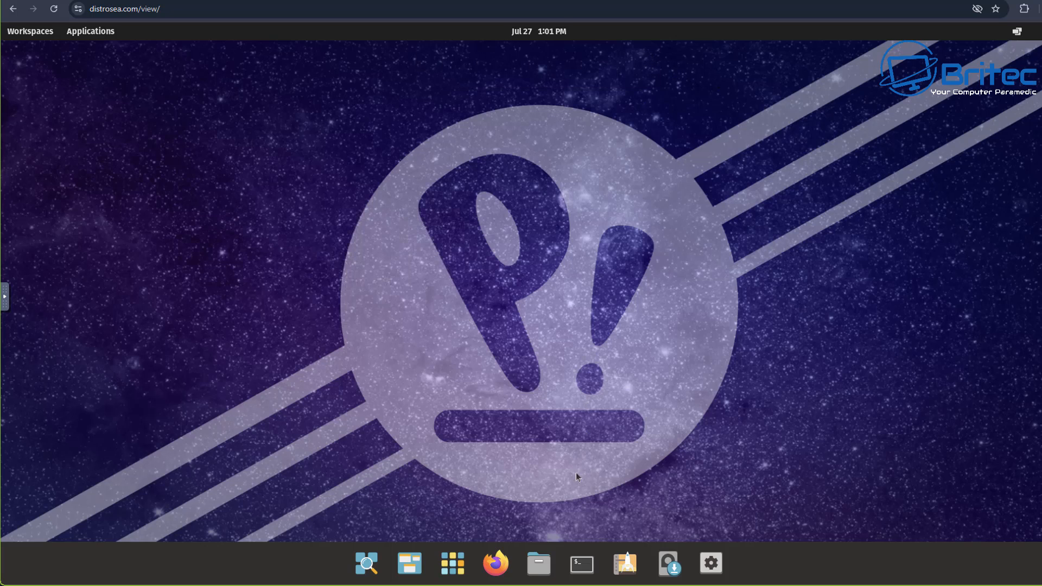
mouse_move(451, 563)
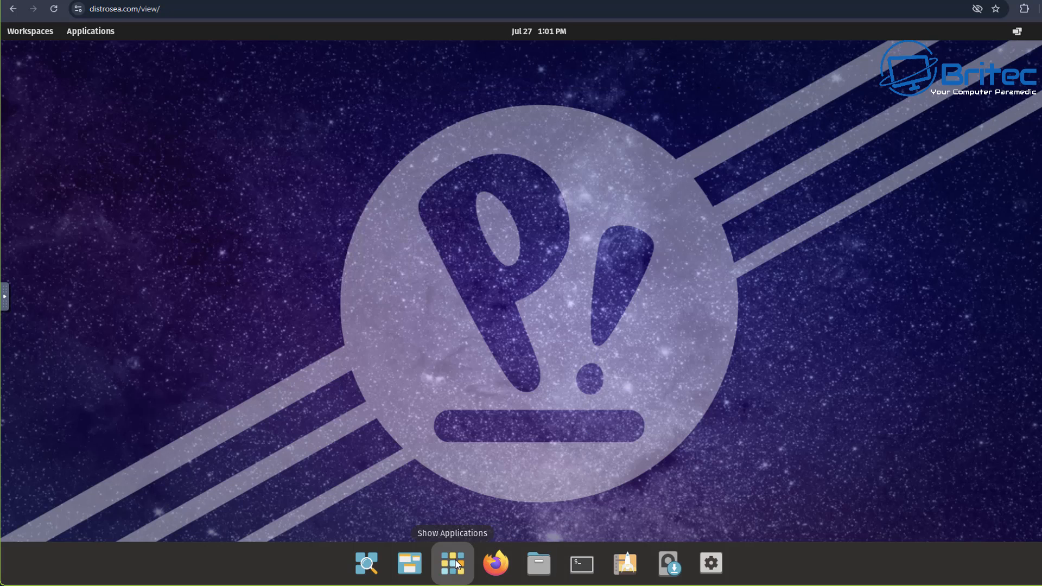
left_click(452, 564)
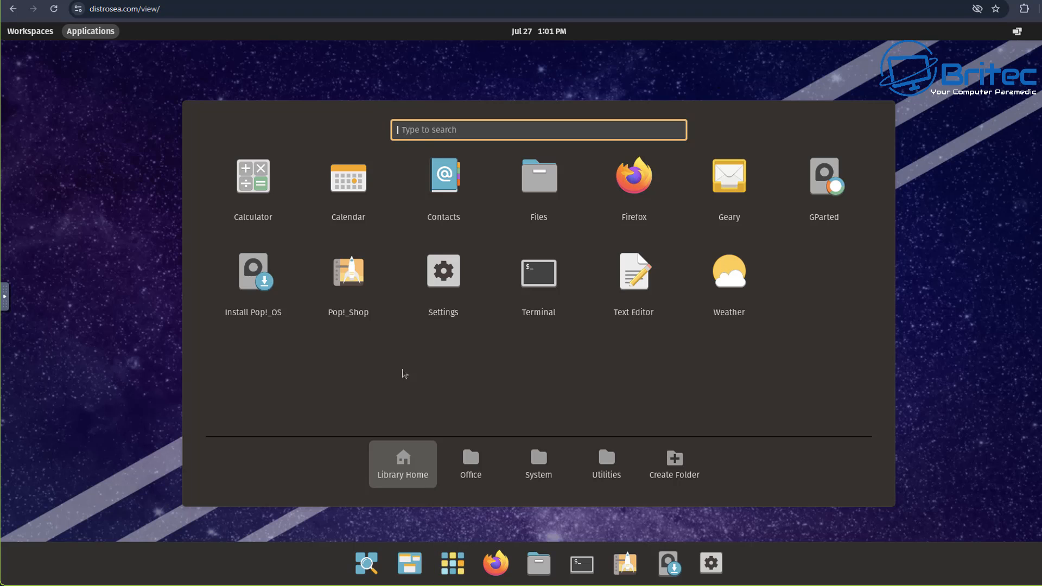
mouse_move(726, 366)
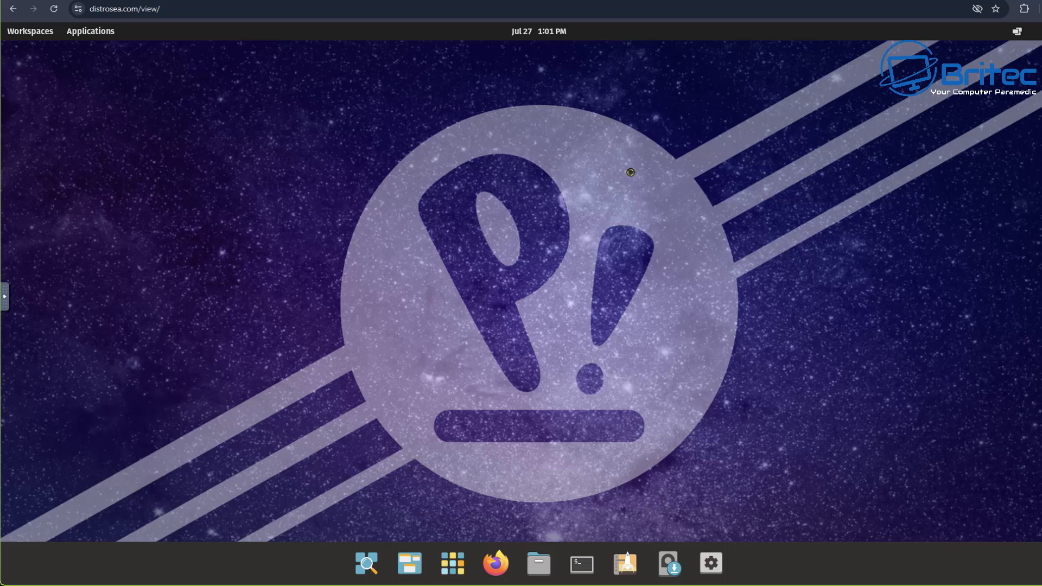
mouse_move(514, 323)
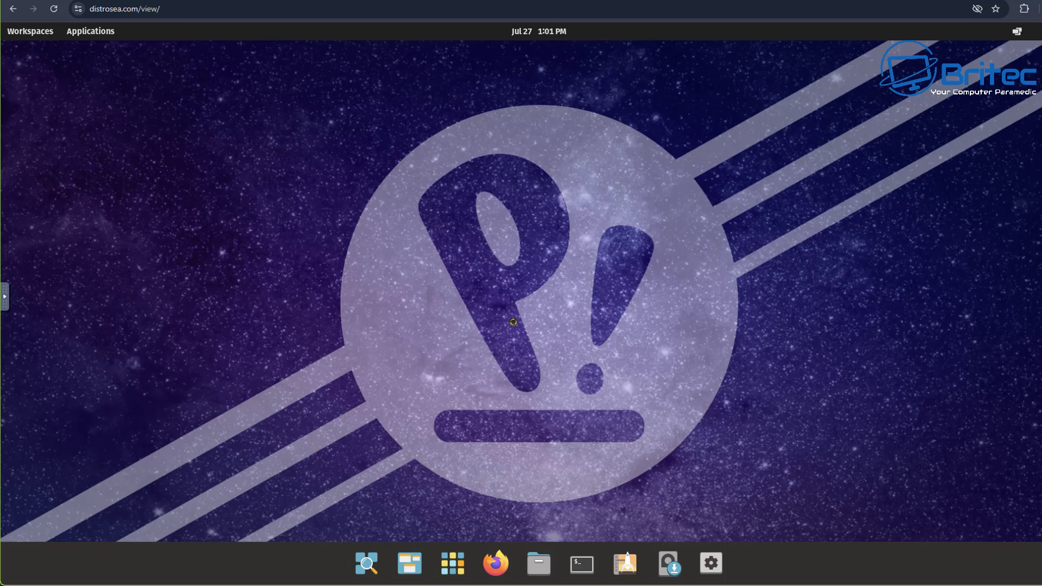
mouse_move(501, 318)
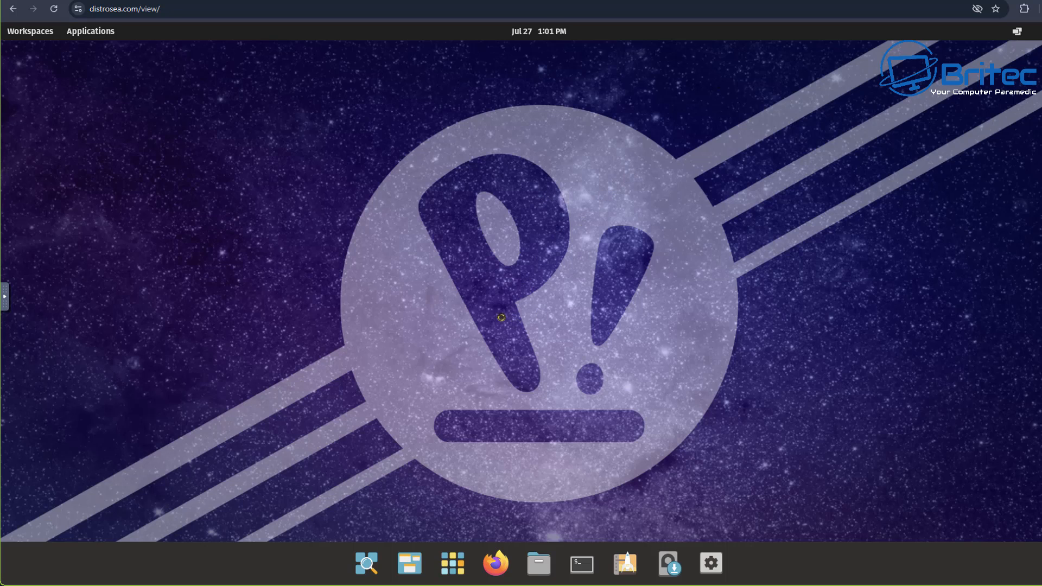
left_click(495, 564)
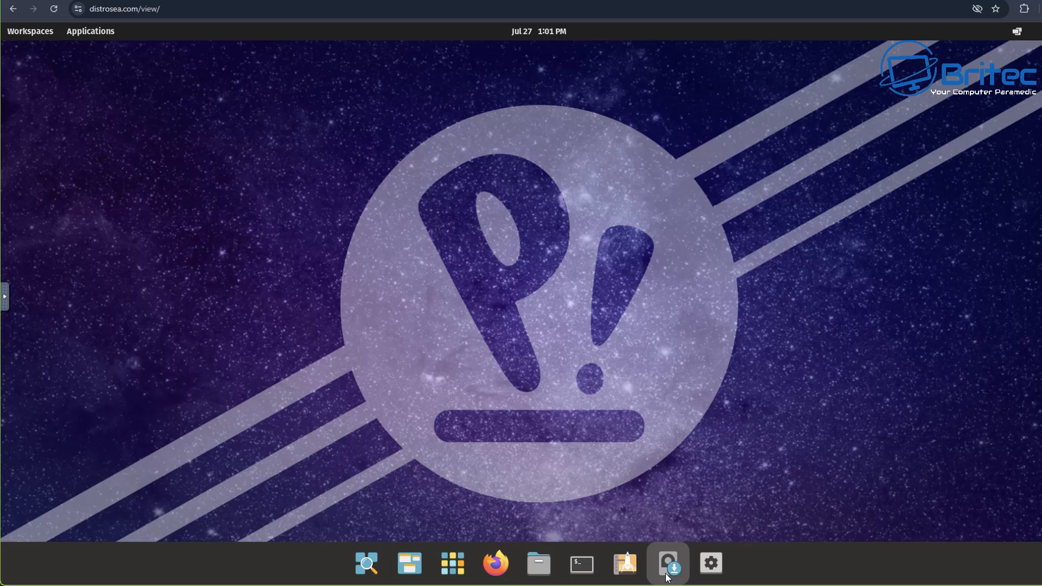
mouse_move(623, 563)
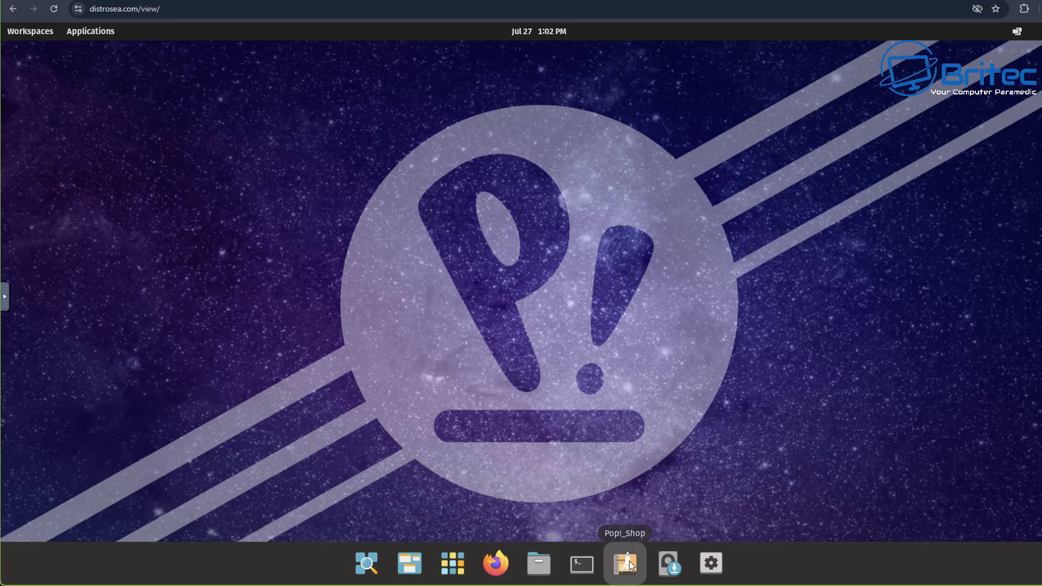
mouse_move(667, 568)
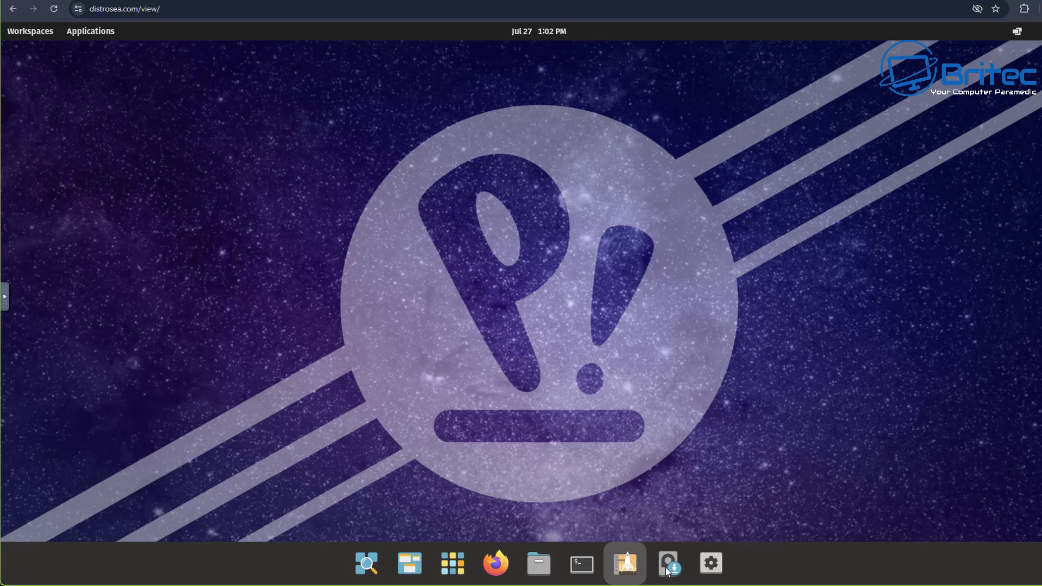
left_click(623, 563)
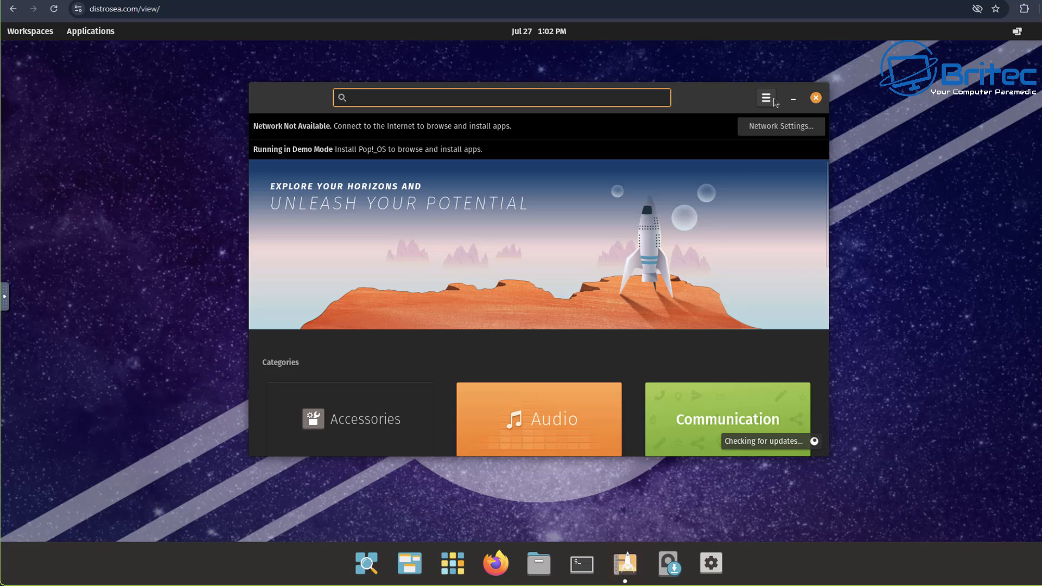
scroll("down", 3)
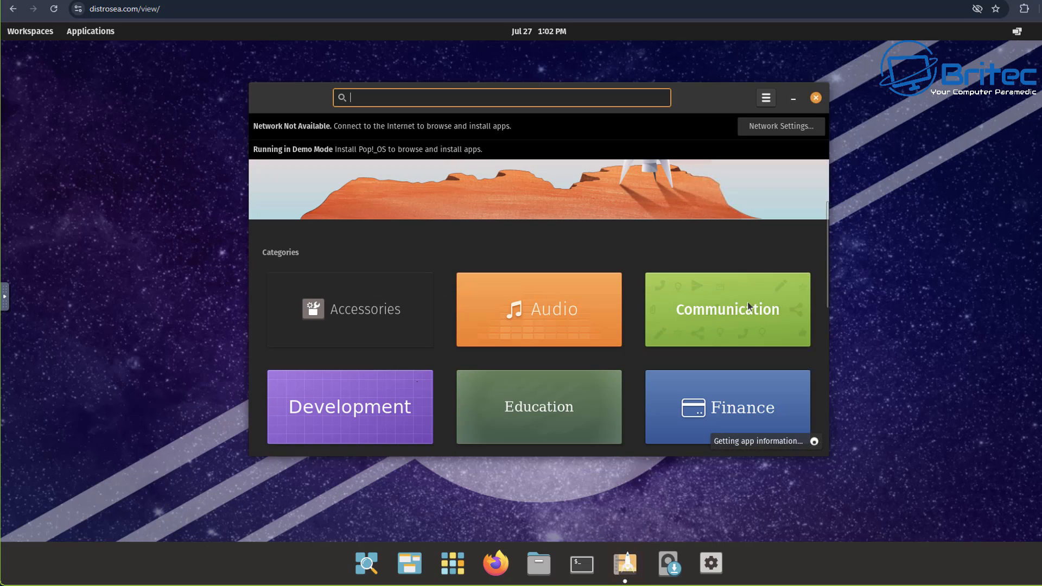
scroll("down", 3)
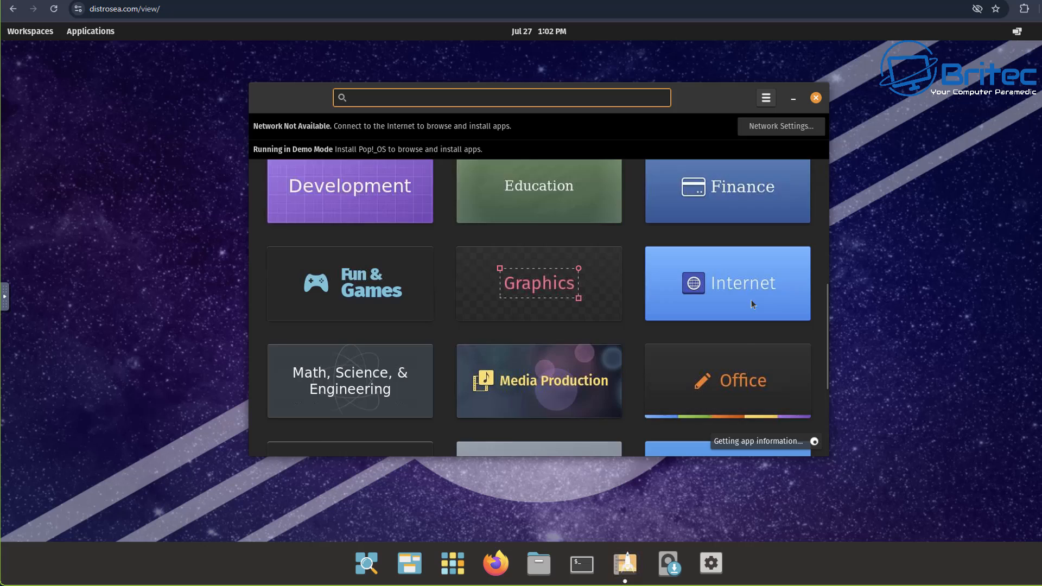
scroll("up", 3)
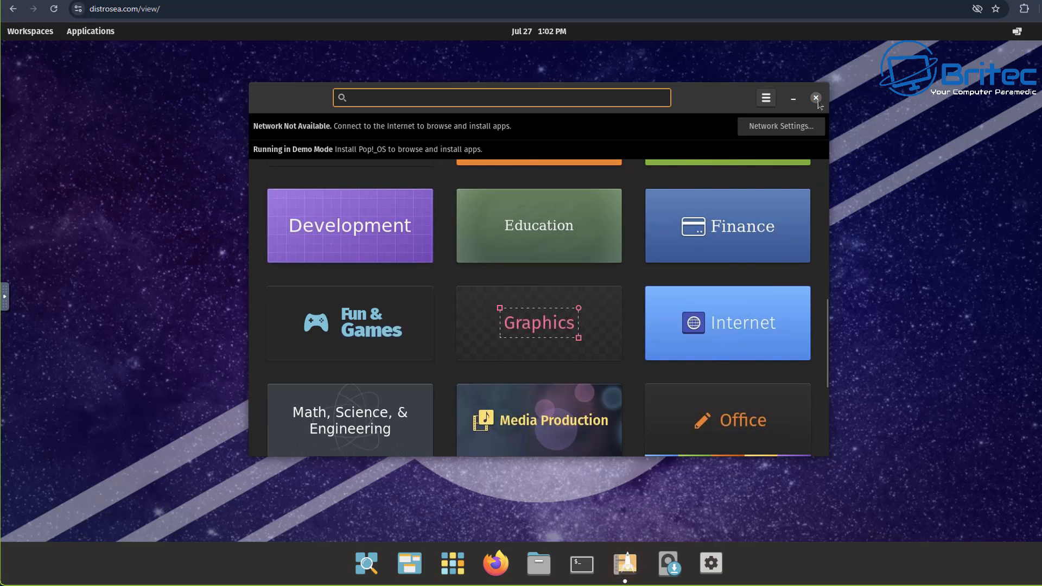
left_click(816, 98)
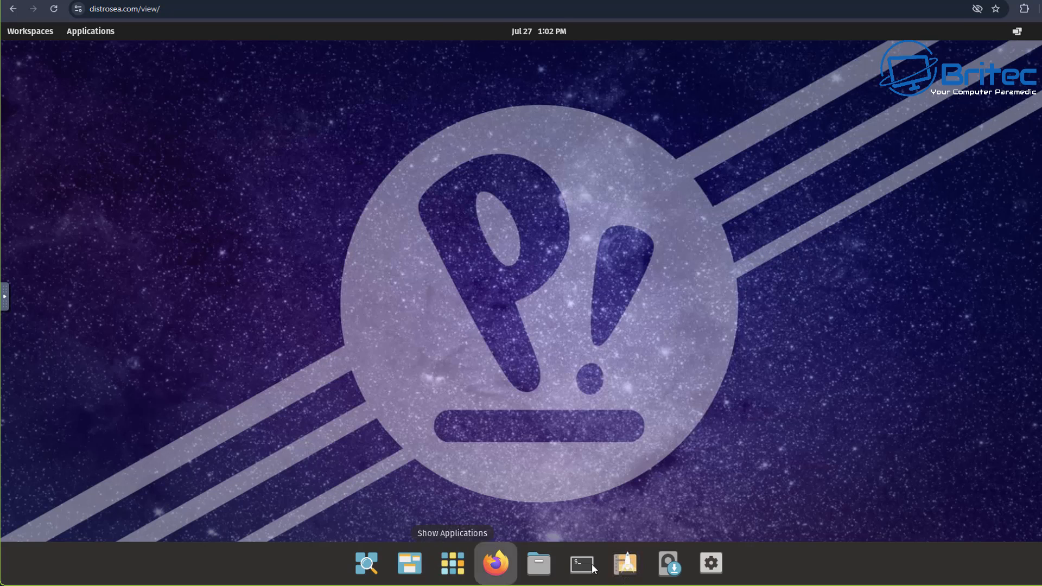
mouse_move(507, 512)
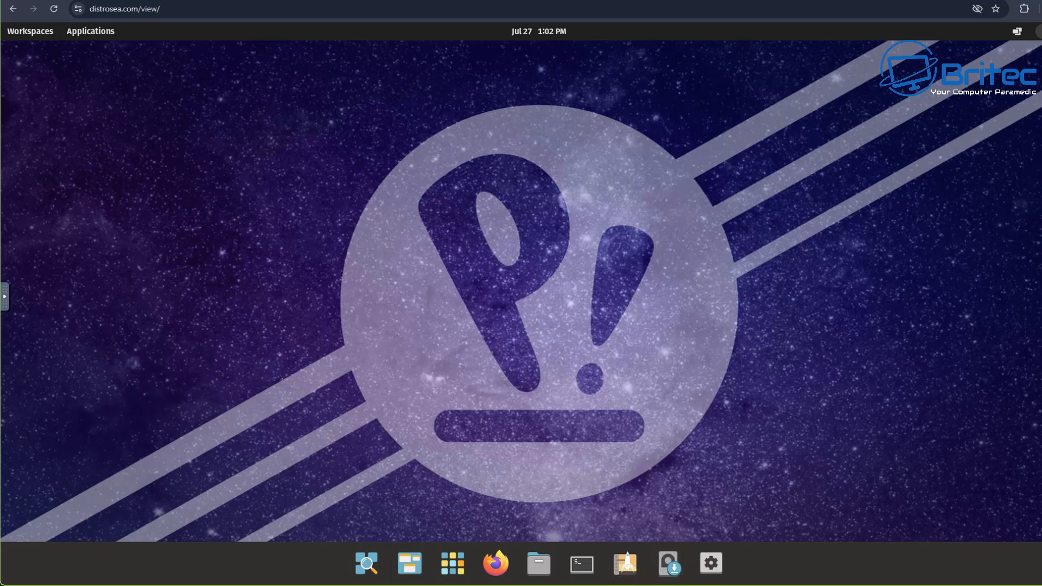
Show the Pop!_OS system menu with settings and power off / log out.
left_click(1034, 32)
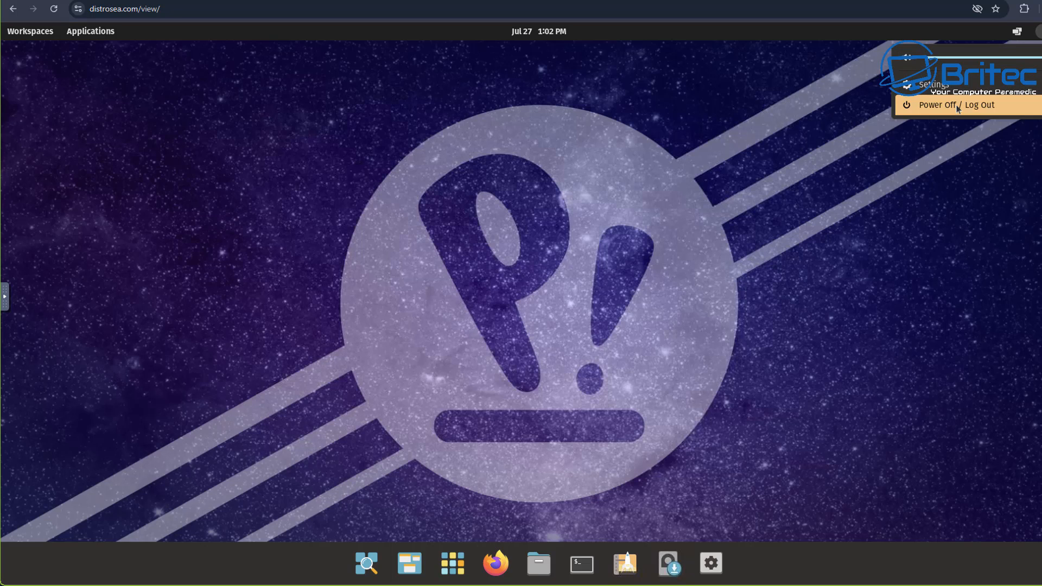